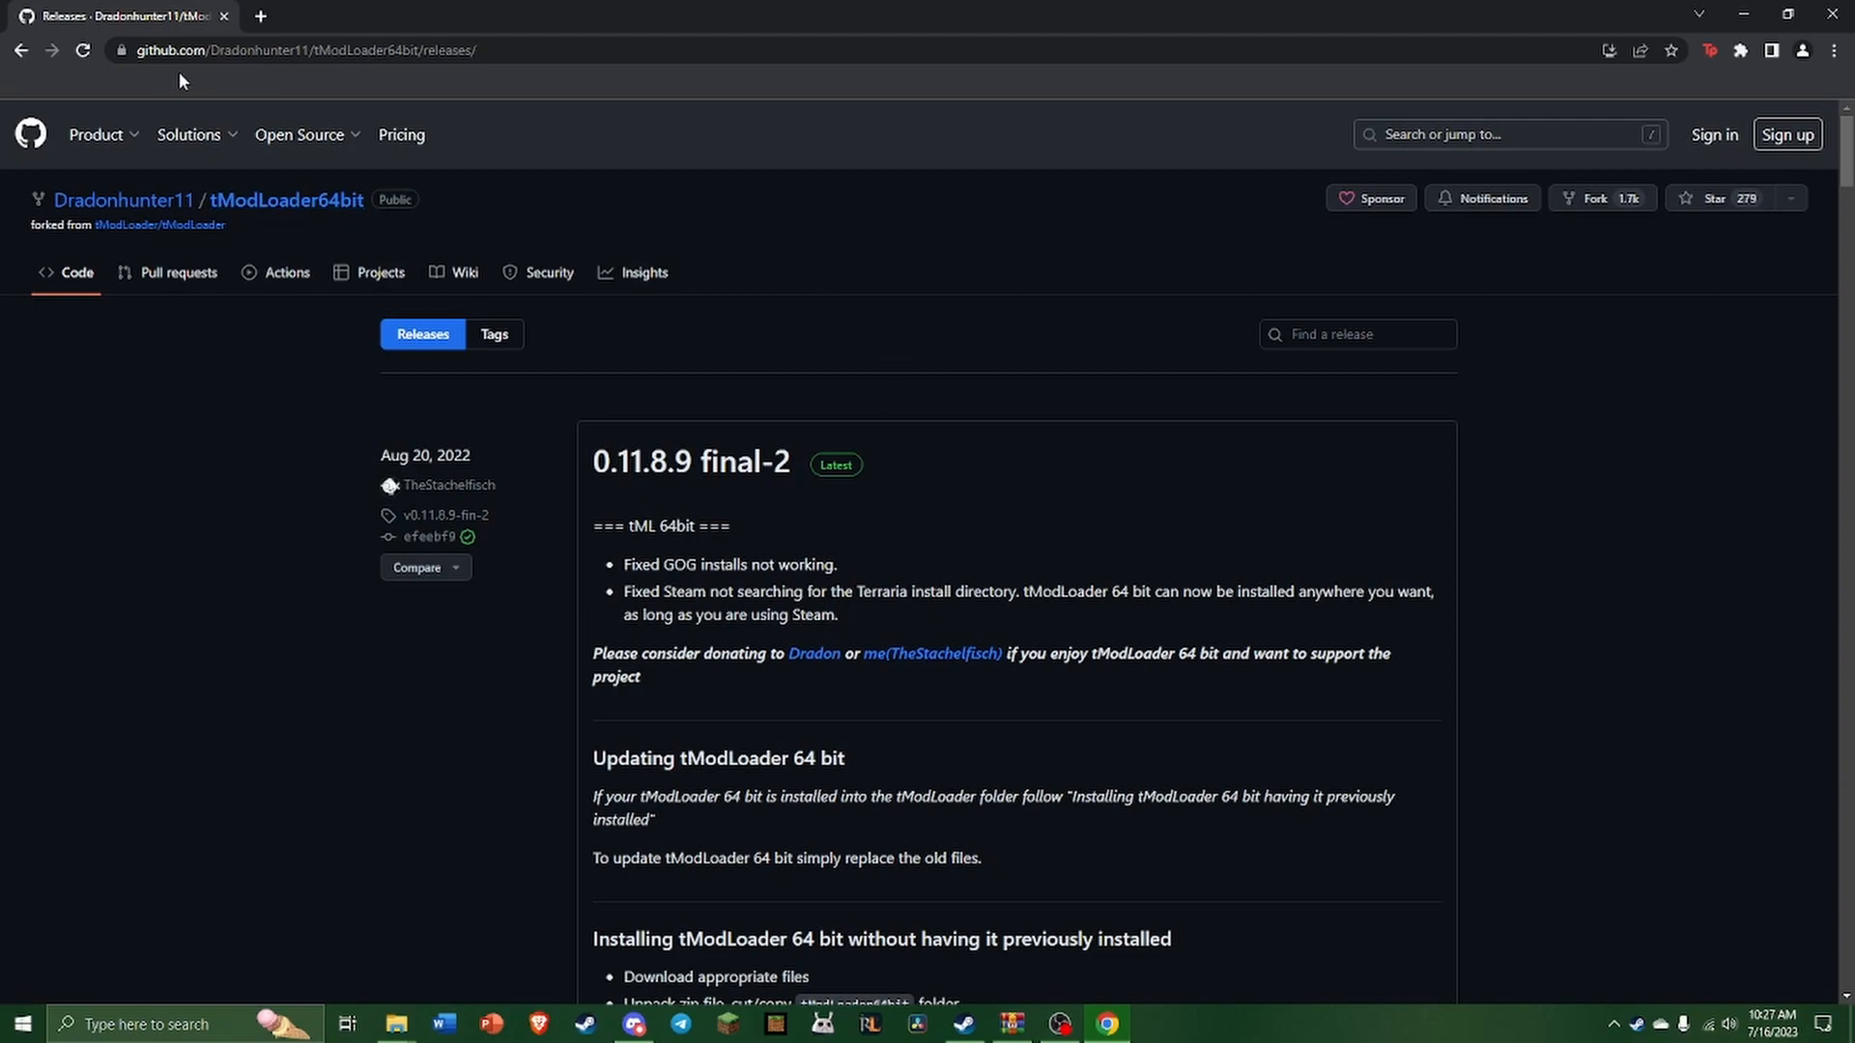
{"action": "mouse_move", "coordinate": [1725, 508]}
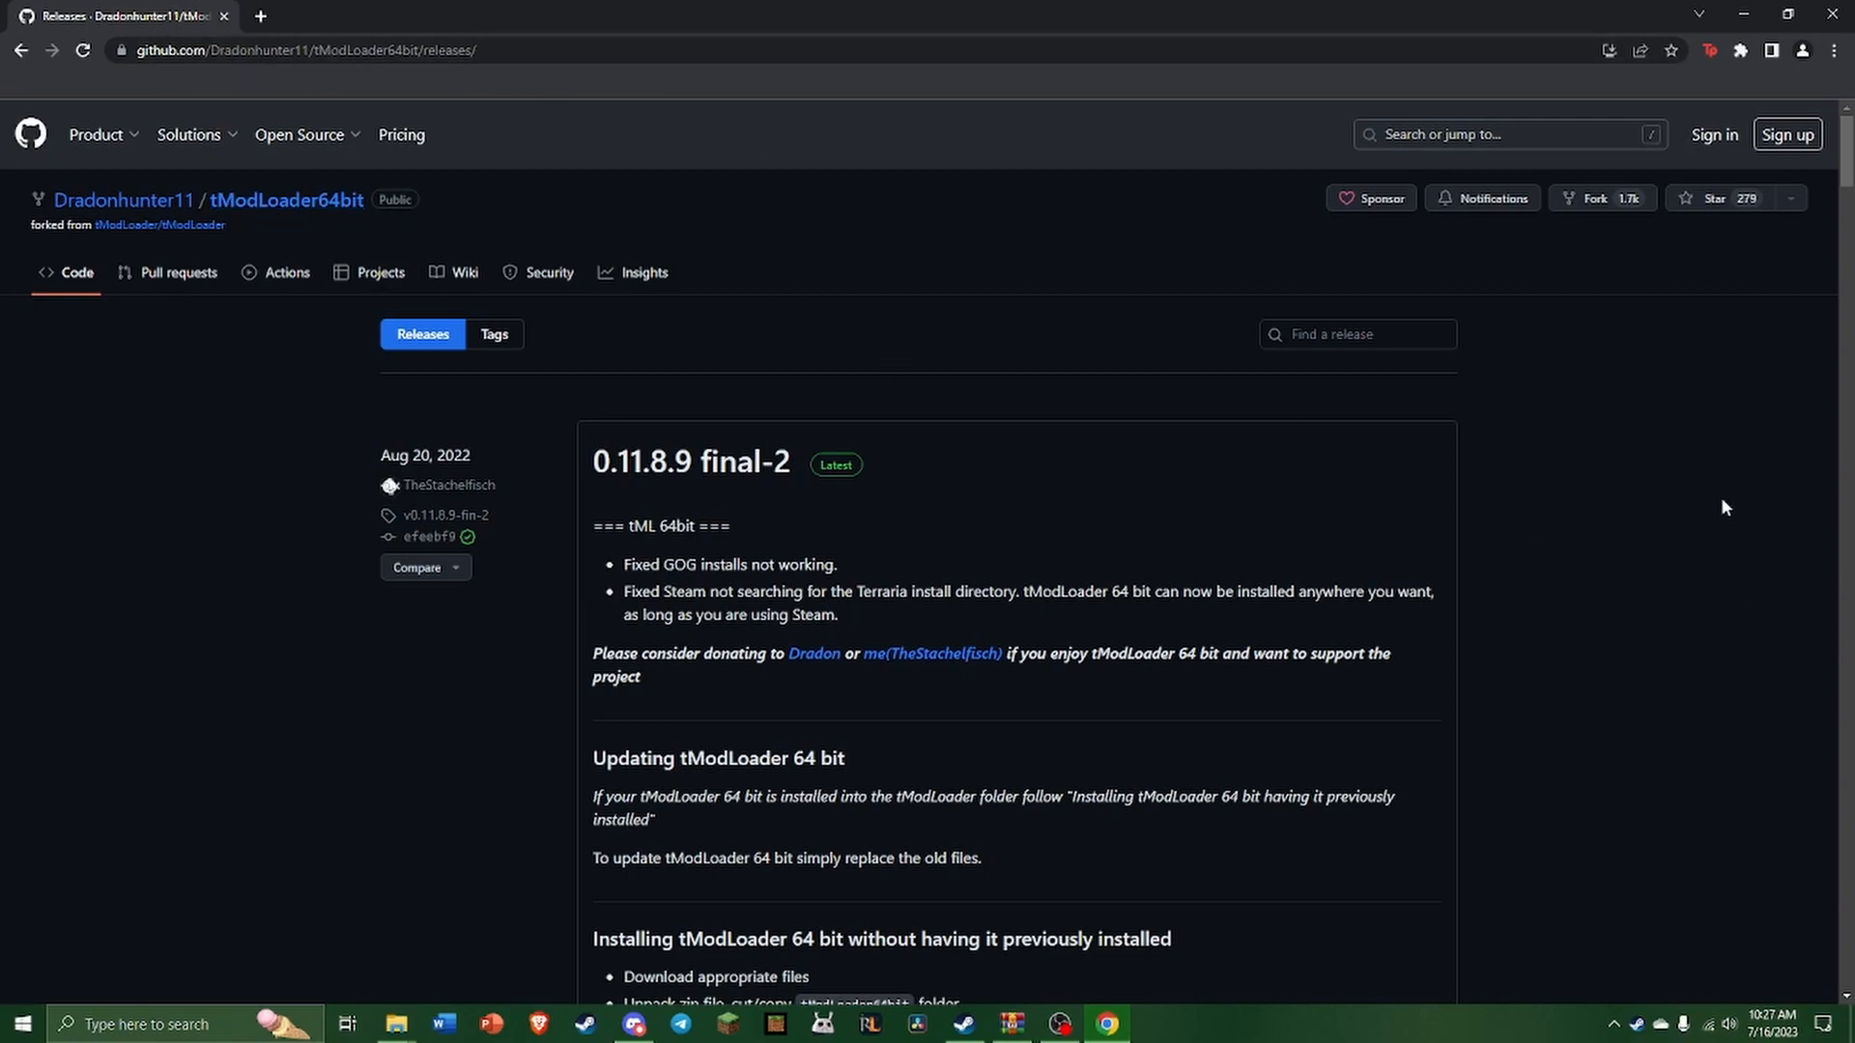
{"action": "mouse_move", "coordinate": [947, 675]}
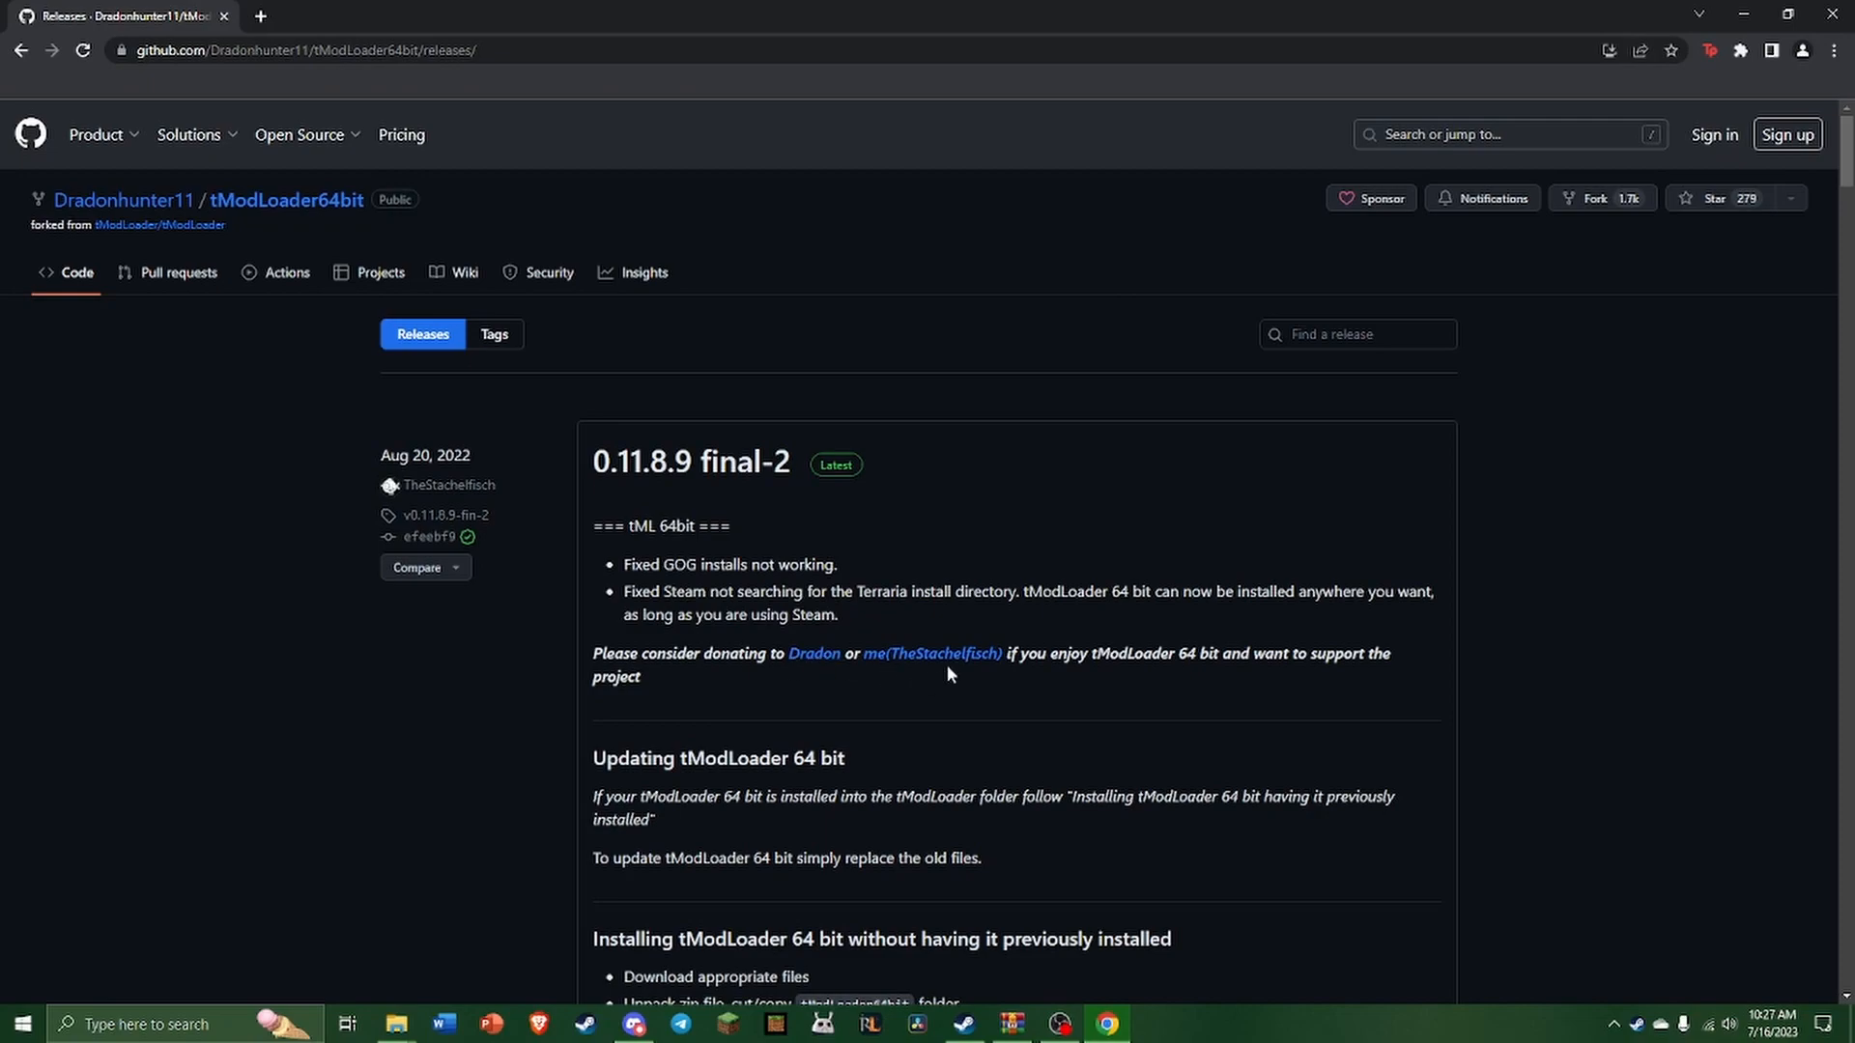
{"action": "mouse_move", "coordinate": [1482, 745]}
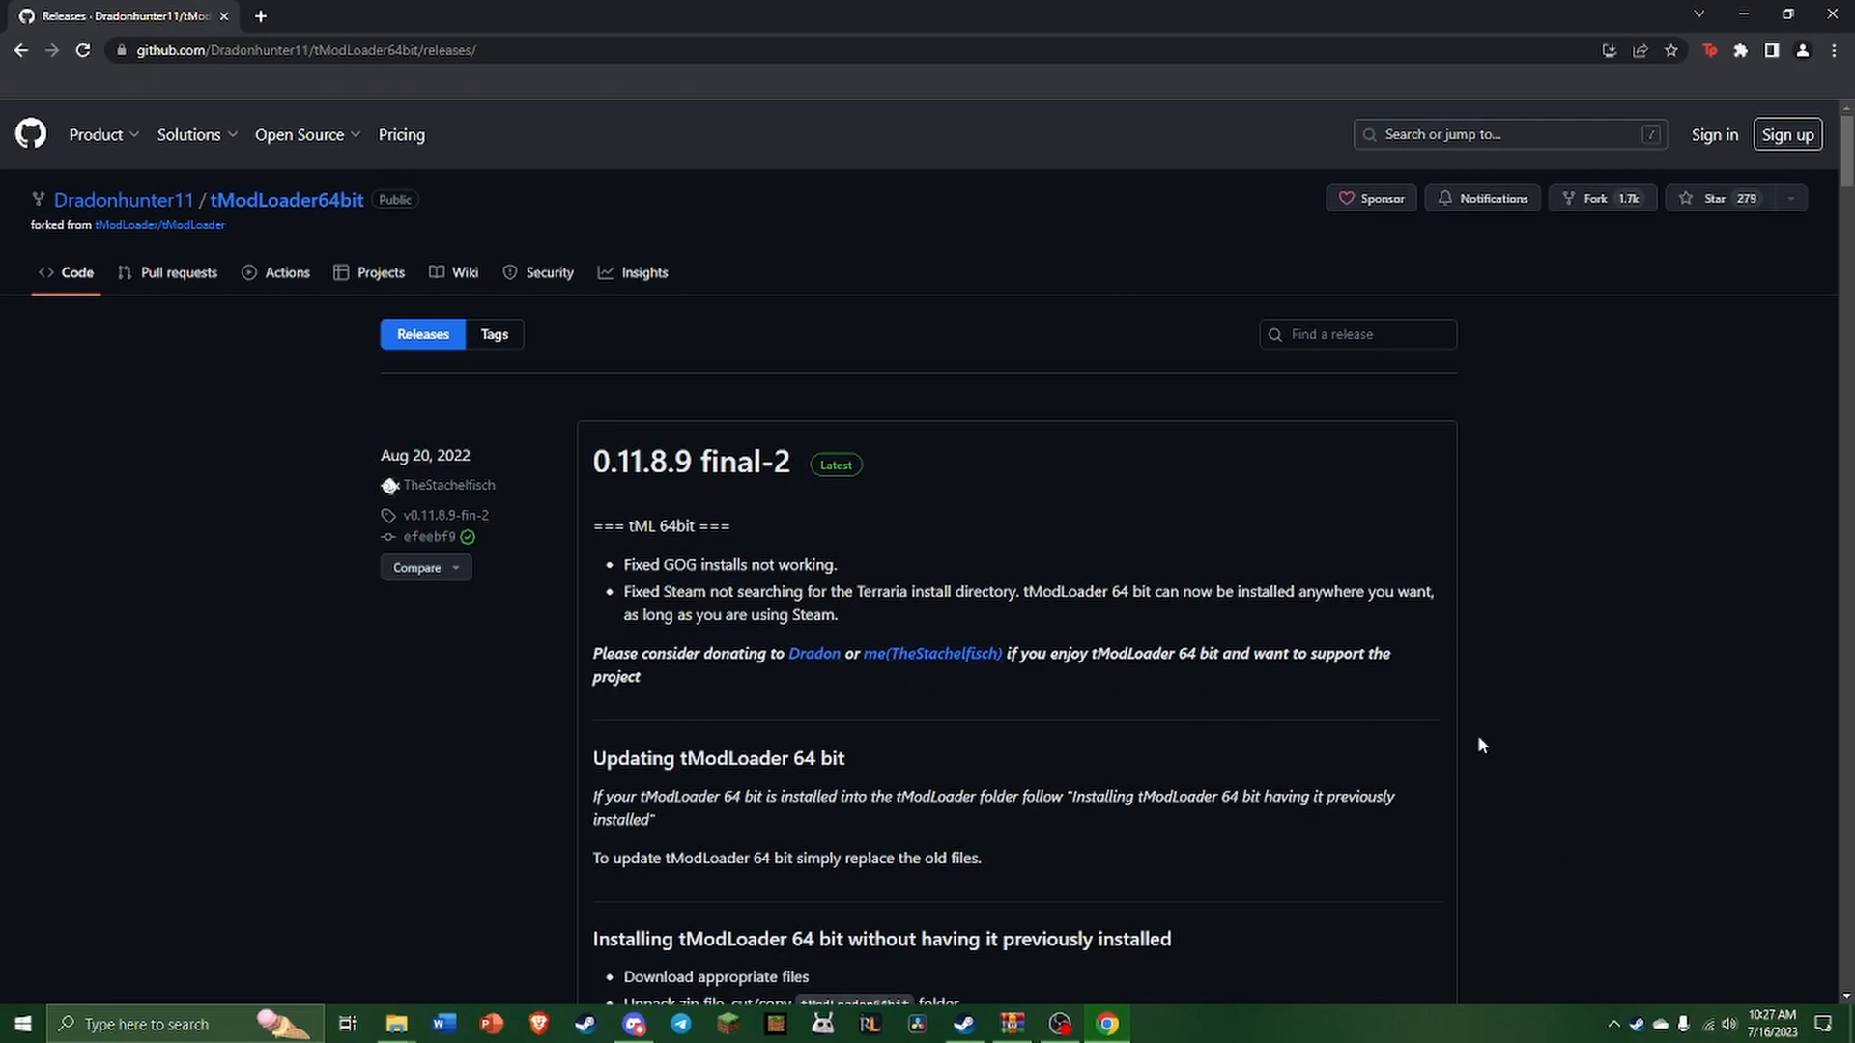
{"action": "mouse_move", "coordinate": [1413, 632]}
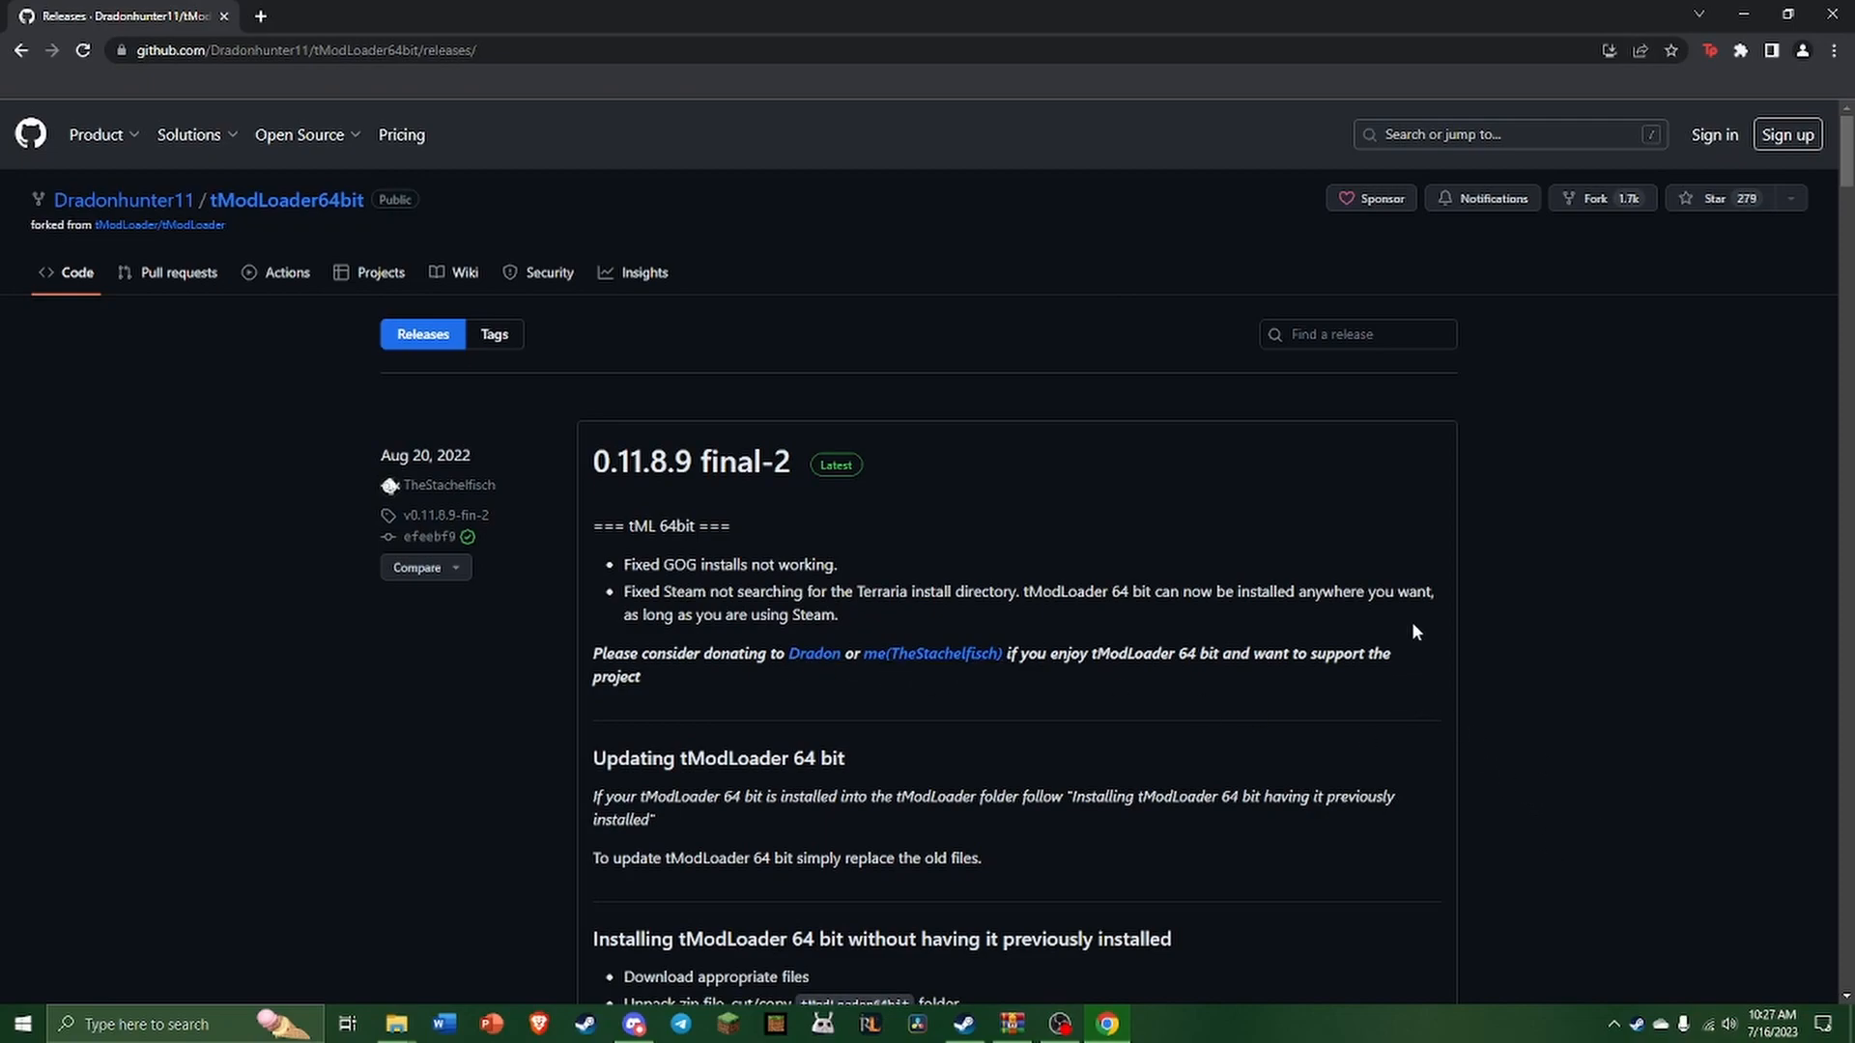
- Scroll through the tModLoader64bit 0.11.8.9 archive's 18 files and bring its WinRAR window forward
{"action": "scroll", "scroll_direction": "down", "scroll_amount": 3}
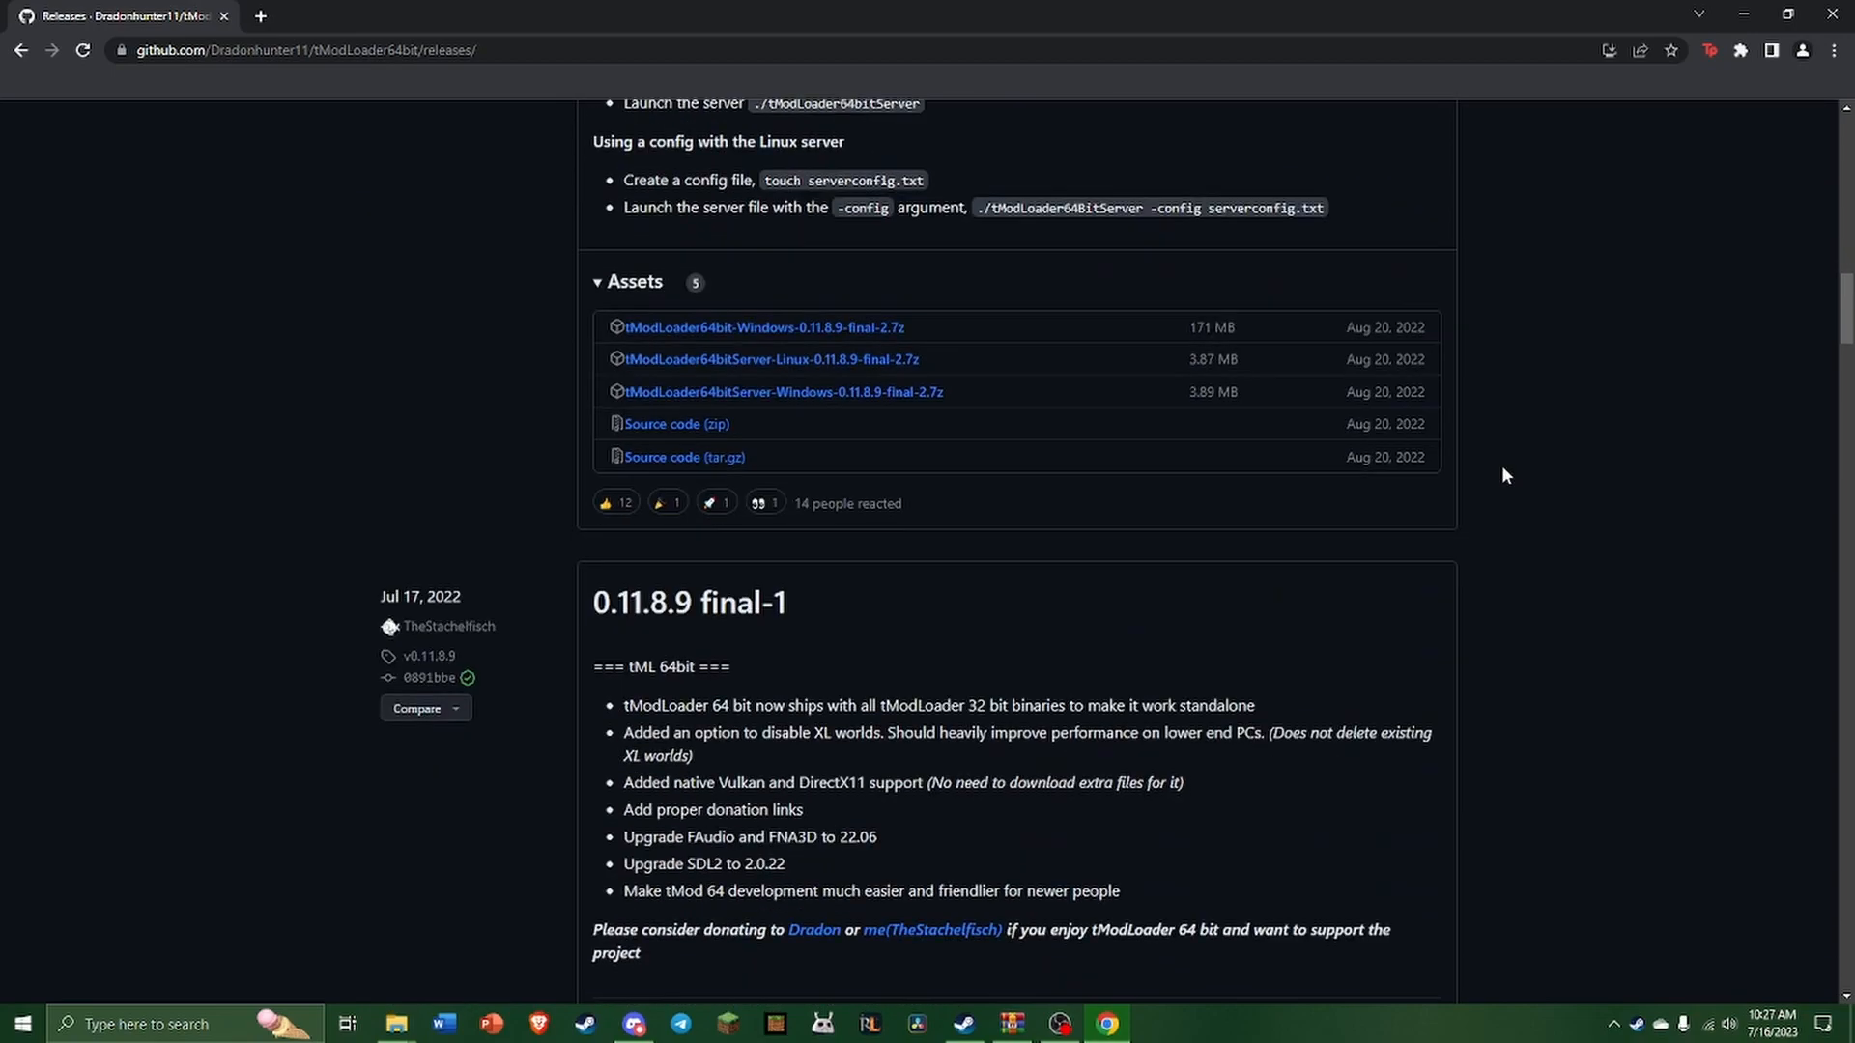
{"action": "scroll", "scroll_direction": "up", "scroll_amount": 3}
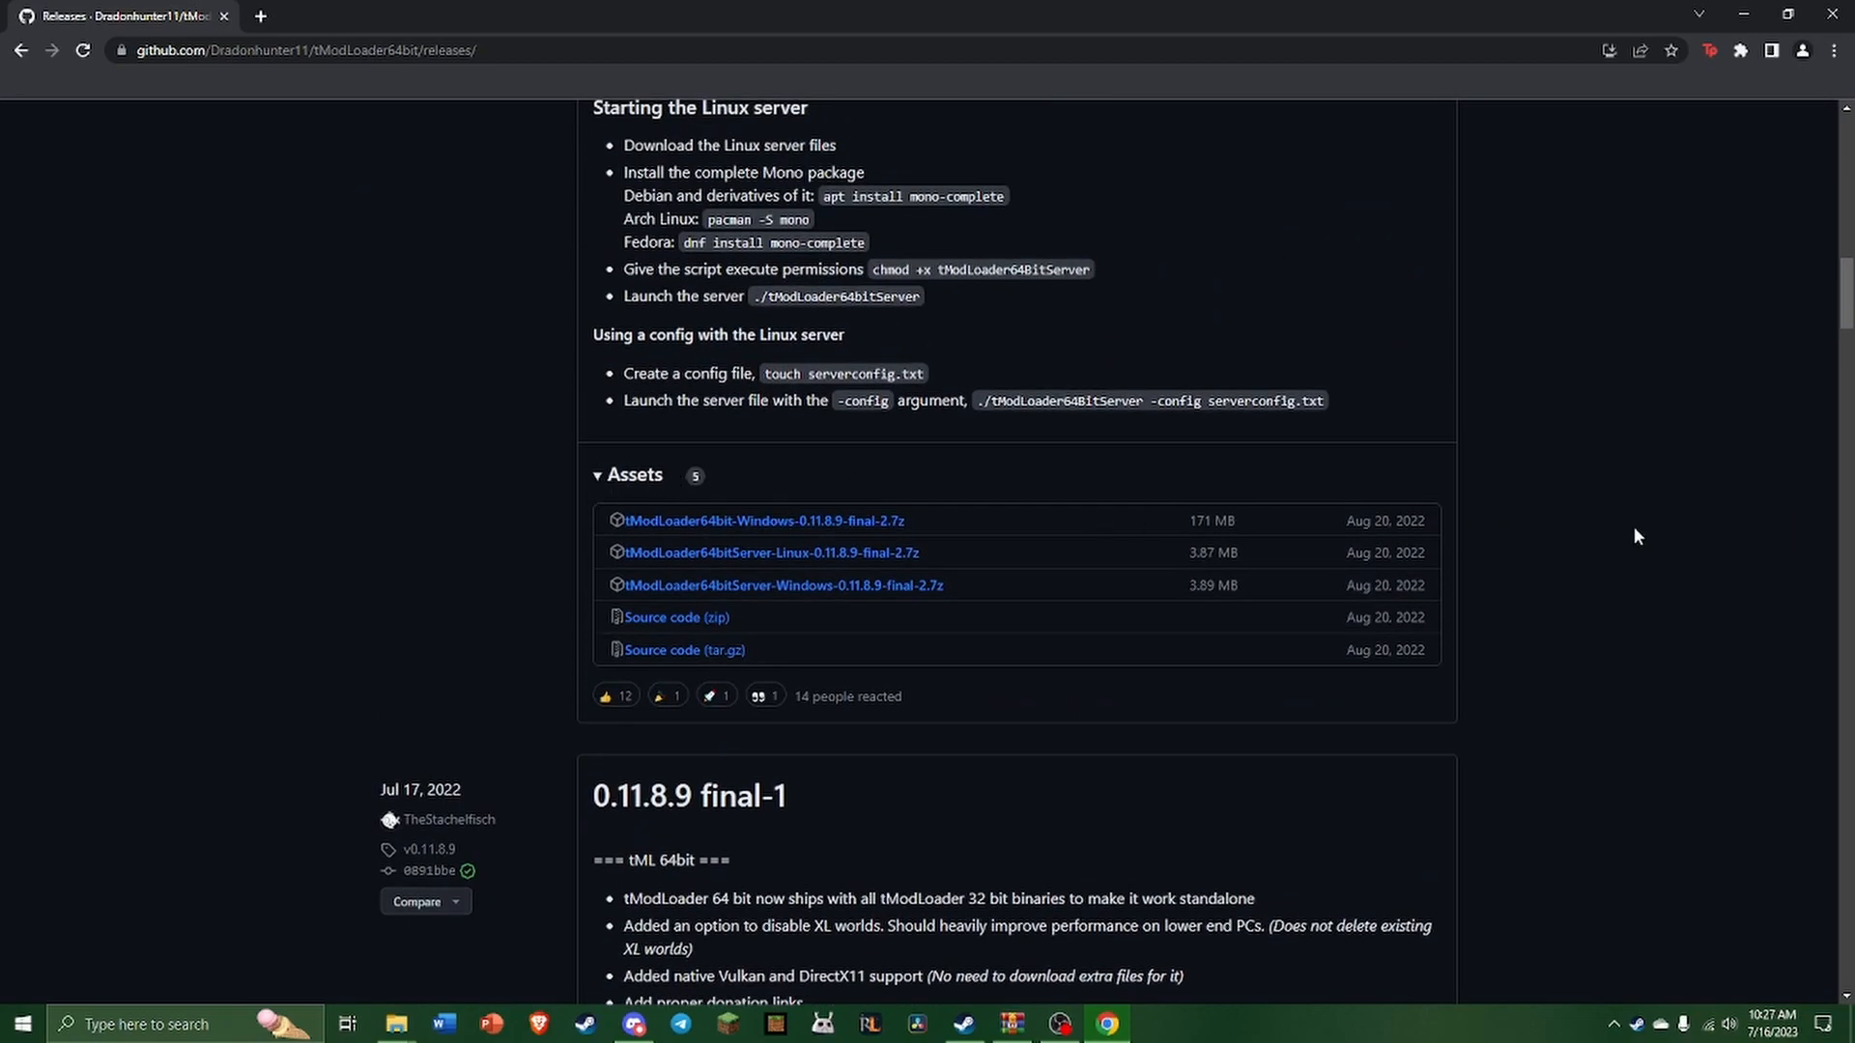
{"action": "mouse_move", "coordinate": [654, 526]}
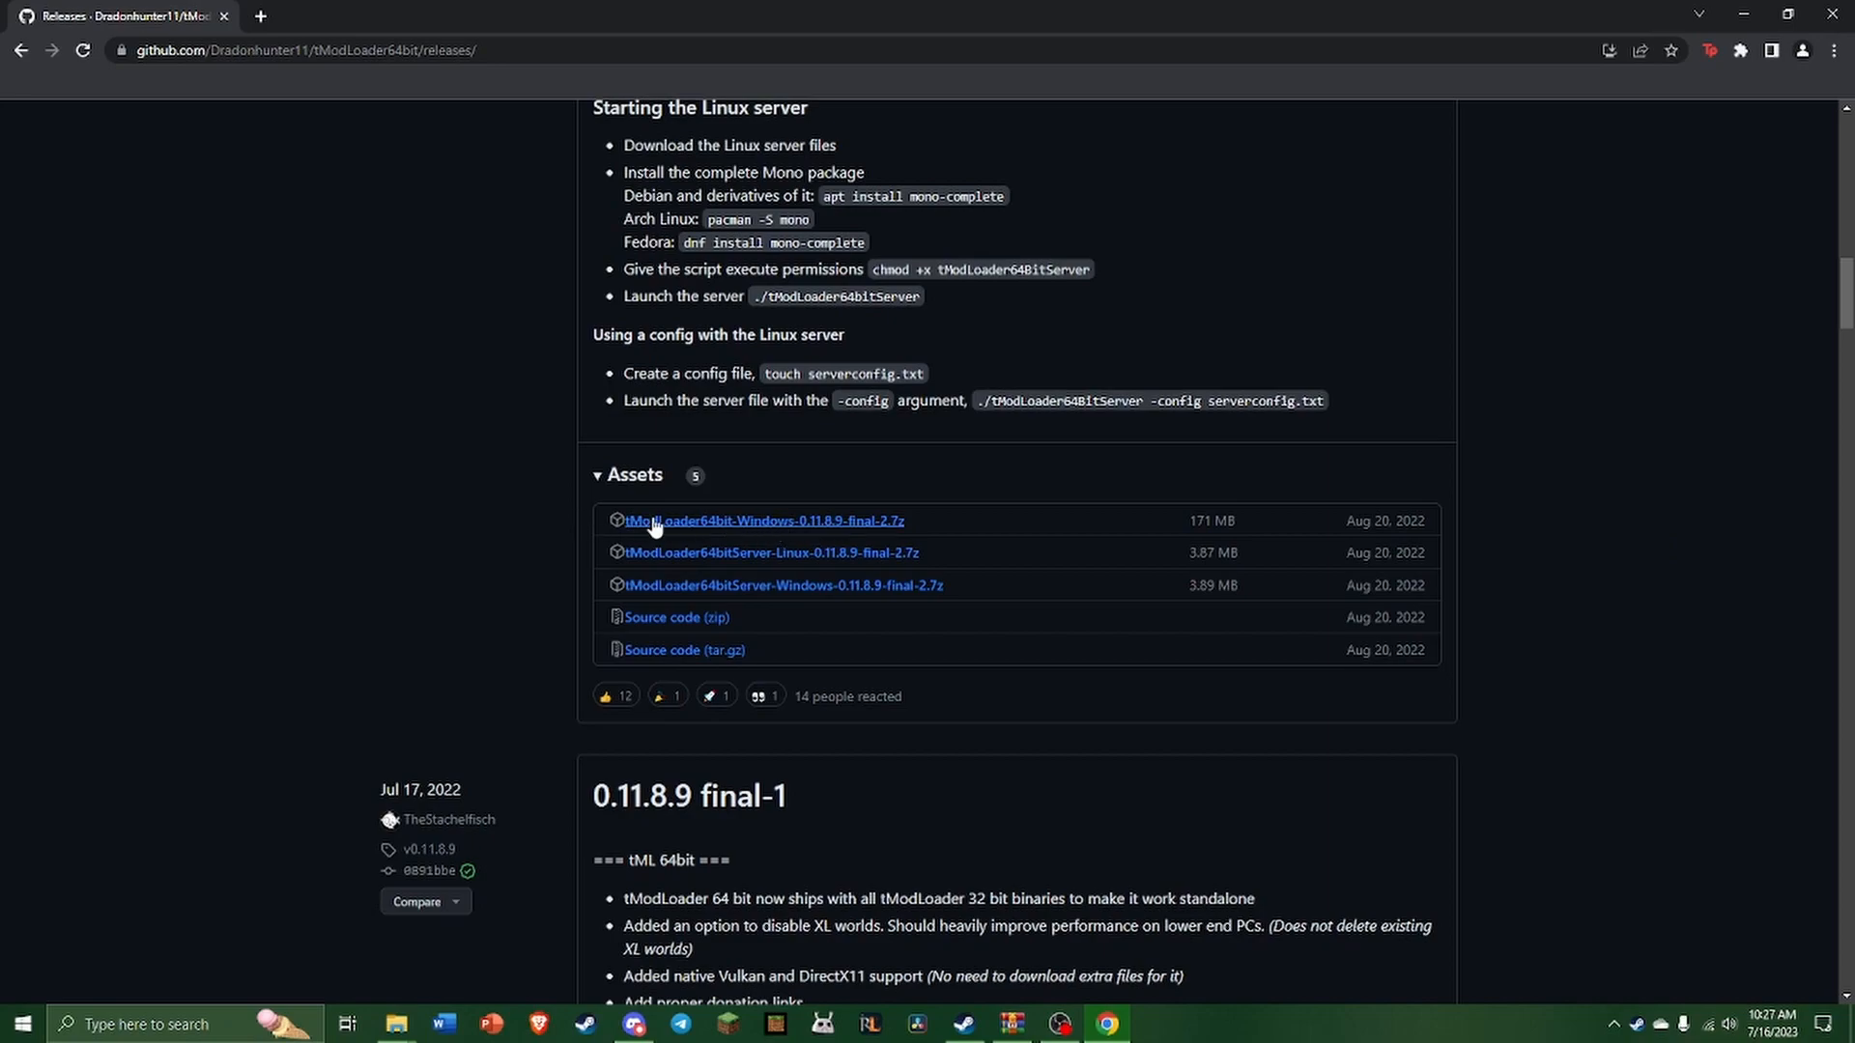
{"action": "mouse_move", "coordinate": [718, 565]}
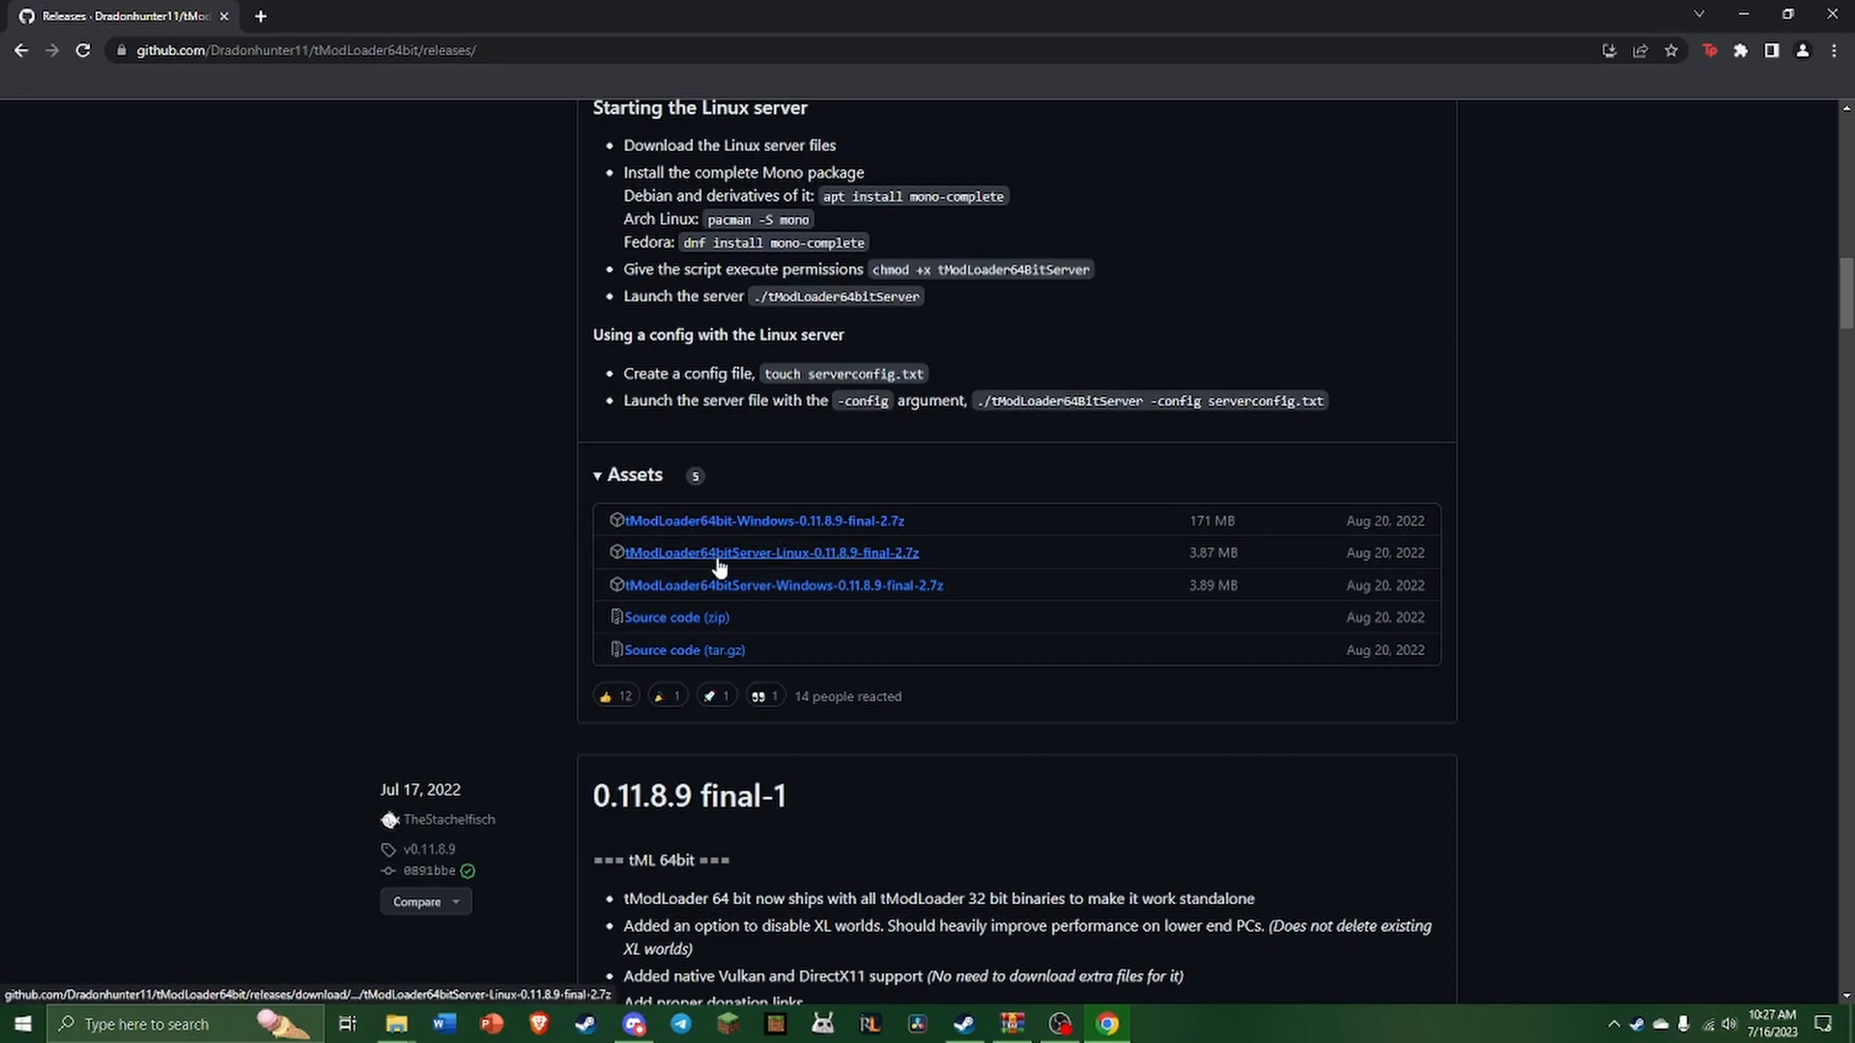
{"action": "scroll", "scroll_direction": "up", "scroll_amount": 3}
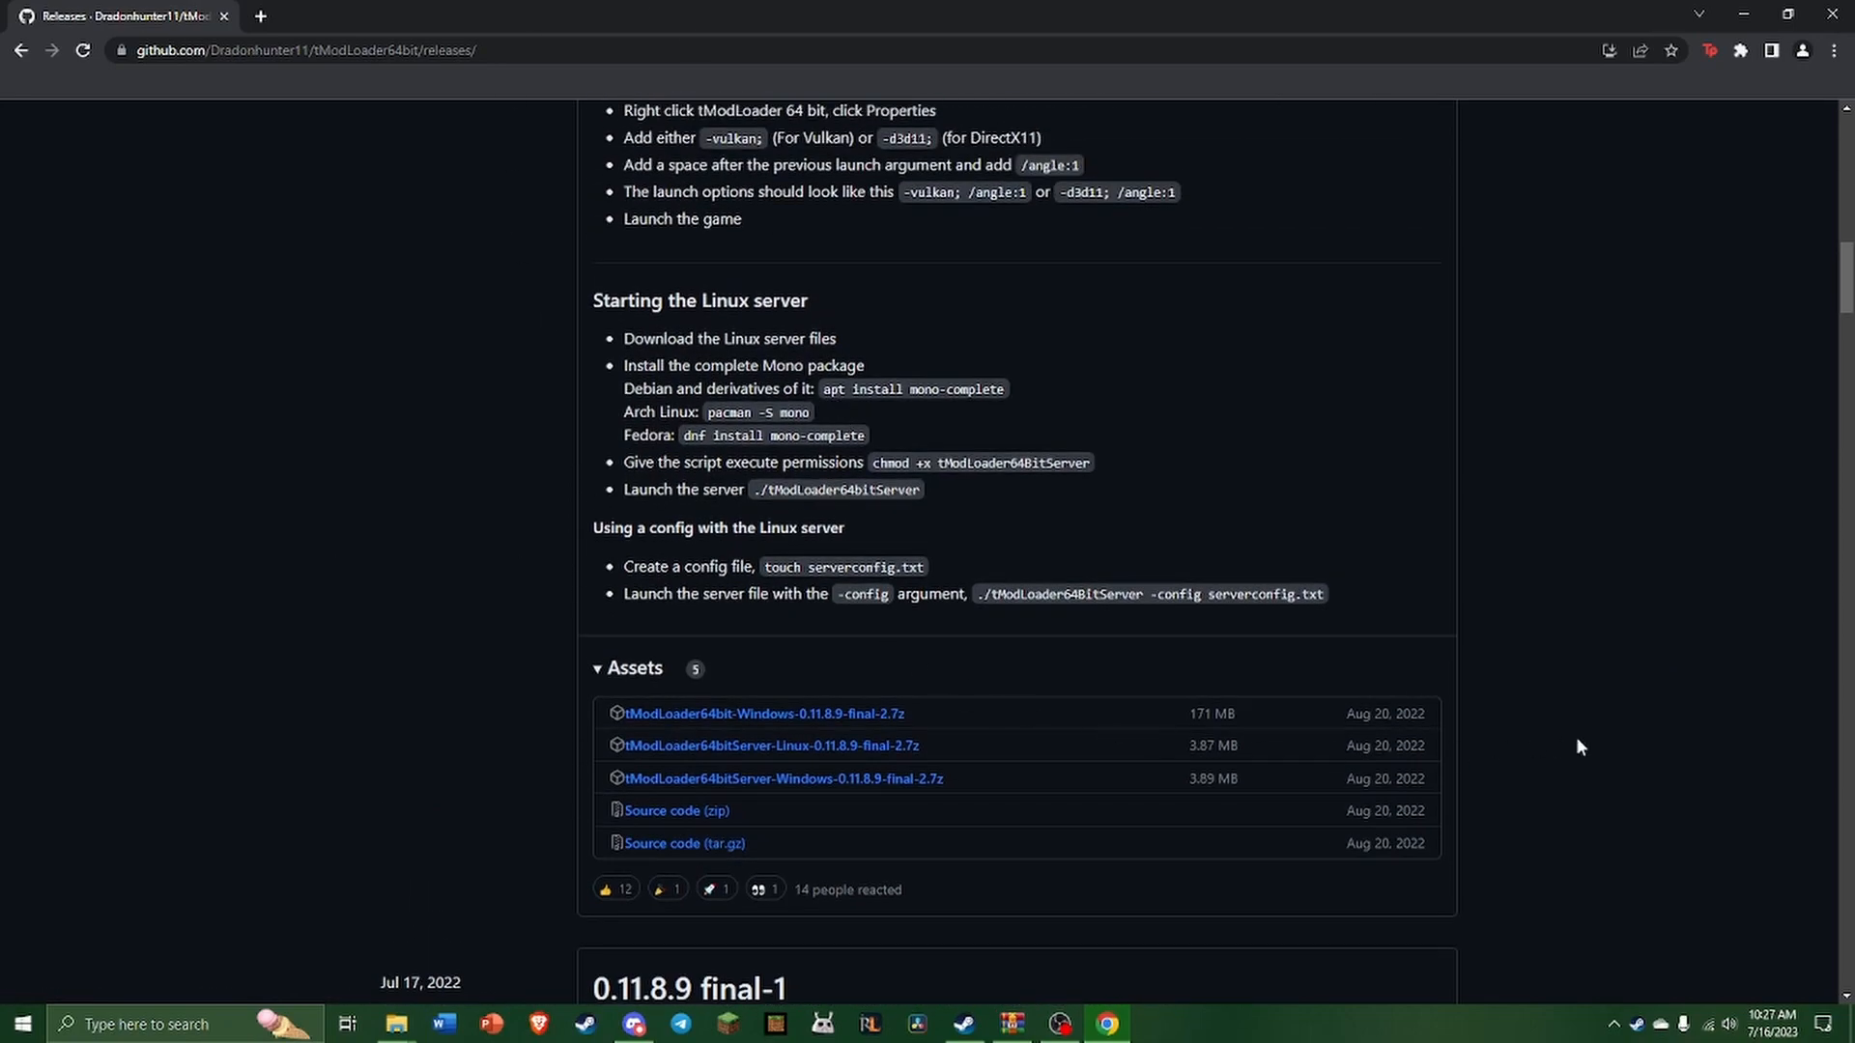
{"action": "scroll", "scroll_direction": "up", "scroll_amount": 3}
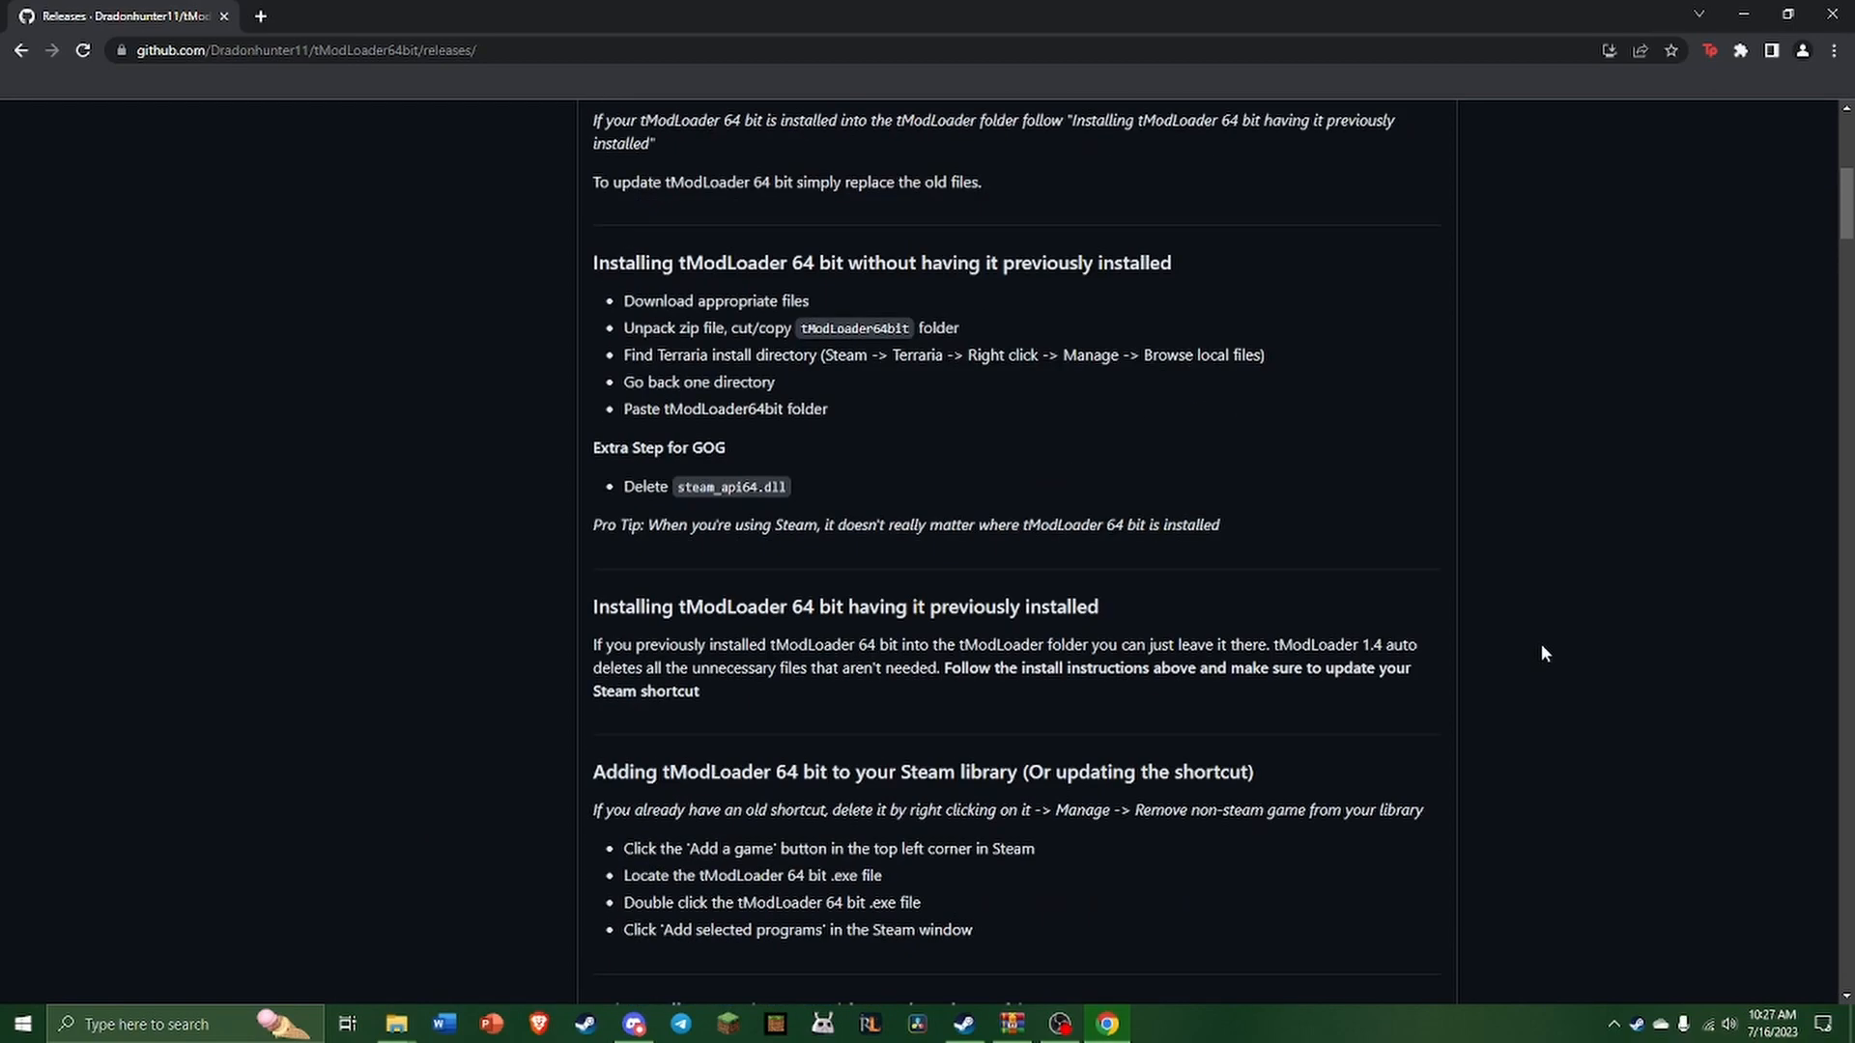
{"action": "scroll", "scroll_direction": "up", "scroll_amount": 3}
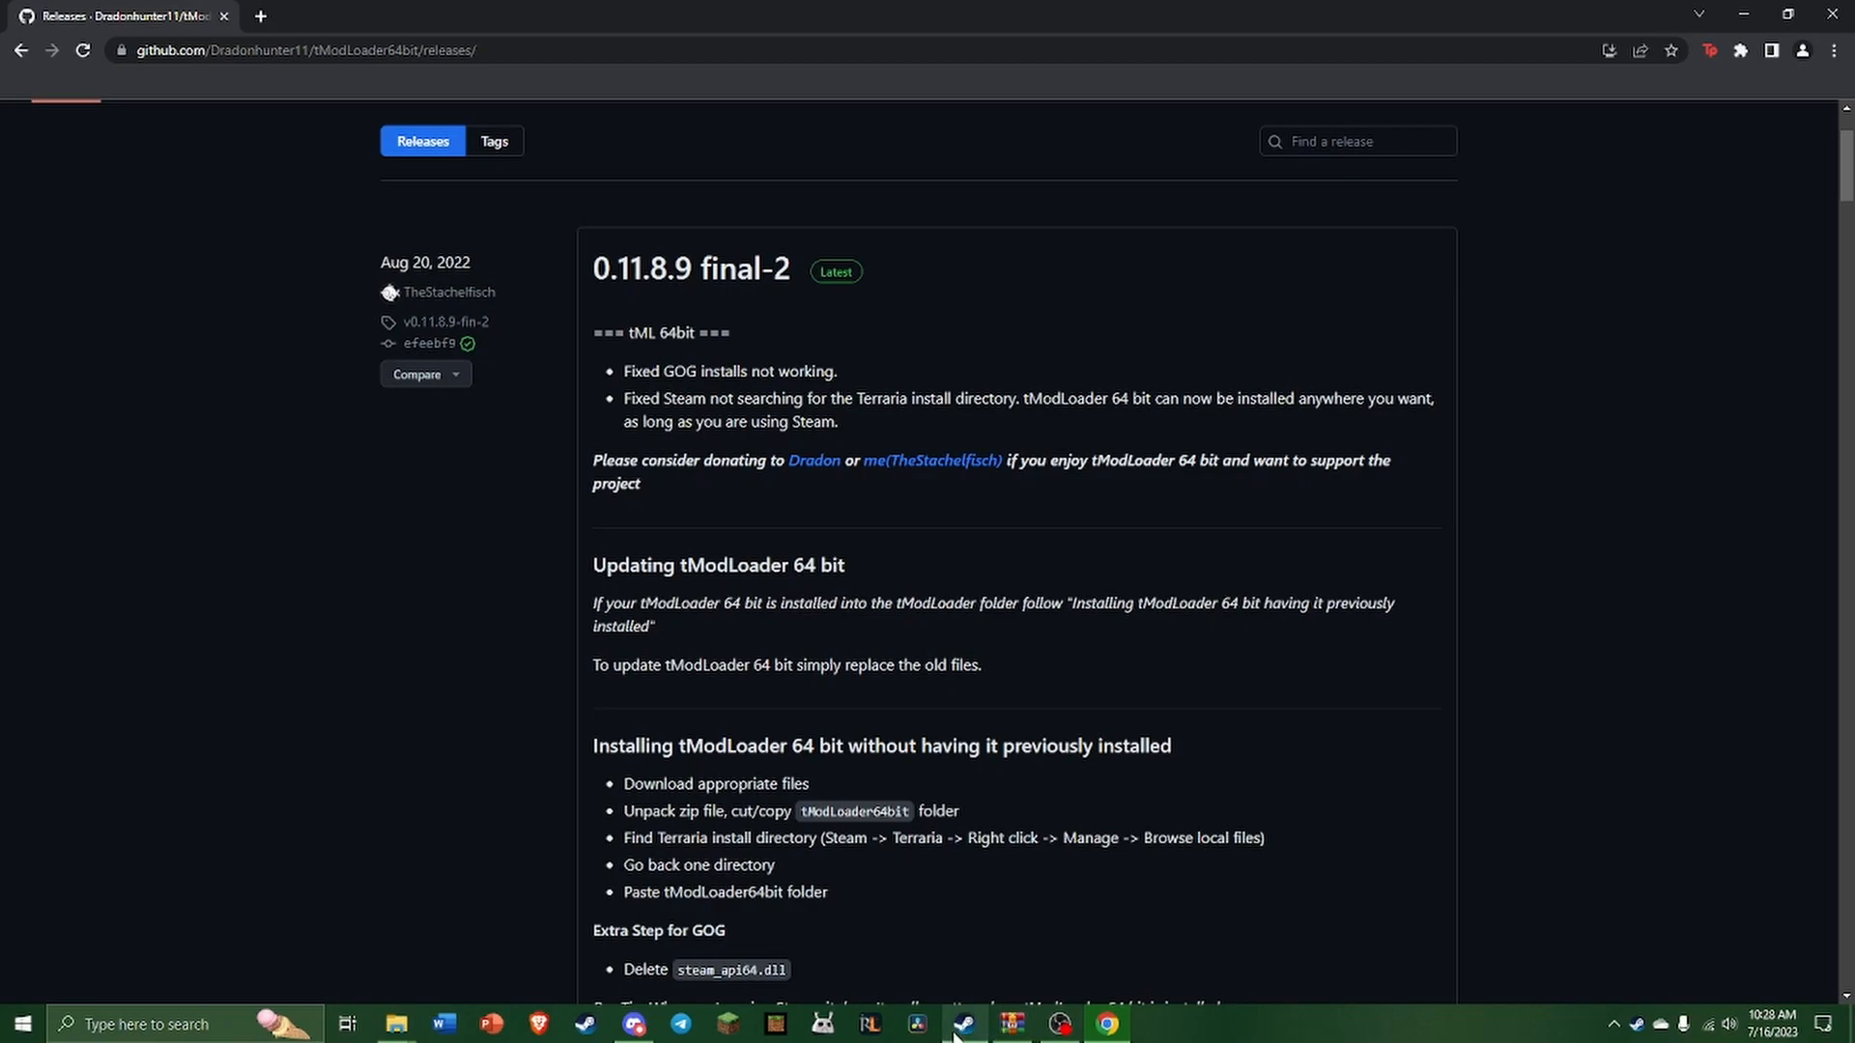
{"action": "left_click", "coordinate": [963, 1024]}
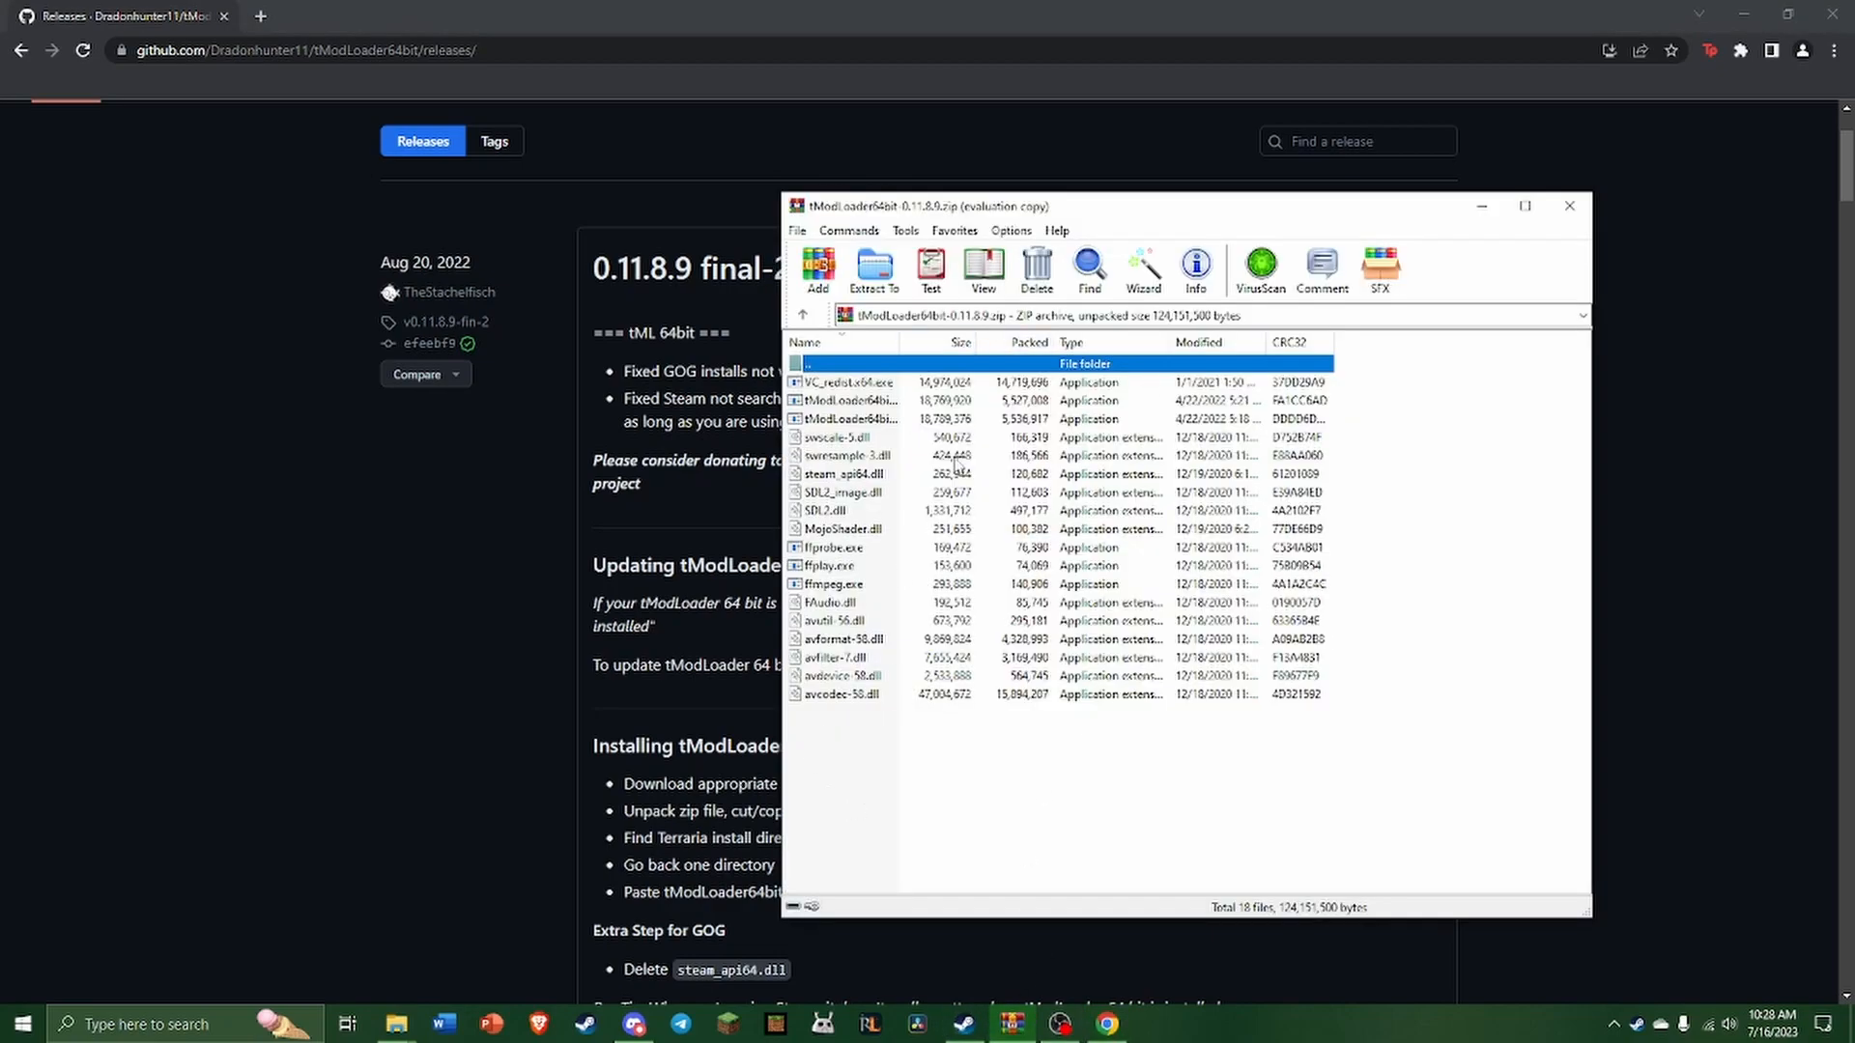
{"action": "mouse_move", "coordinate": [1482, 210]}
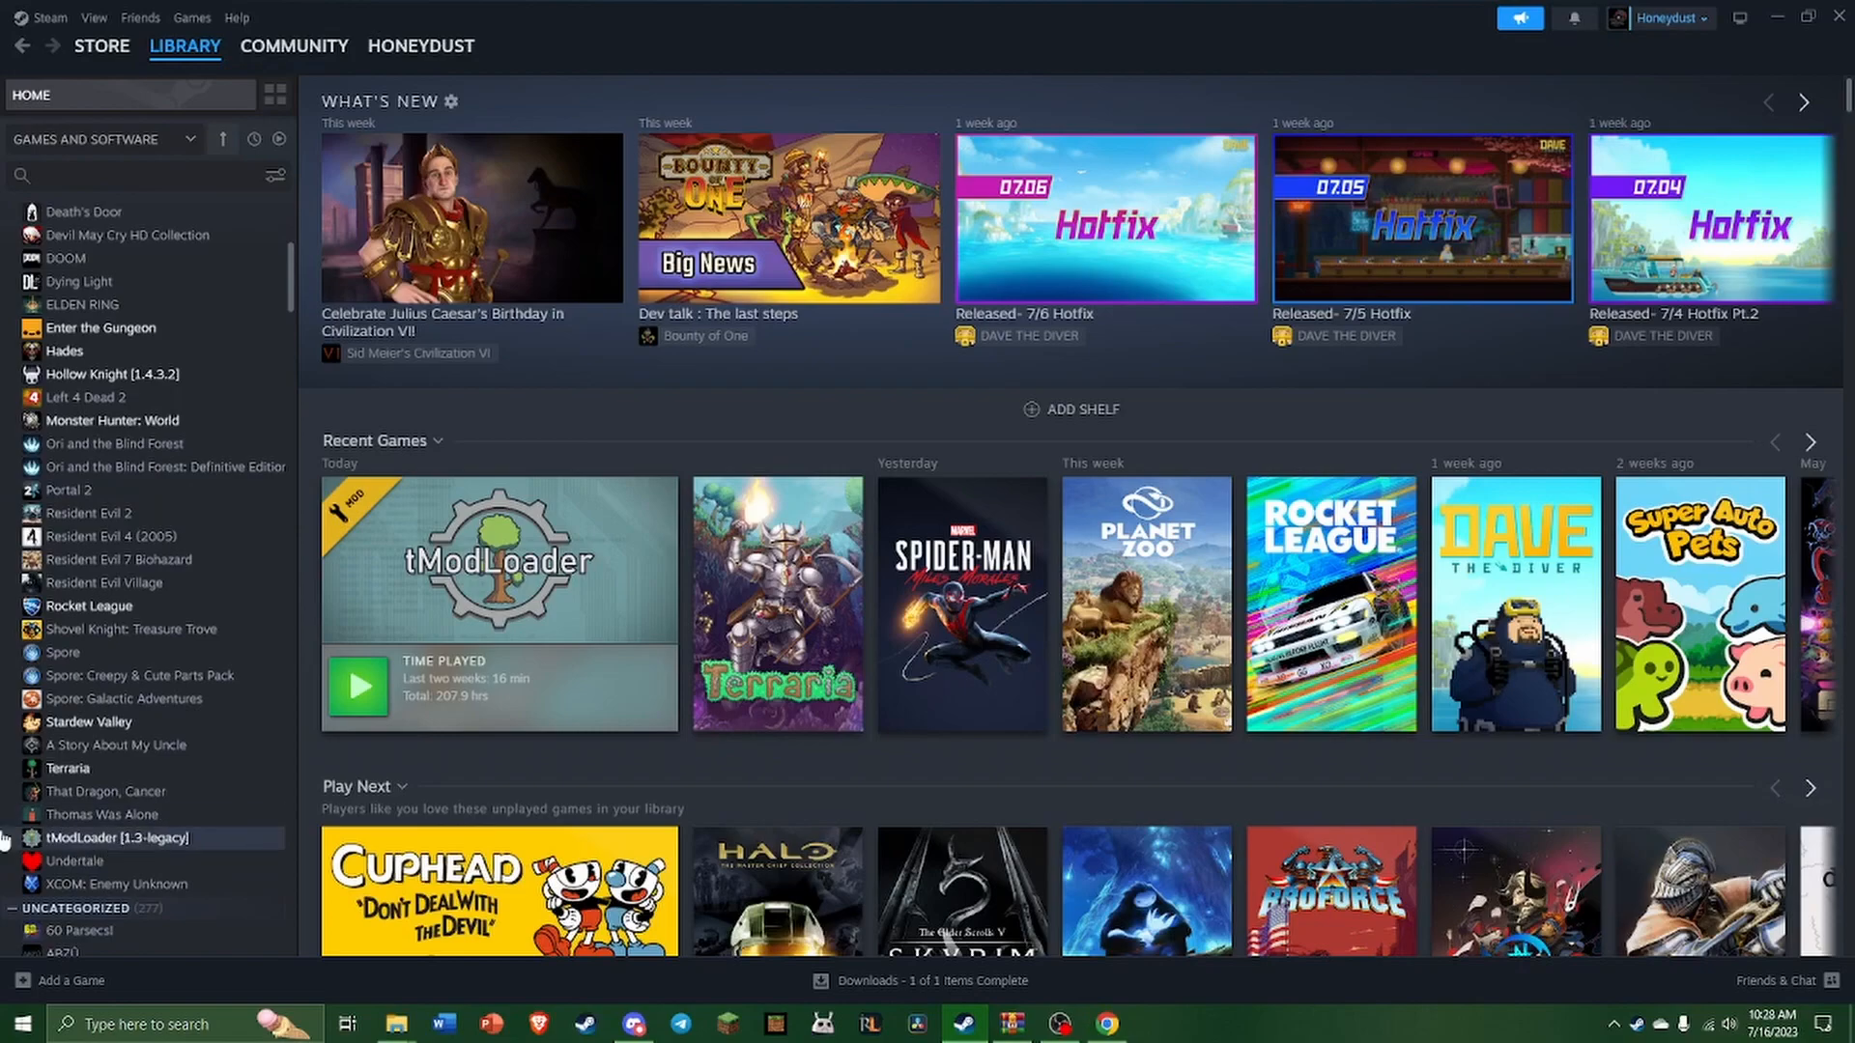
{"action": "right_click", "coordinate": [118, 838]}
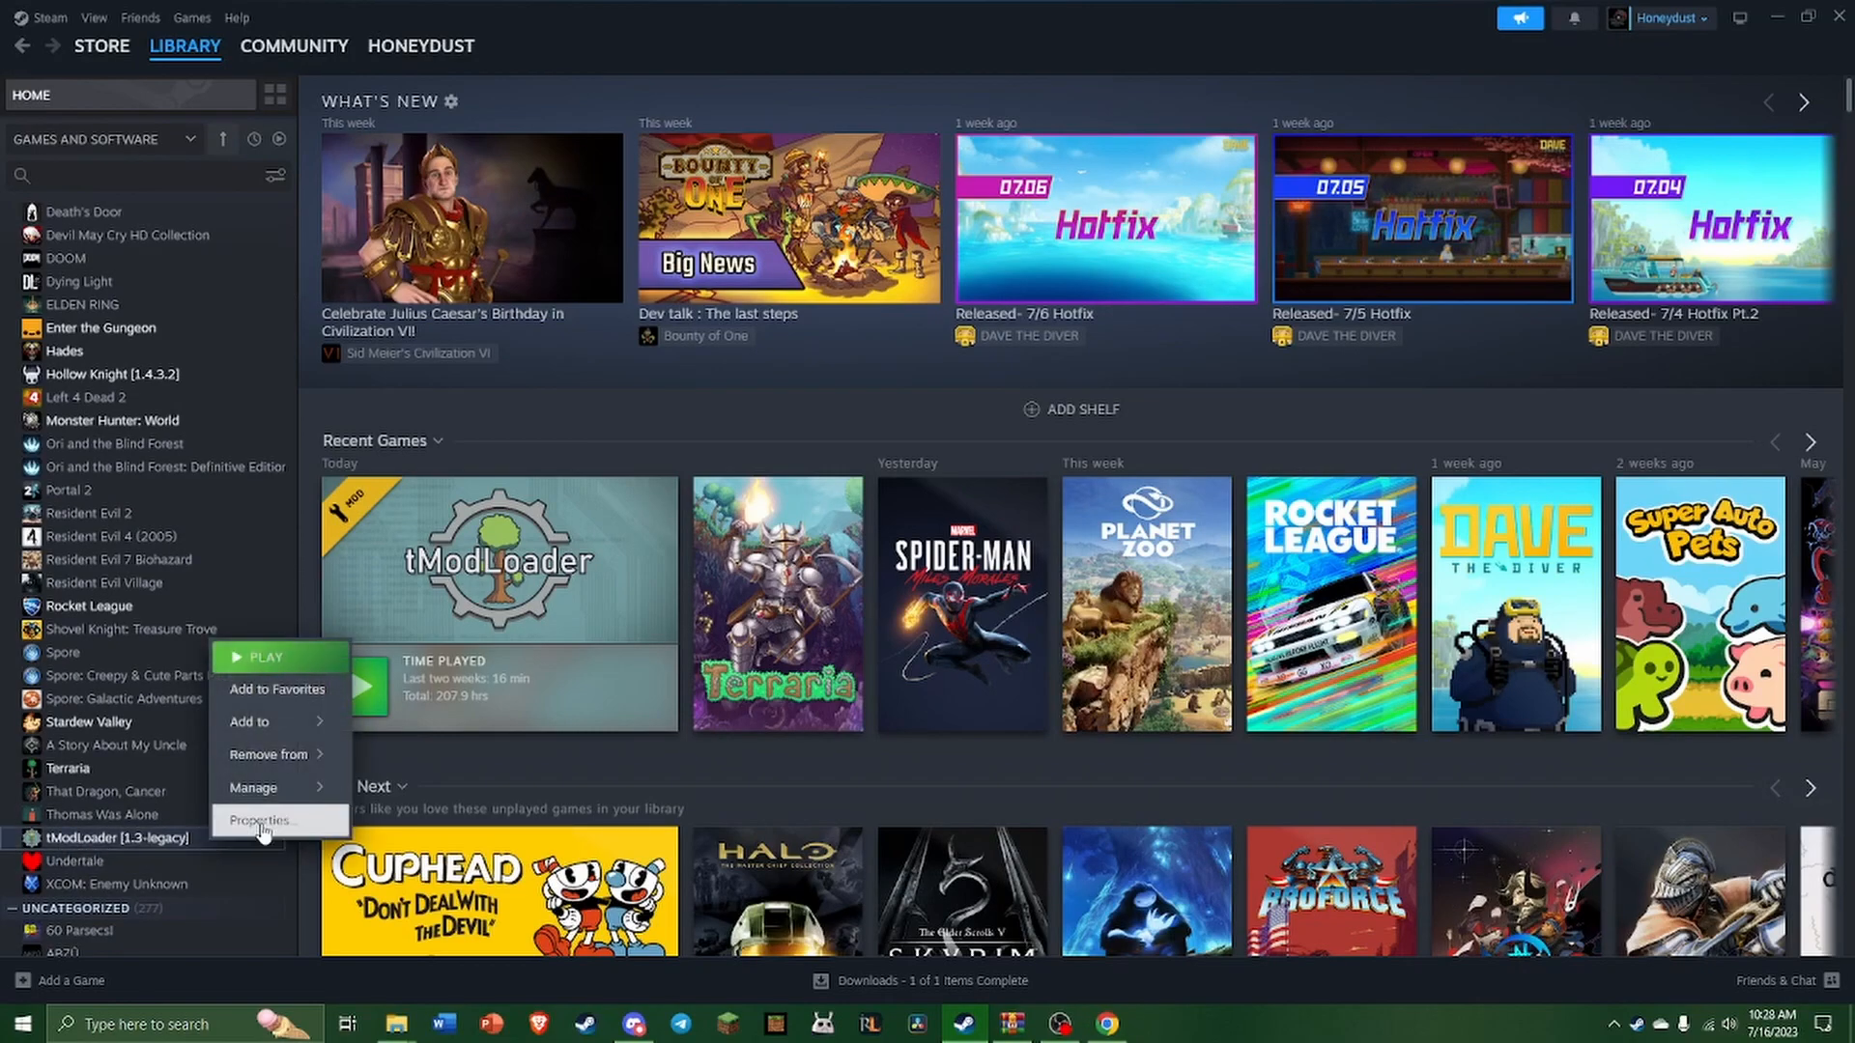
{"action": "mouse_move", "coordinate": [243, 839]}
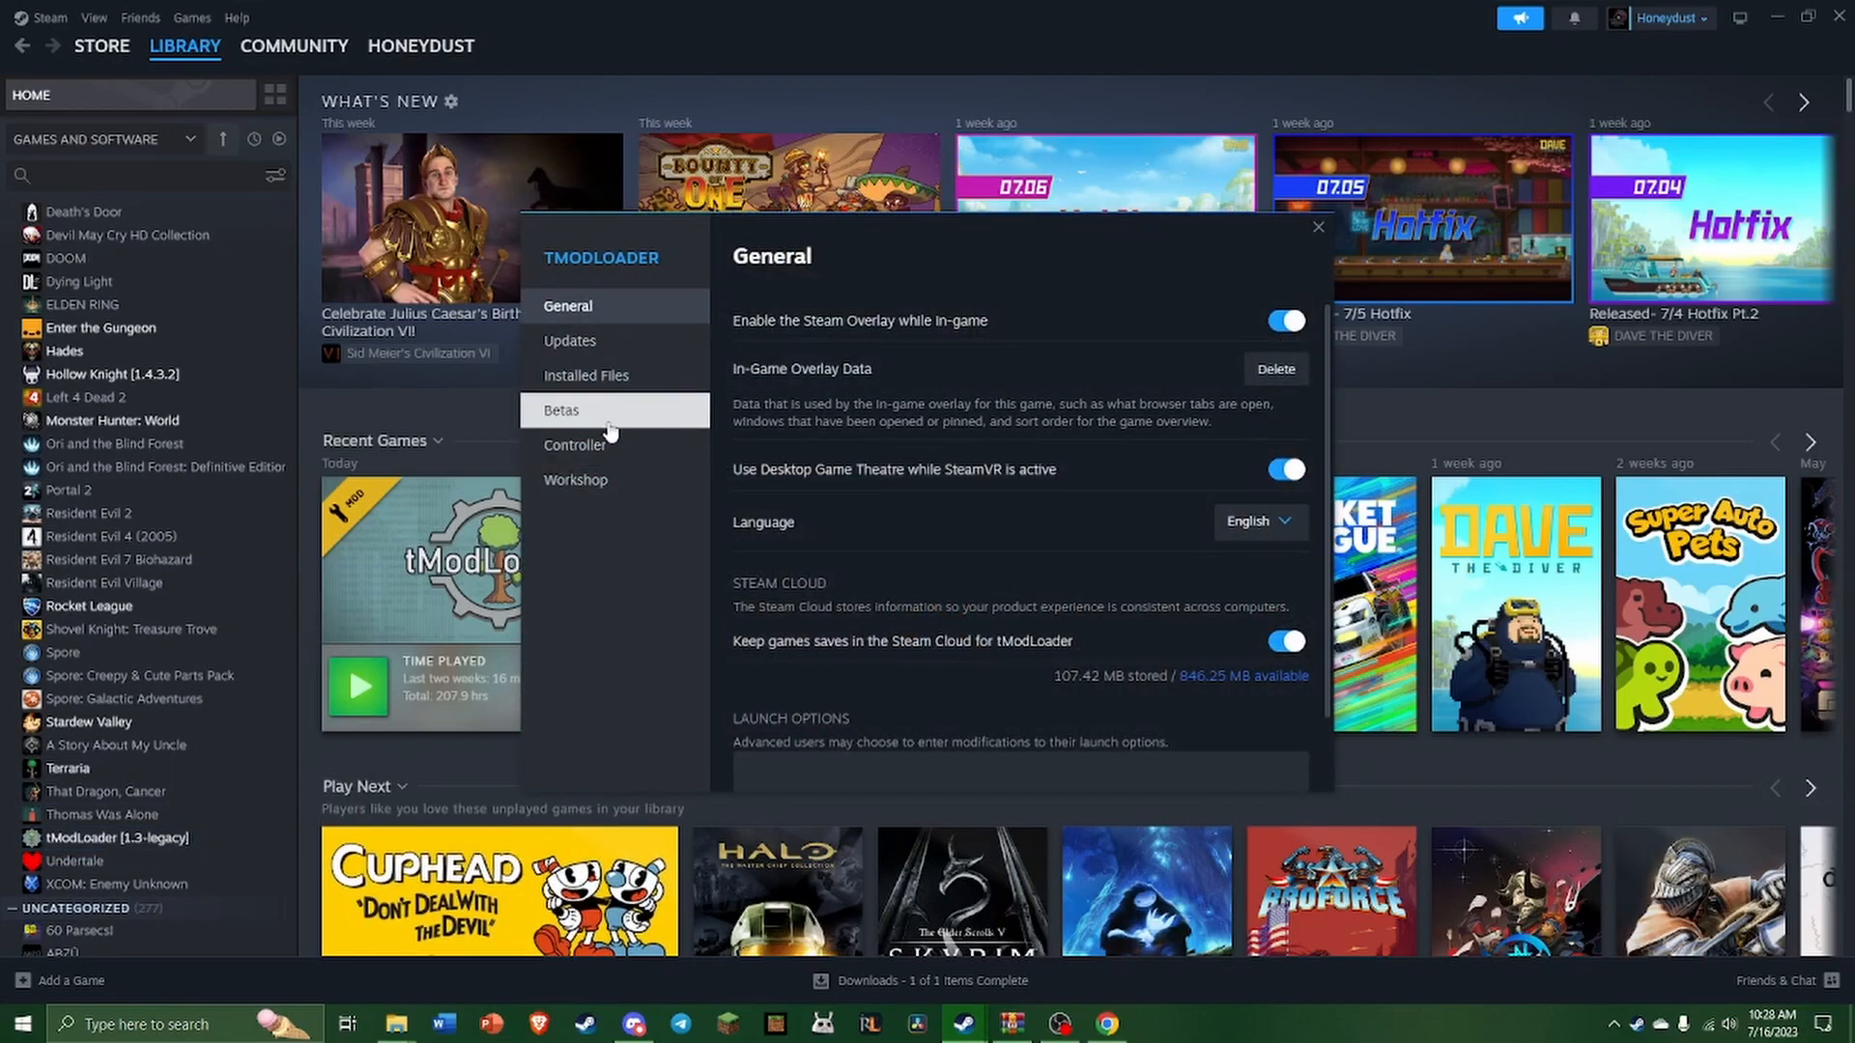
{"action": "left_click", "coordinate": [560, 411]}
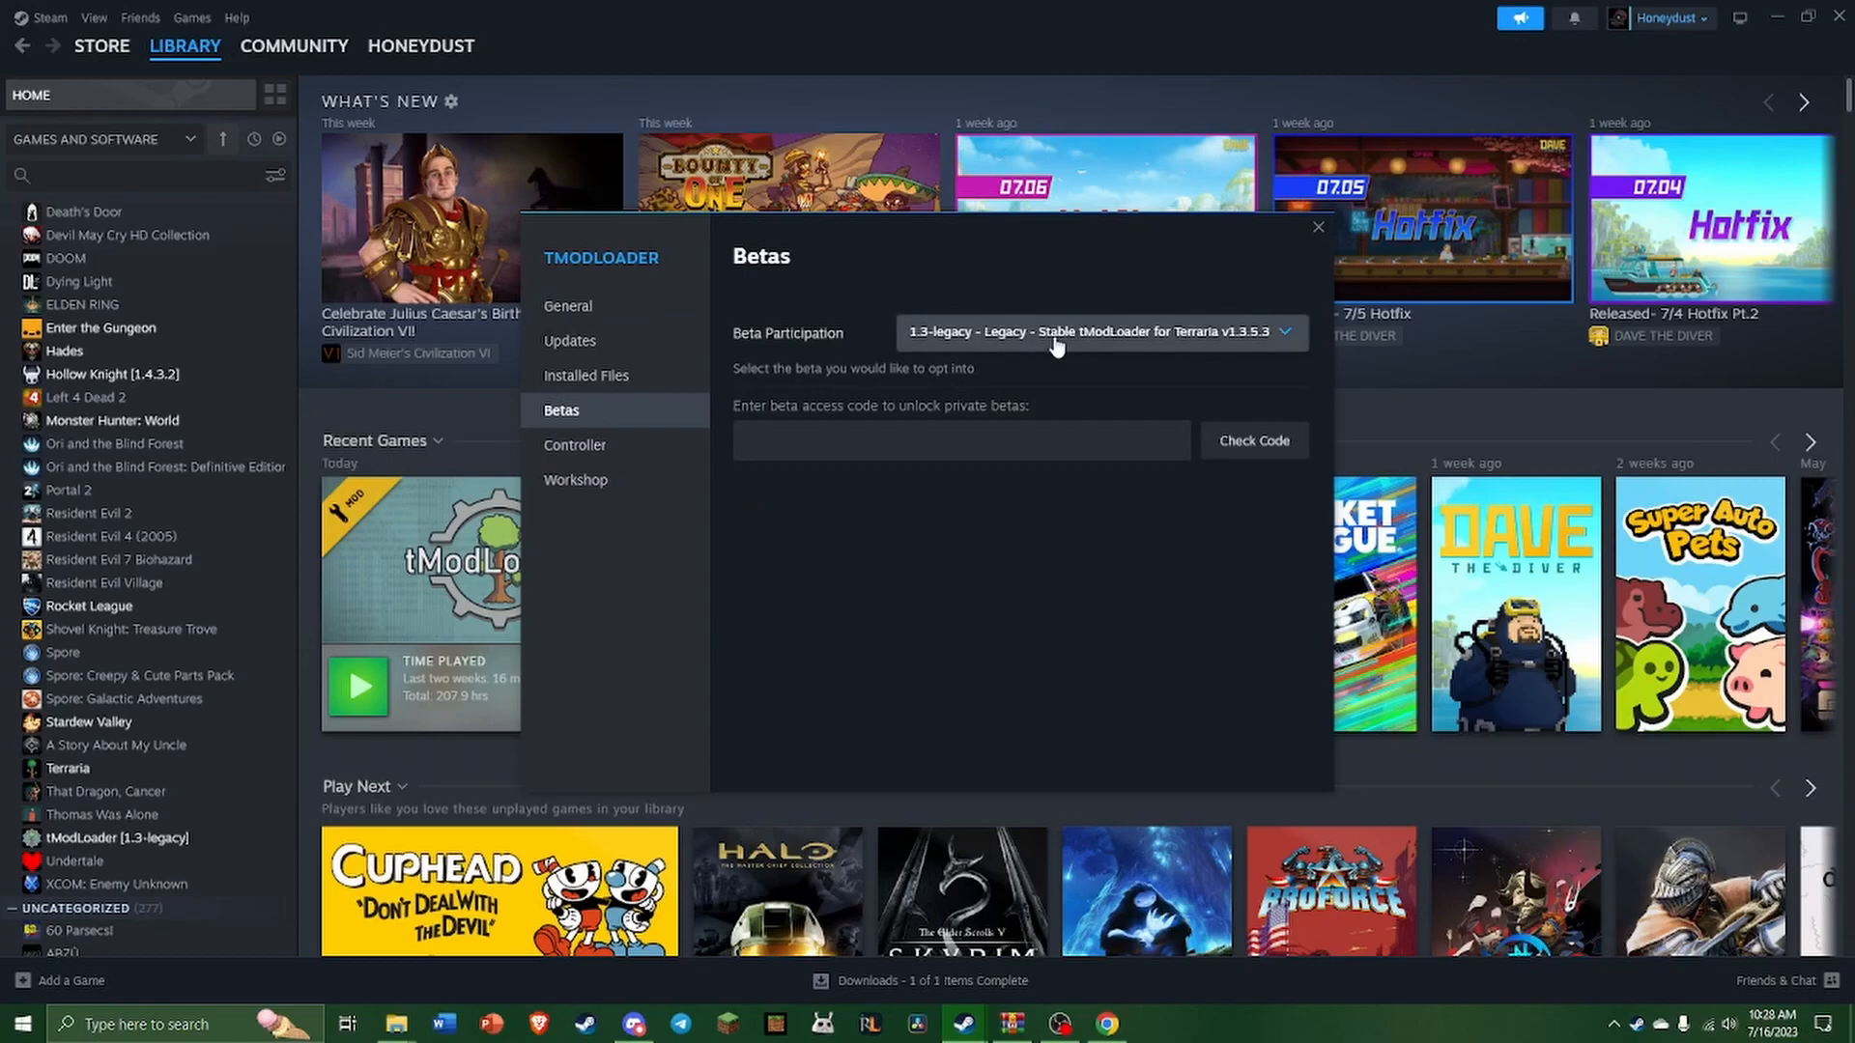
{"action": "left_click", "coordinate": [1098, 331]}
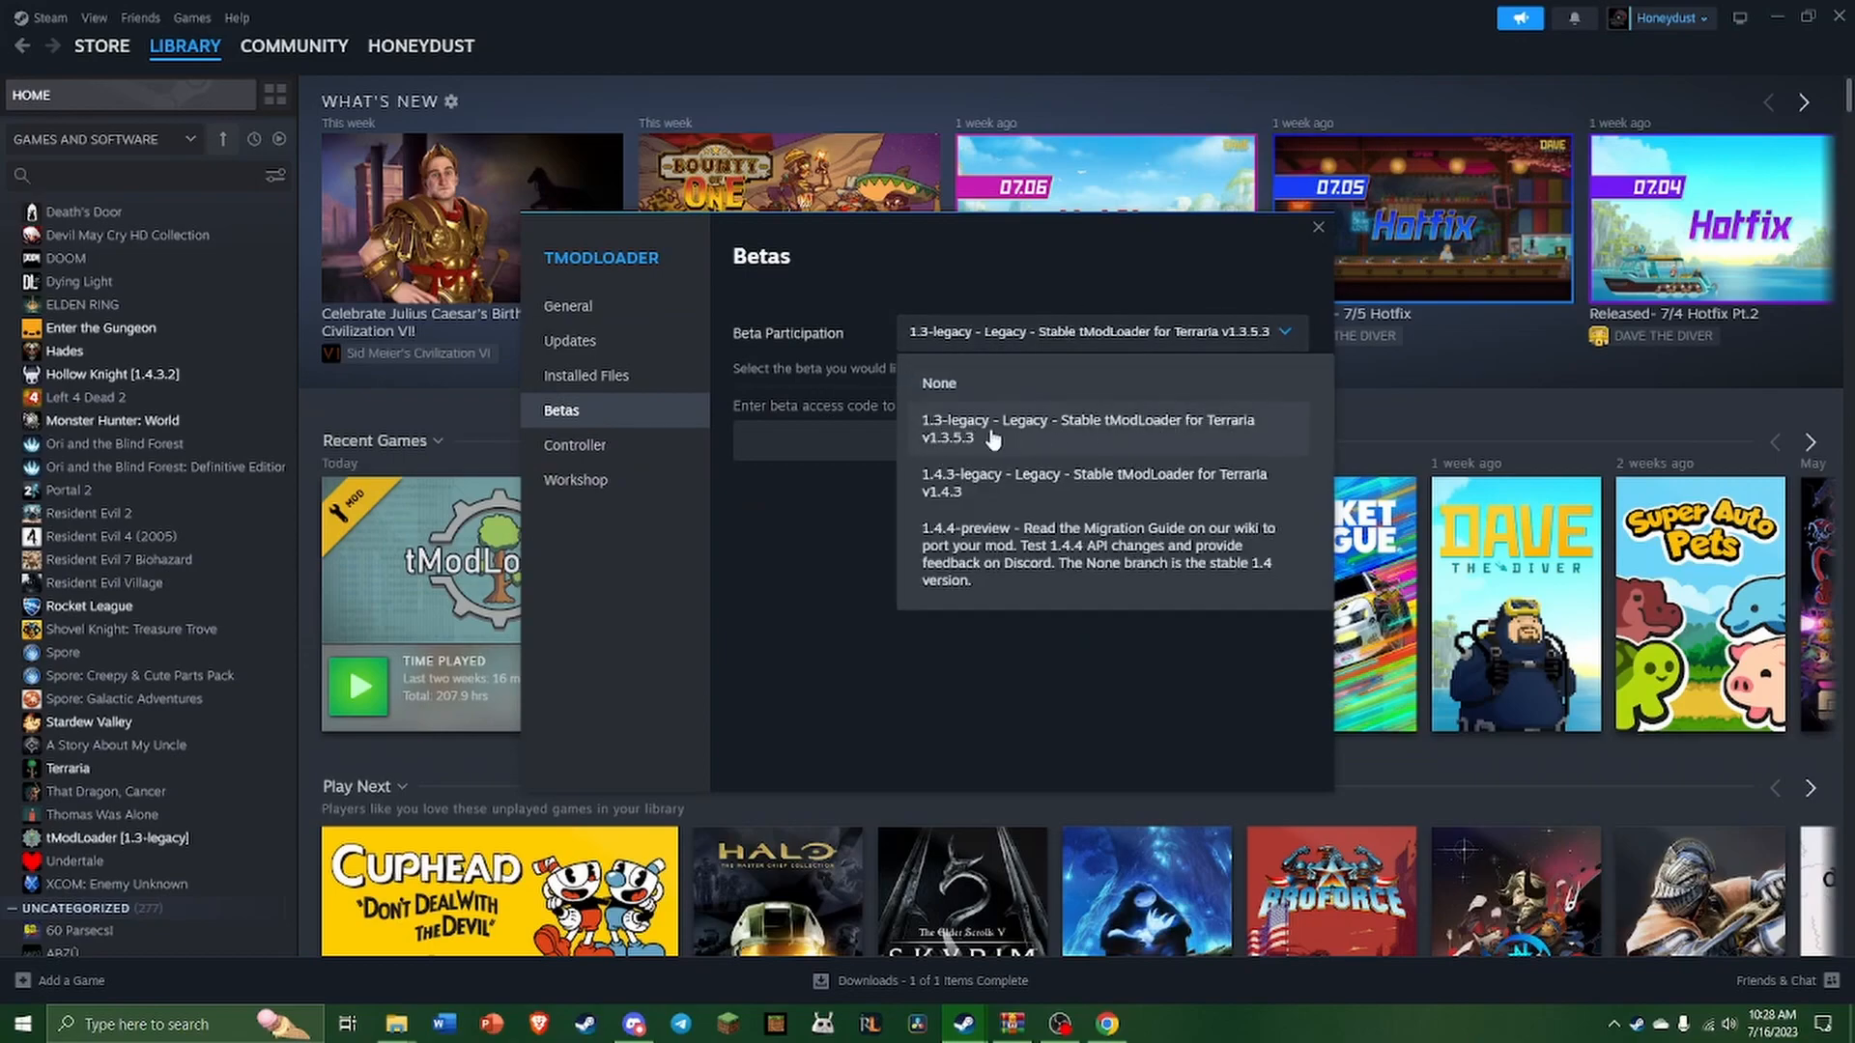
{"action": "mouse_move", "coordinate": [954, 390]}
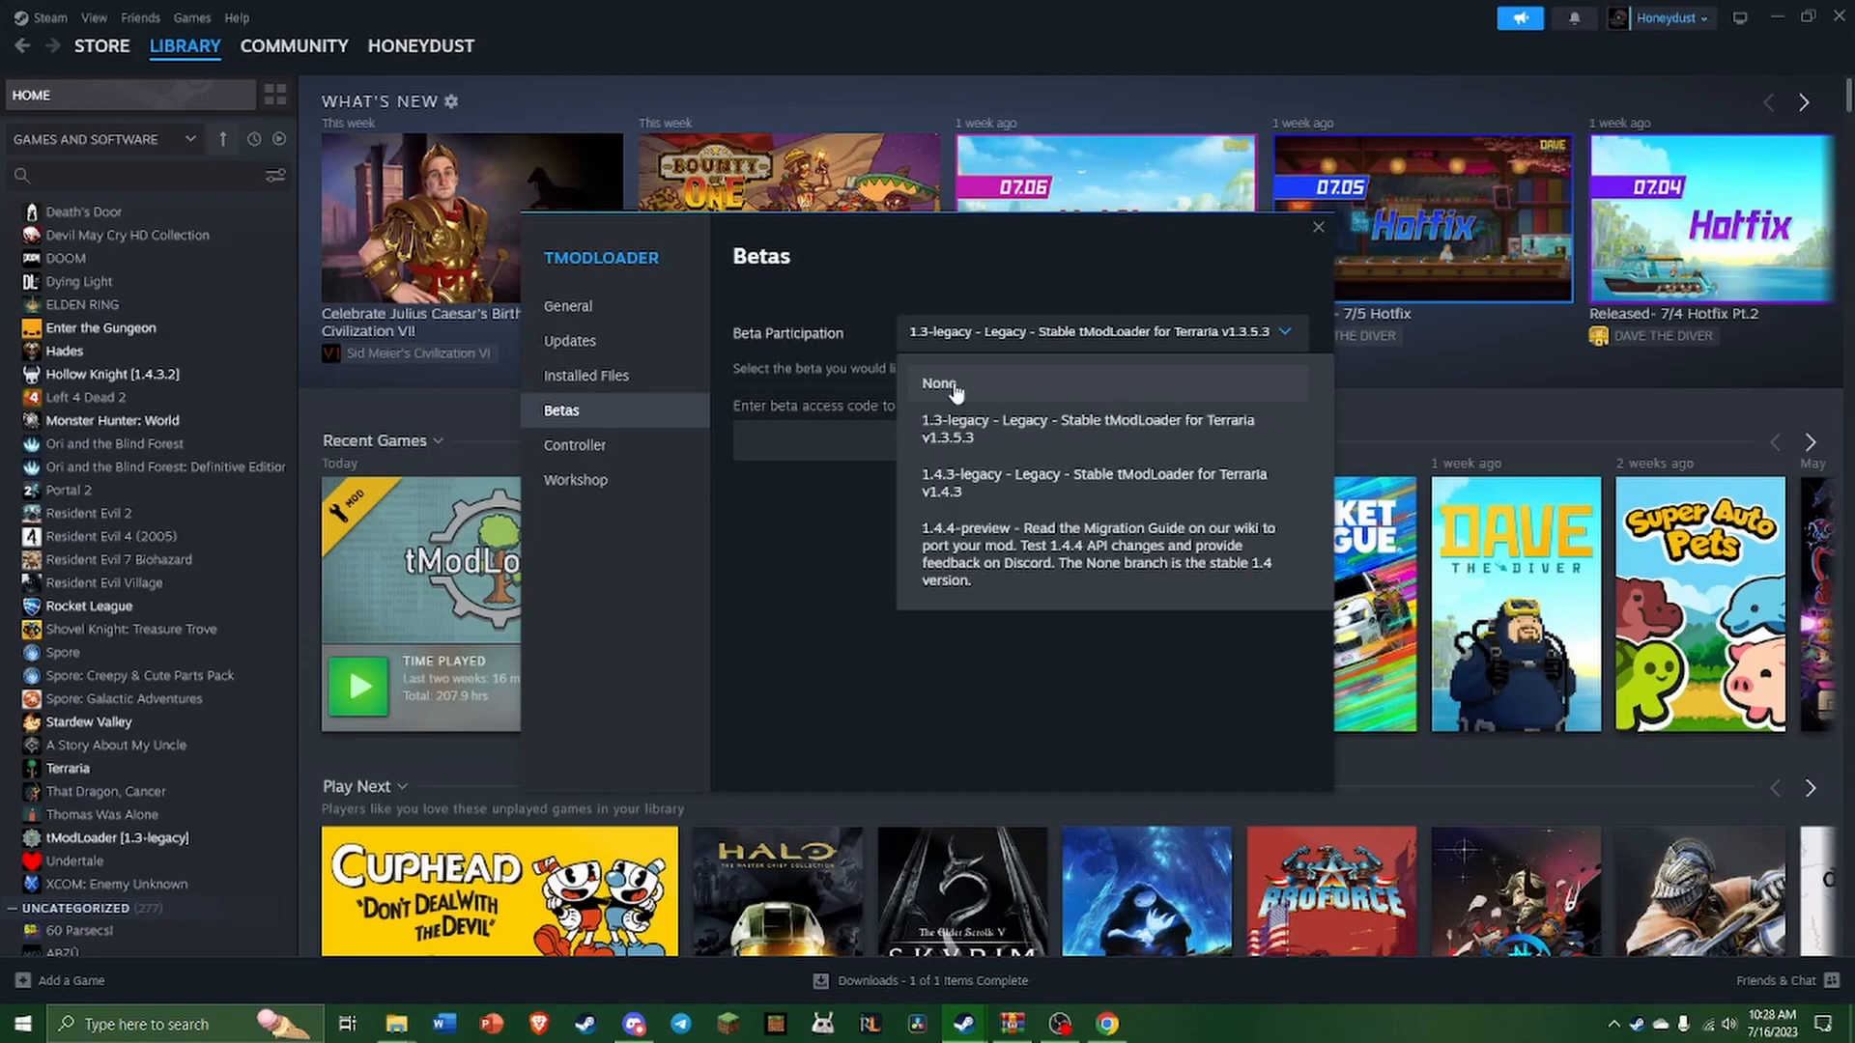
{"action": "mouse_move", "coordinate": [823, 522]}
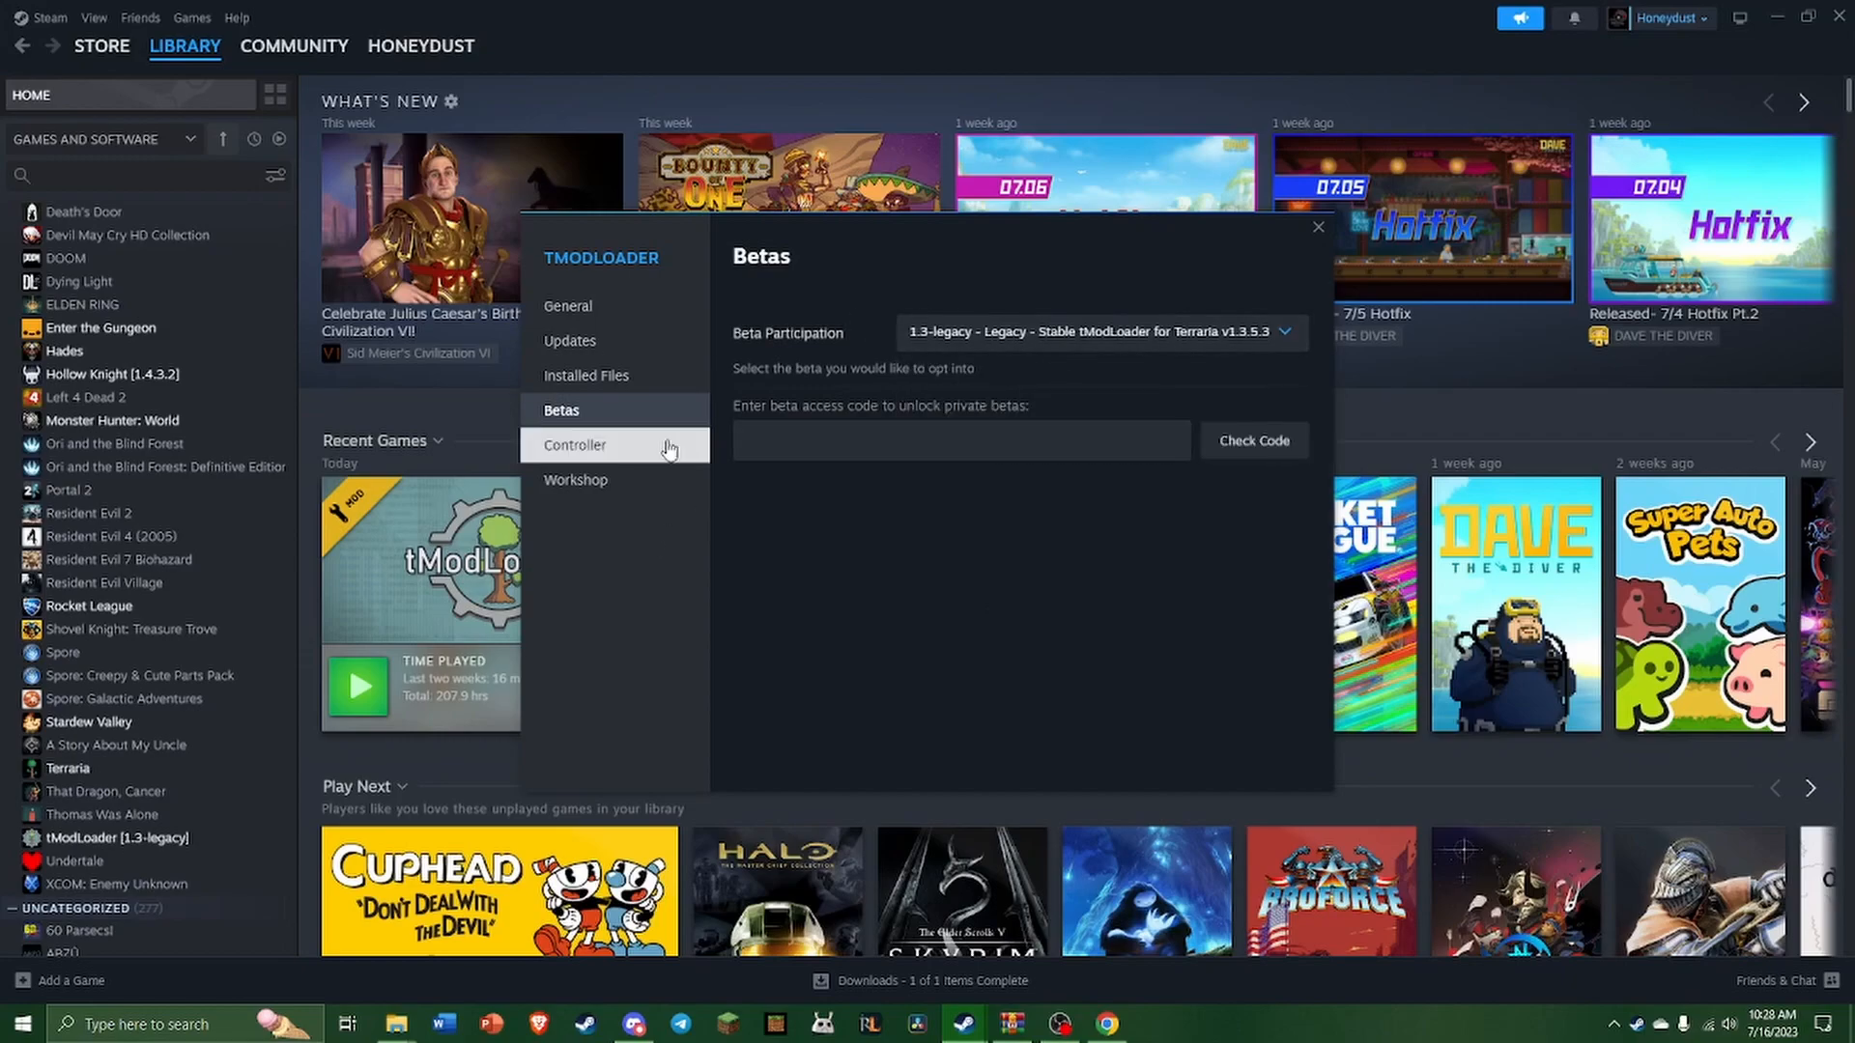
{"action": "left_click", "coordinate": [1317, 226]}
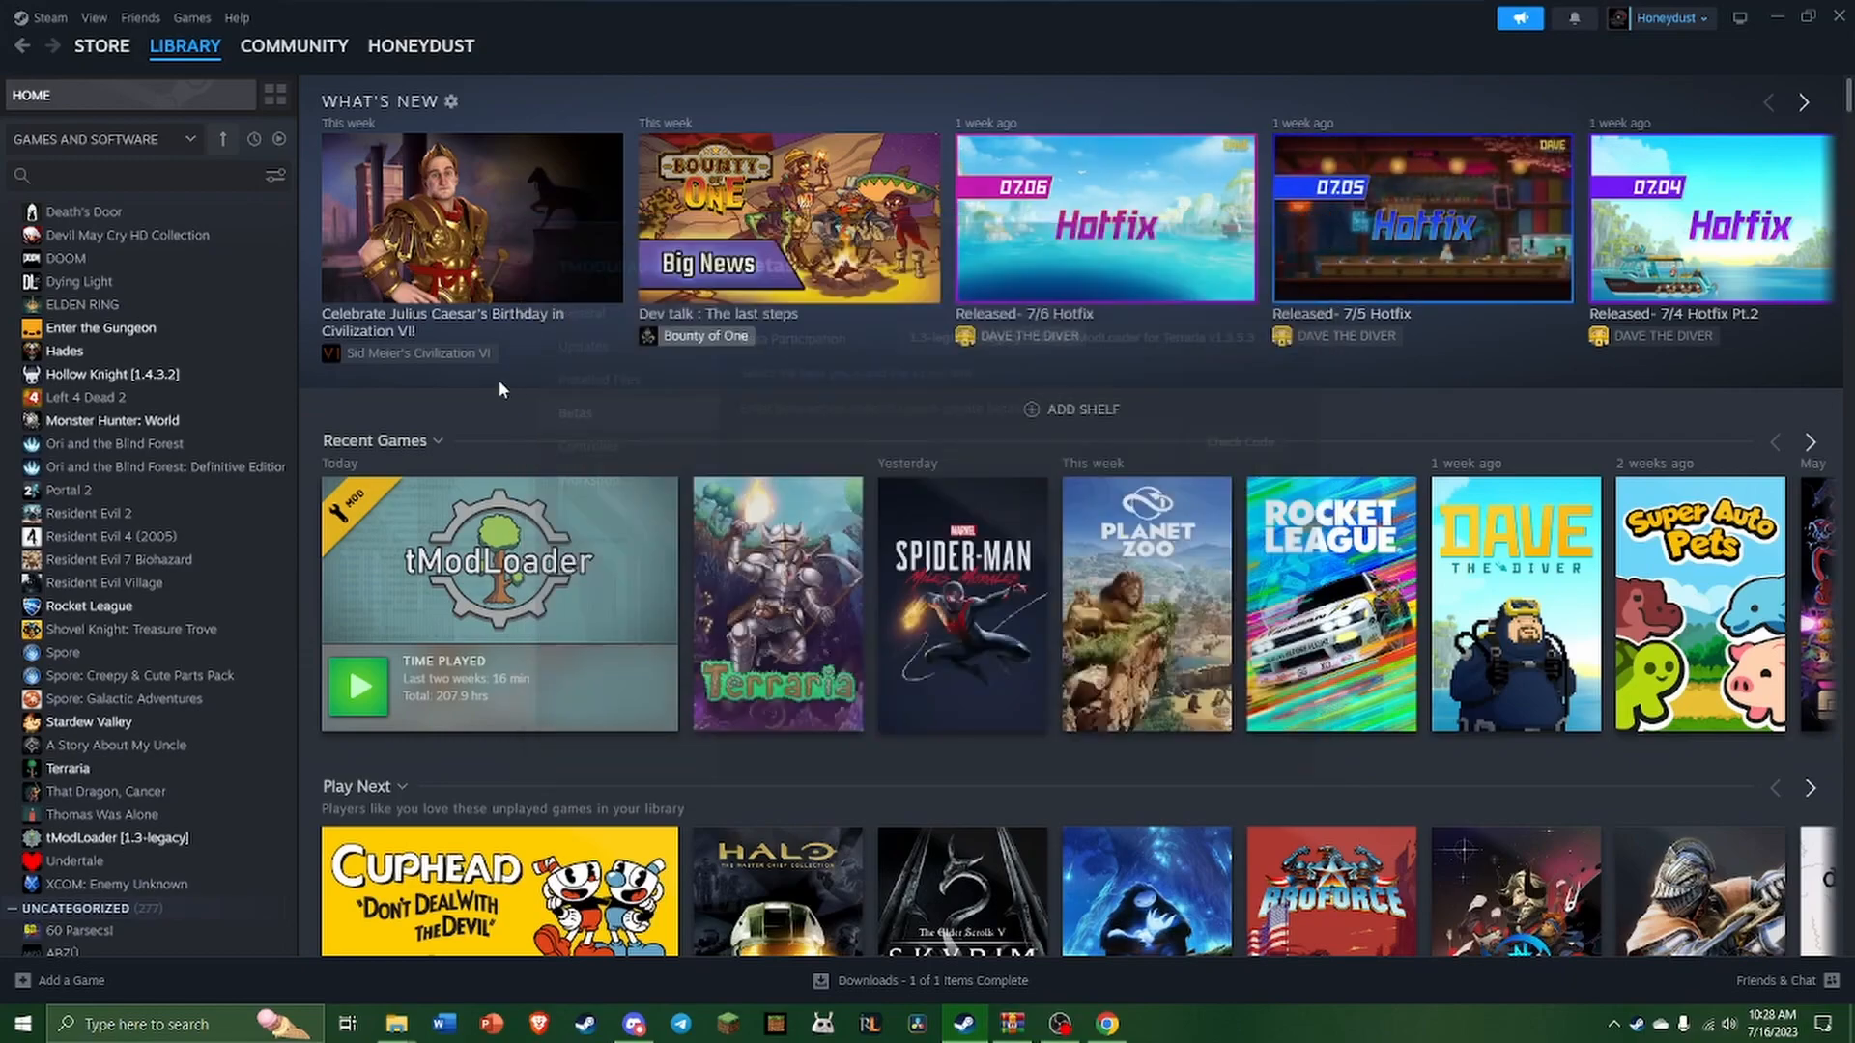
{"action": "mouse_move", "coordinate": [115, 838]}
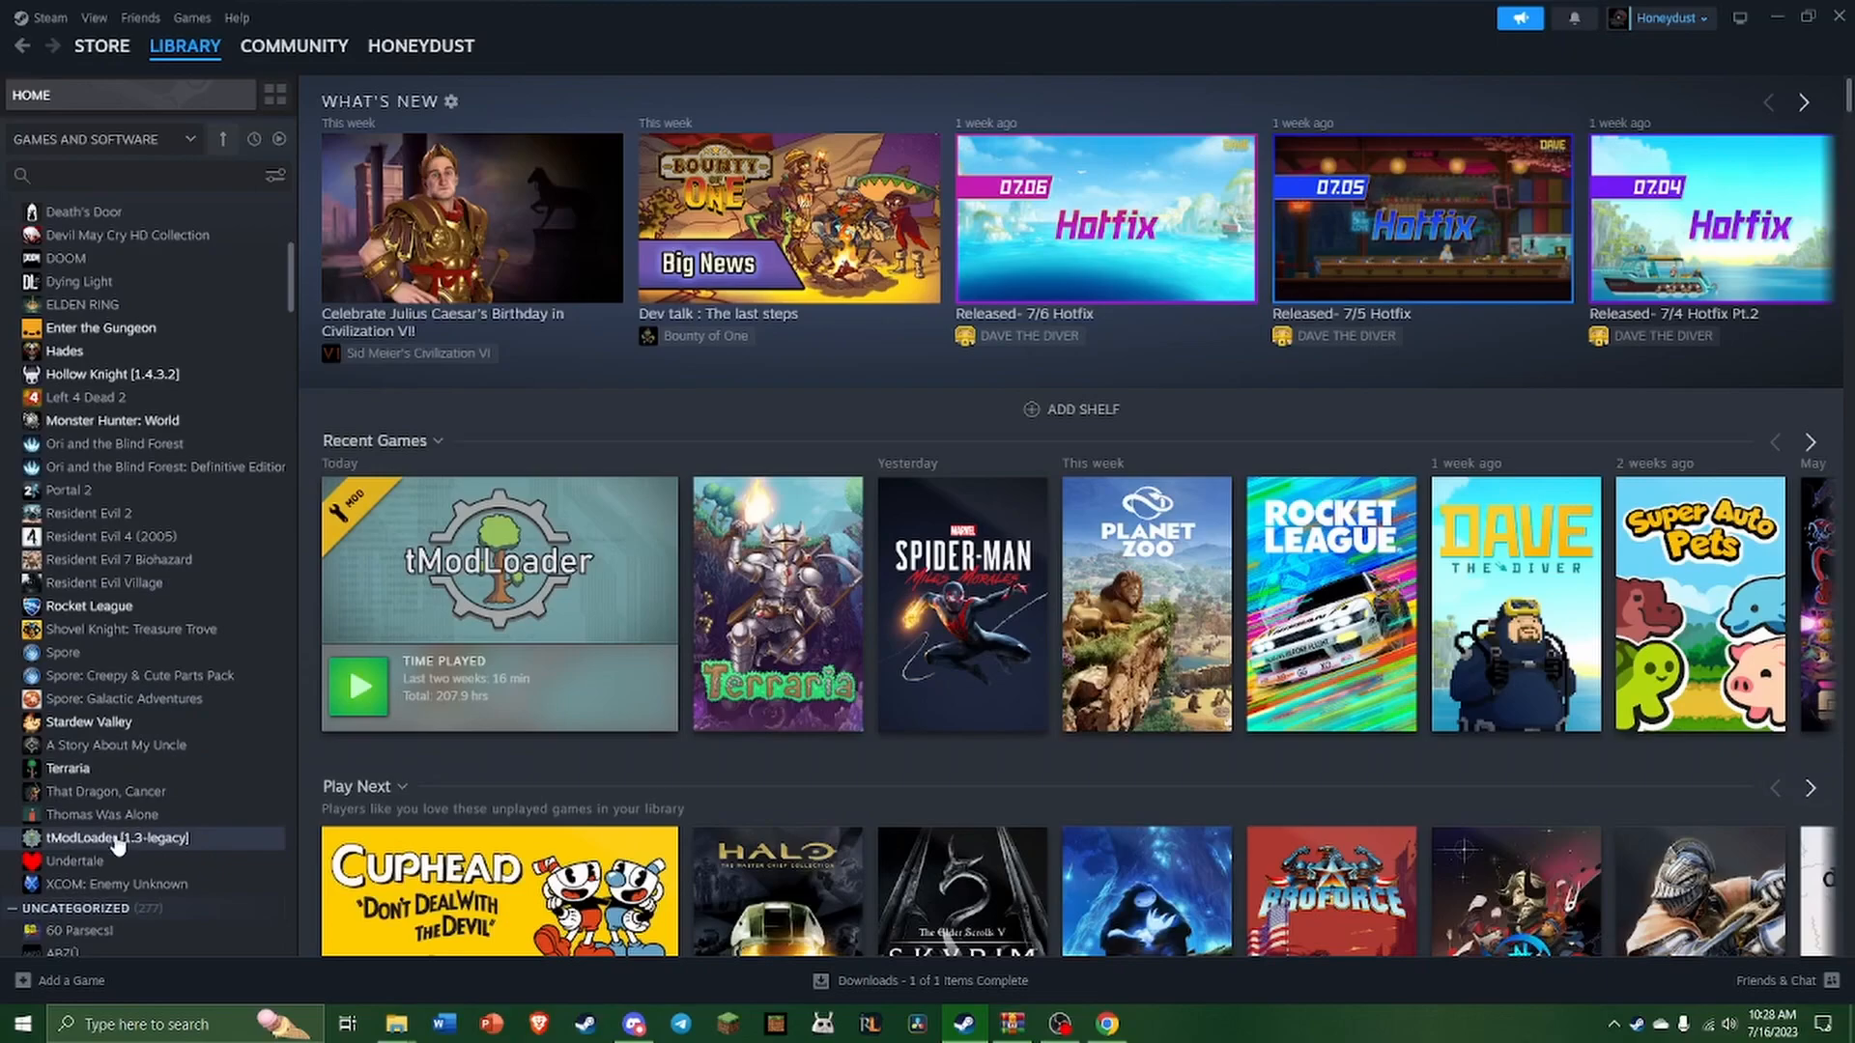
- Browse tModLoader 1.3-legacy's local files from Steam and bring that folder window forward
{"action": "right_click", "coordinate": [117, 838]}
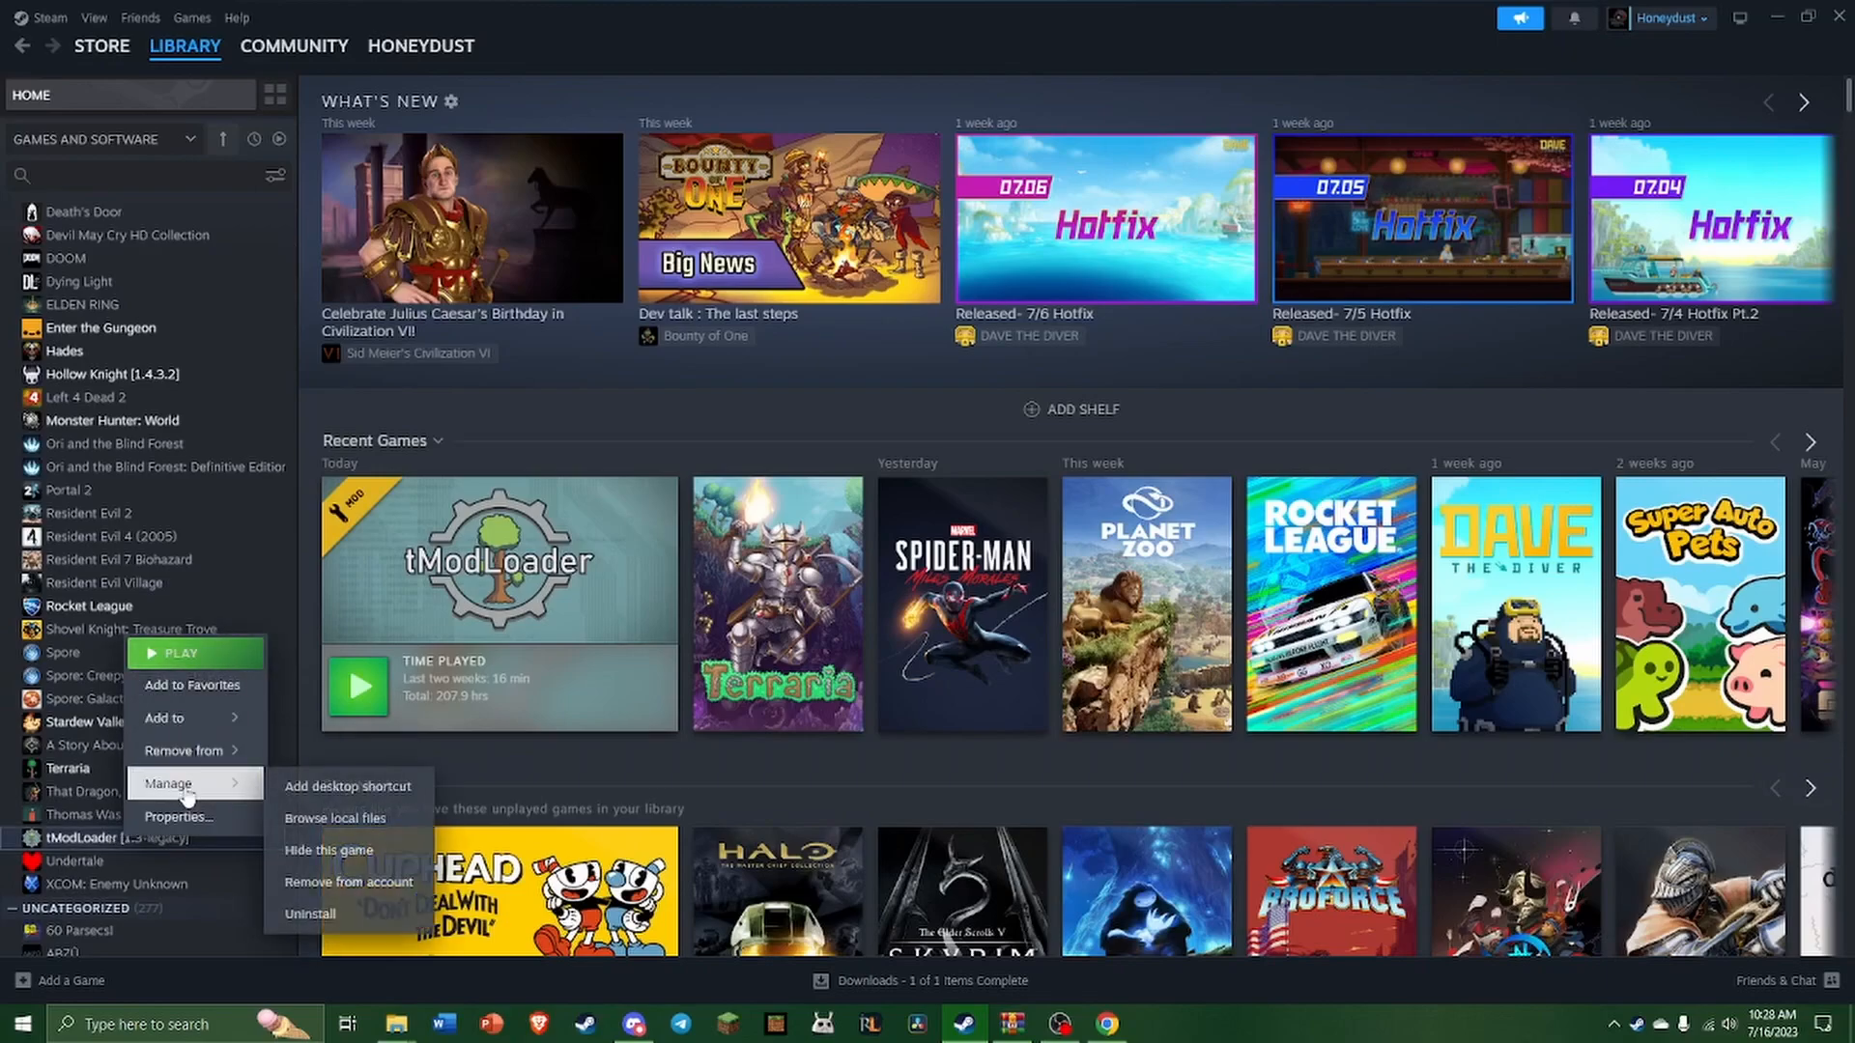
{"action": "mouse_move", "coordinate": [335, 818]}
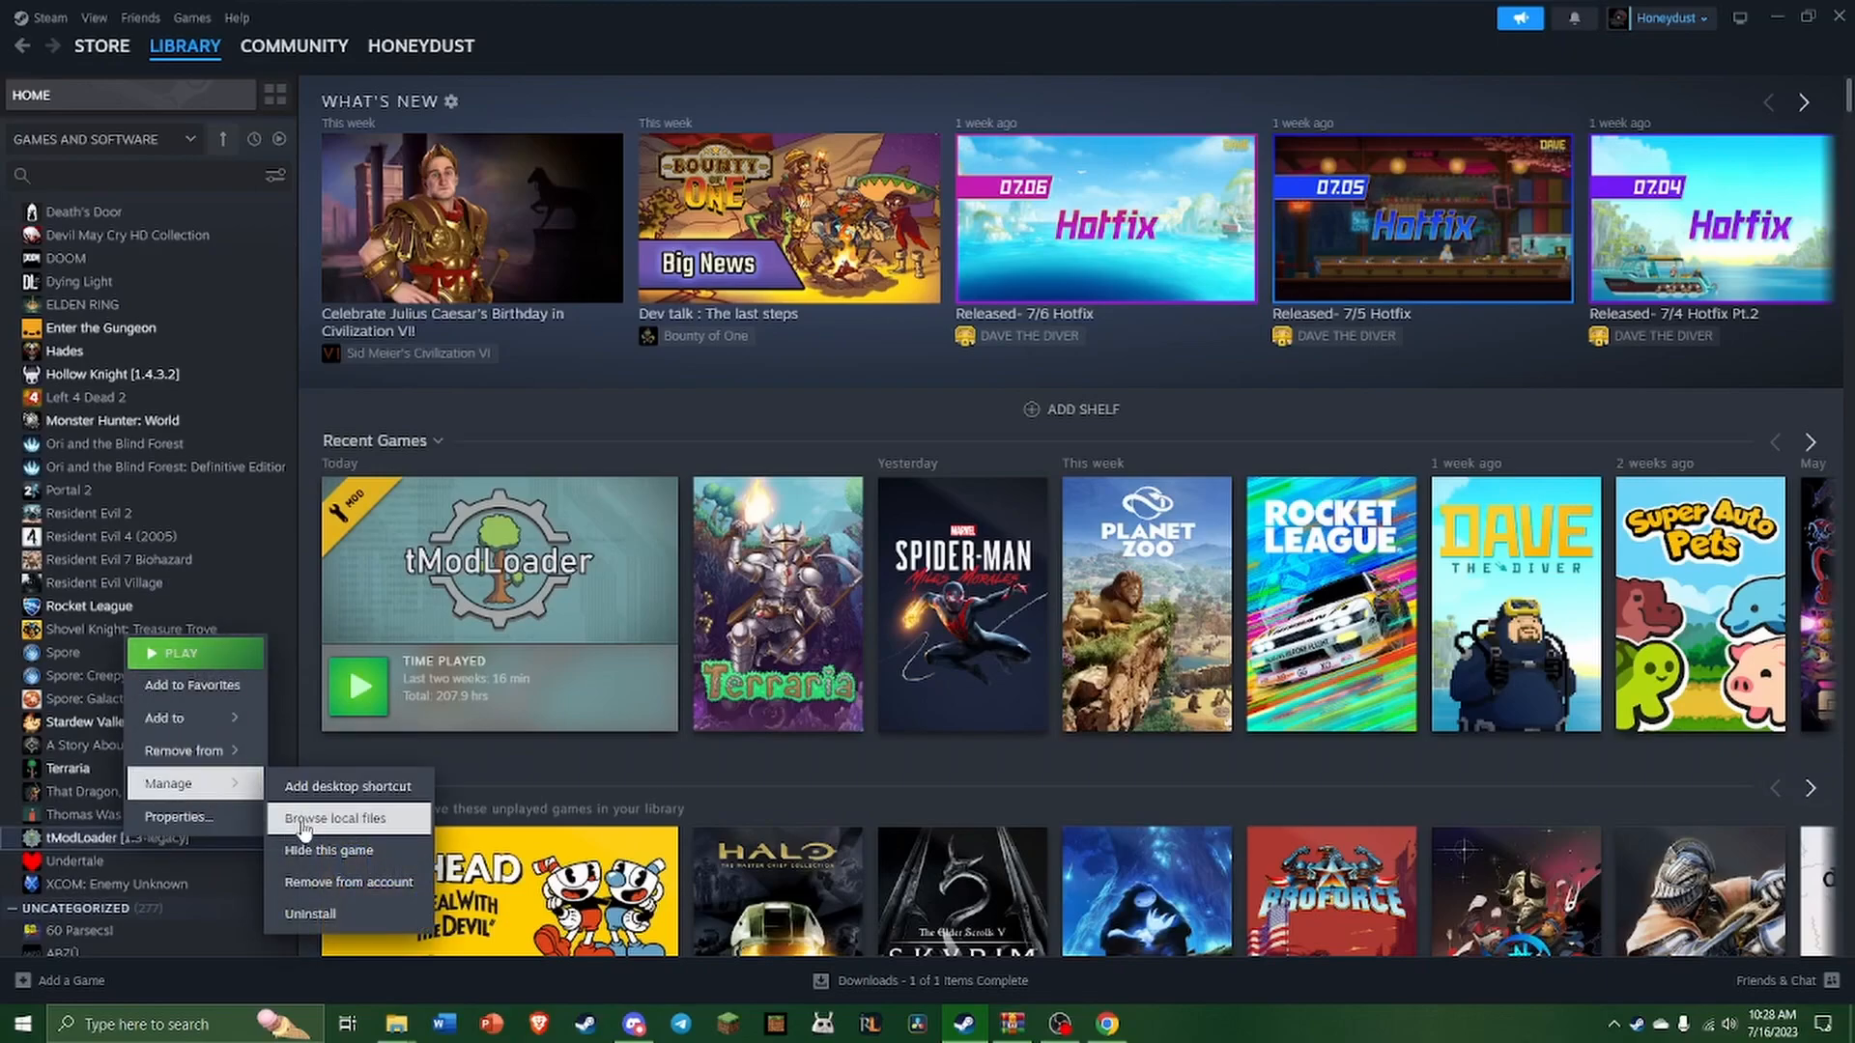
{"action": "left_click", "coordinate": [337, 818]}
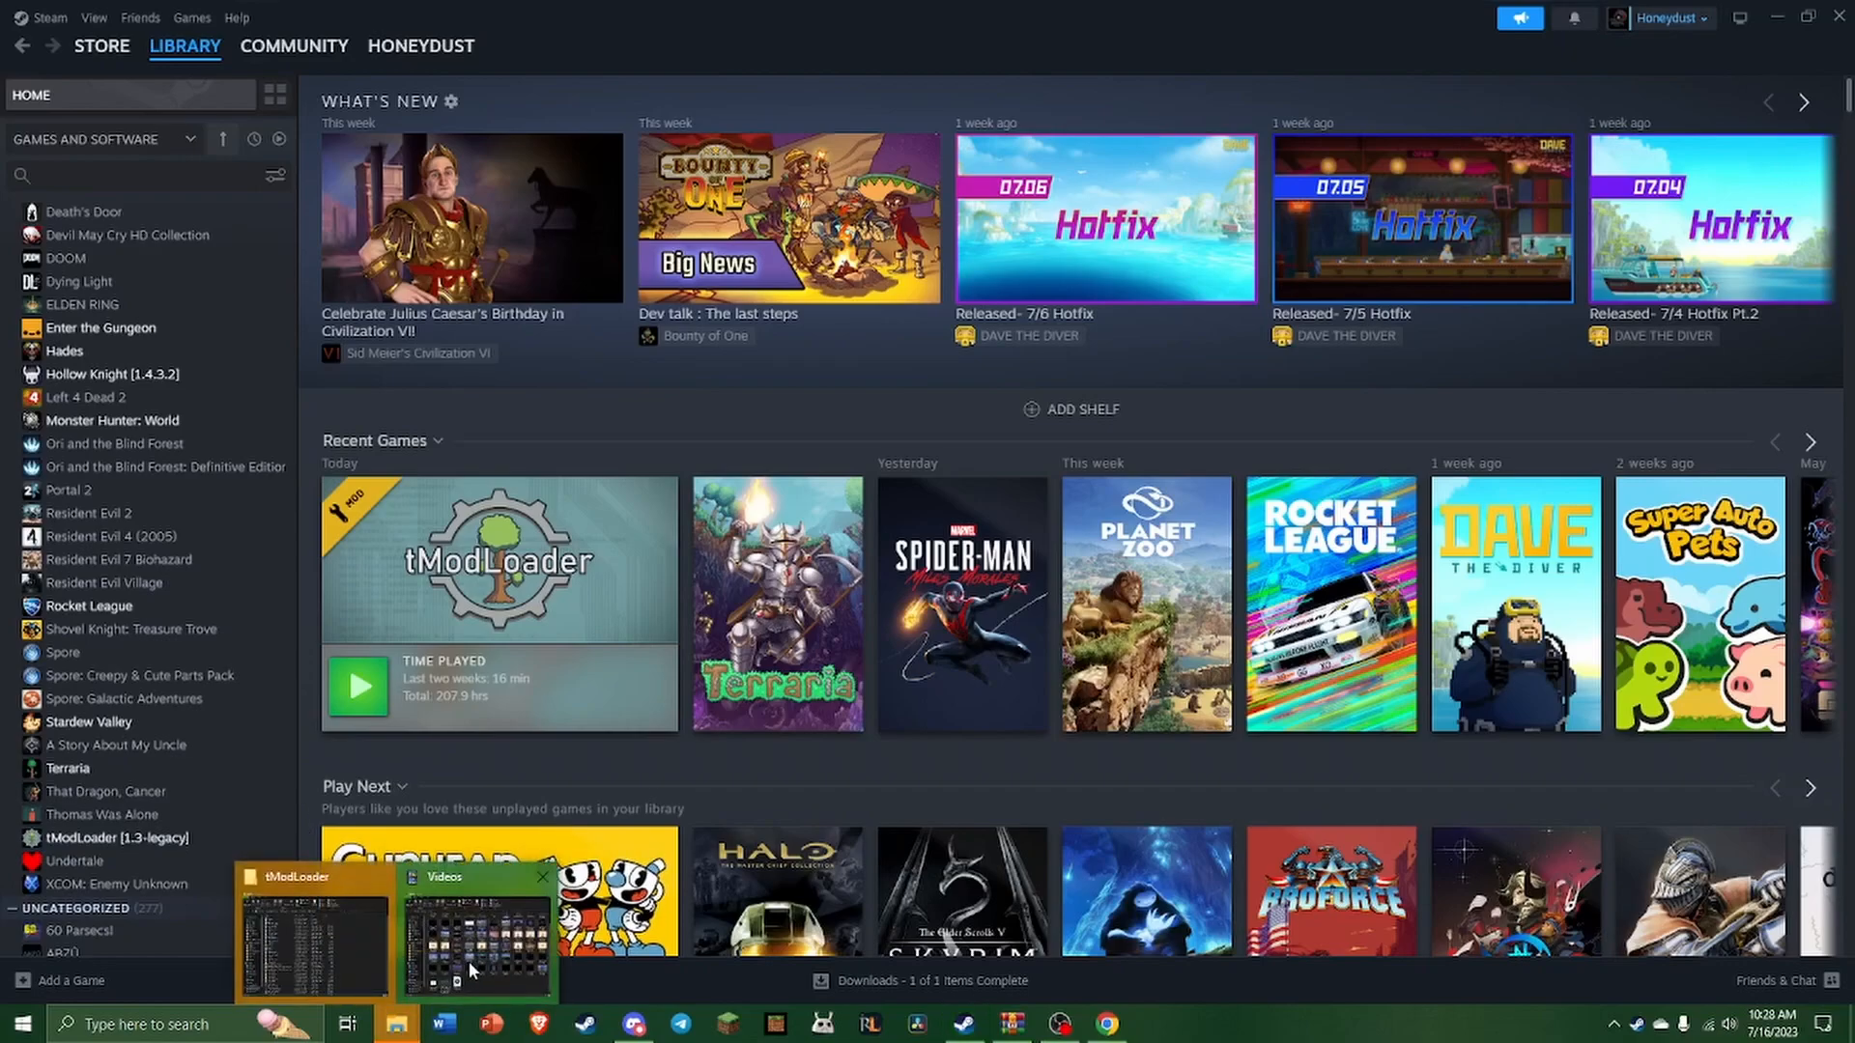
{"action": "left_click", "coordinate": [312, 934]}
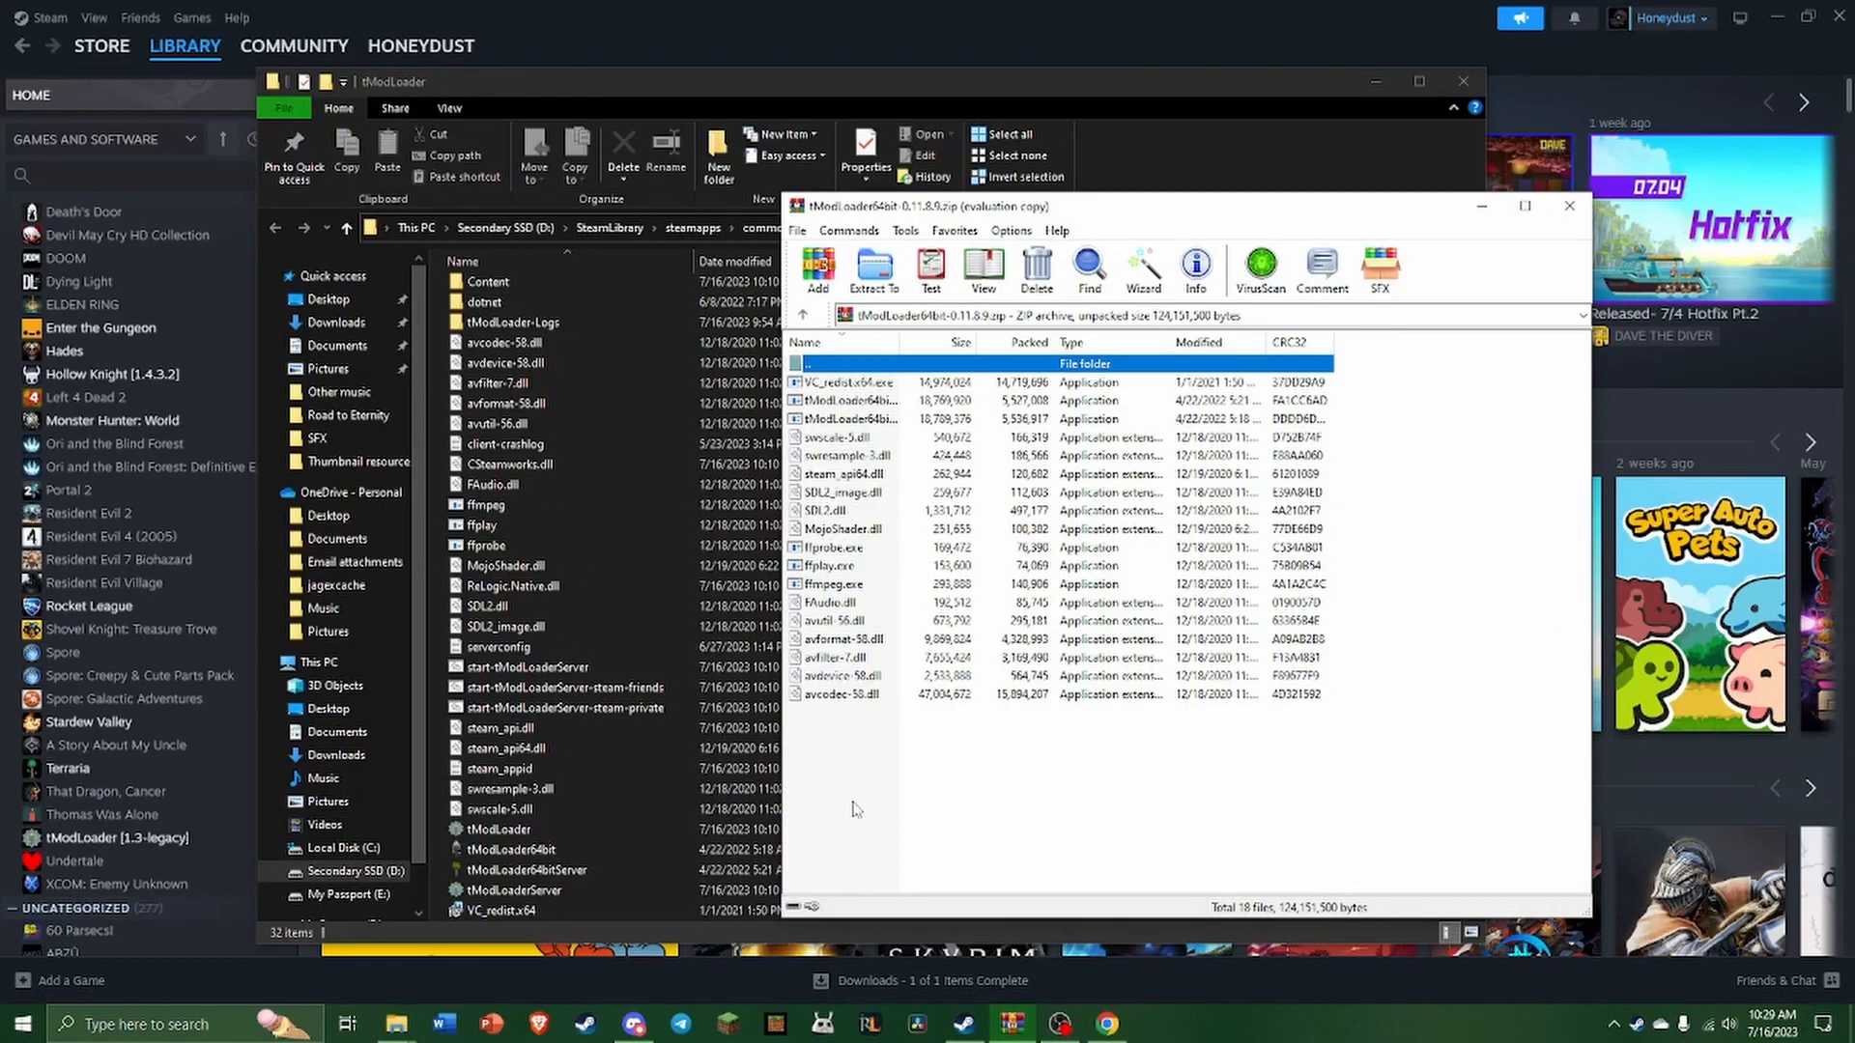
- Select all 18 files in the tModLoader64bit archive for the install folder
{"action": "key", "text": "ctrl+a"}
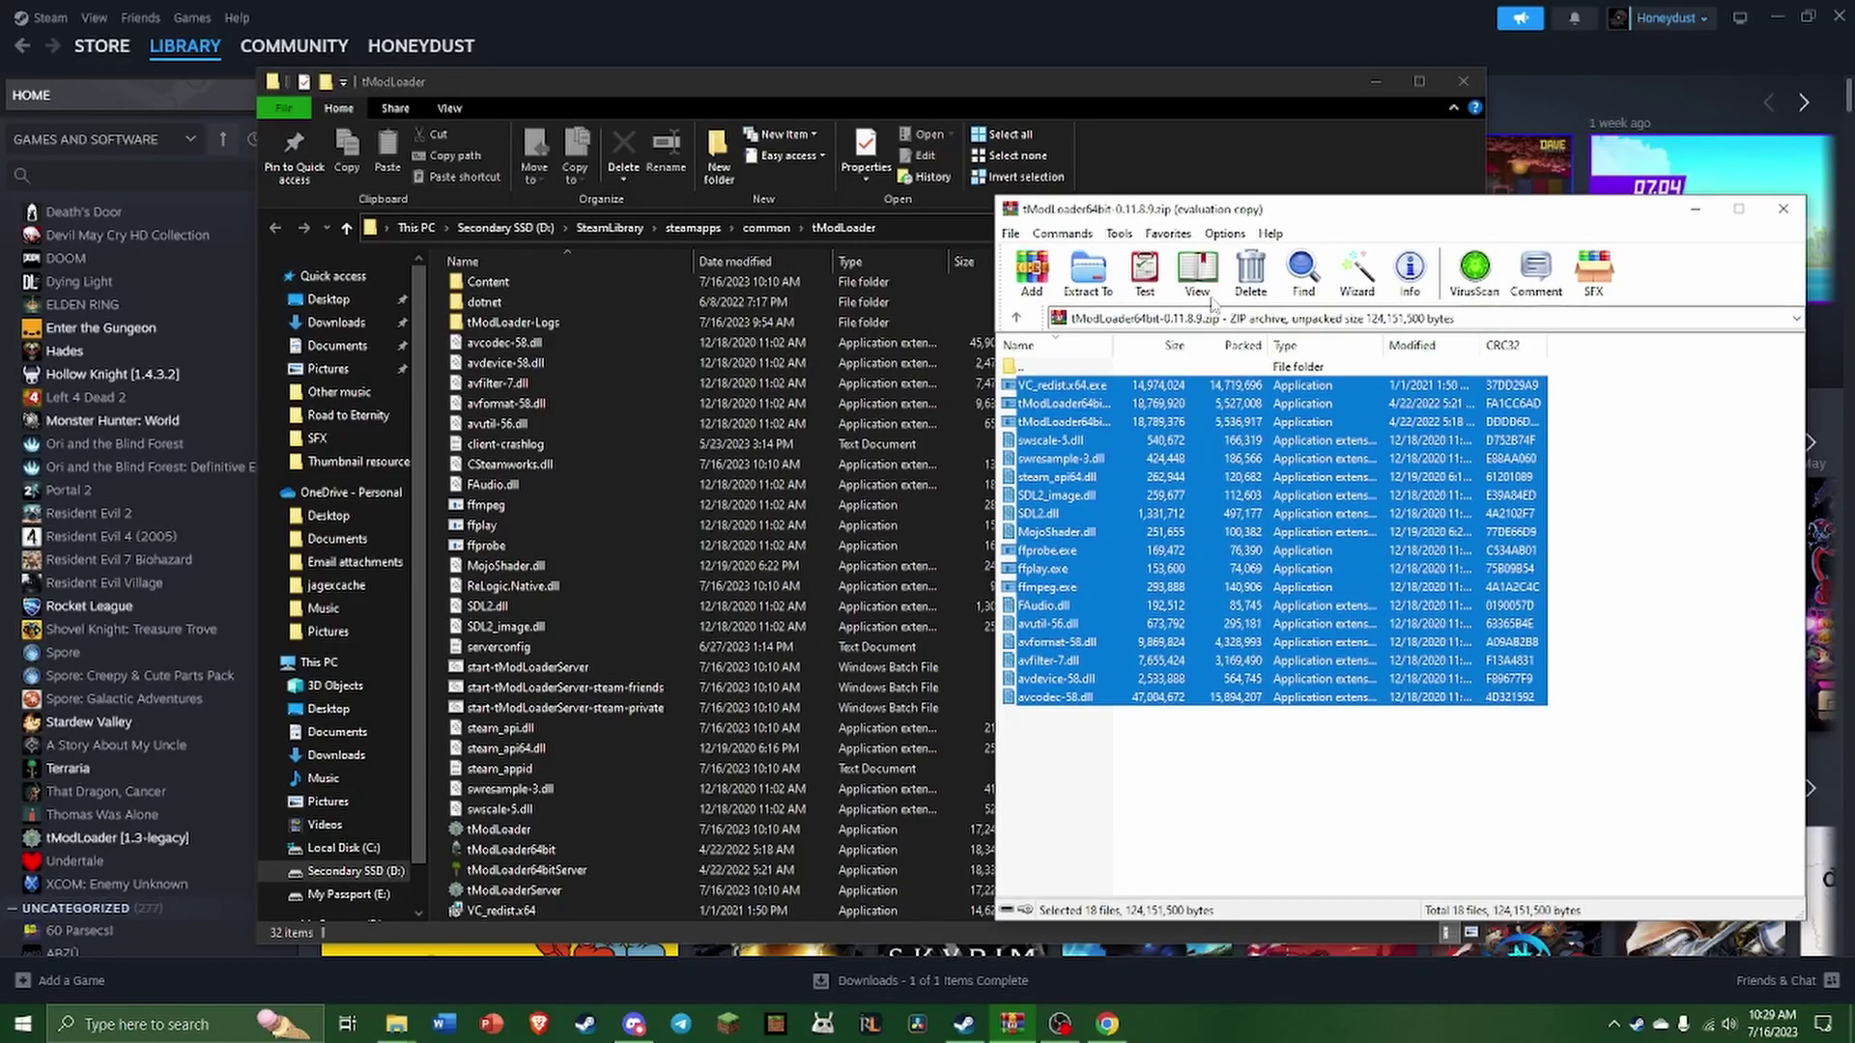
{"action": "left_click", "coordinate": [1782, 209]}
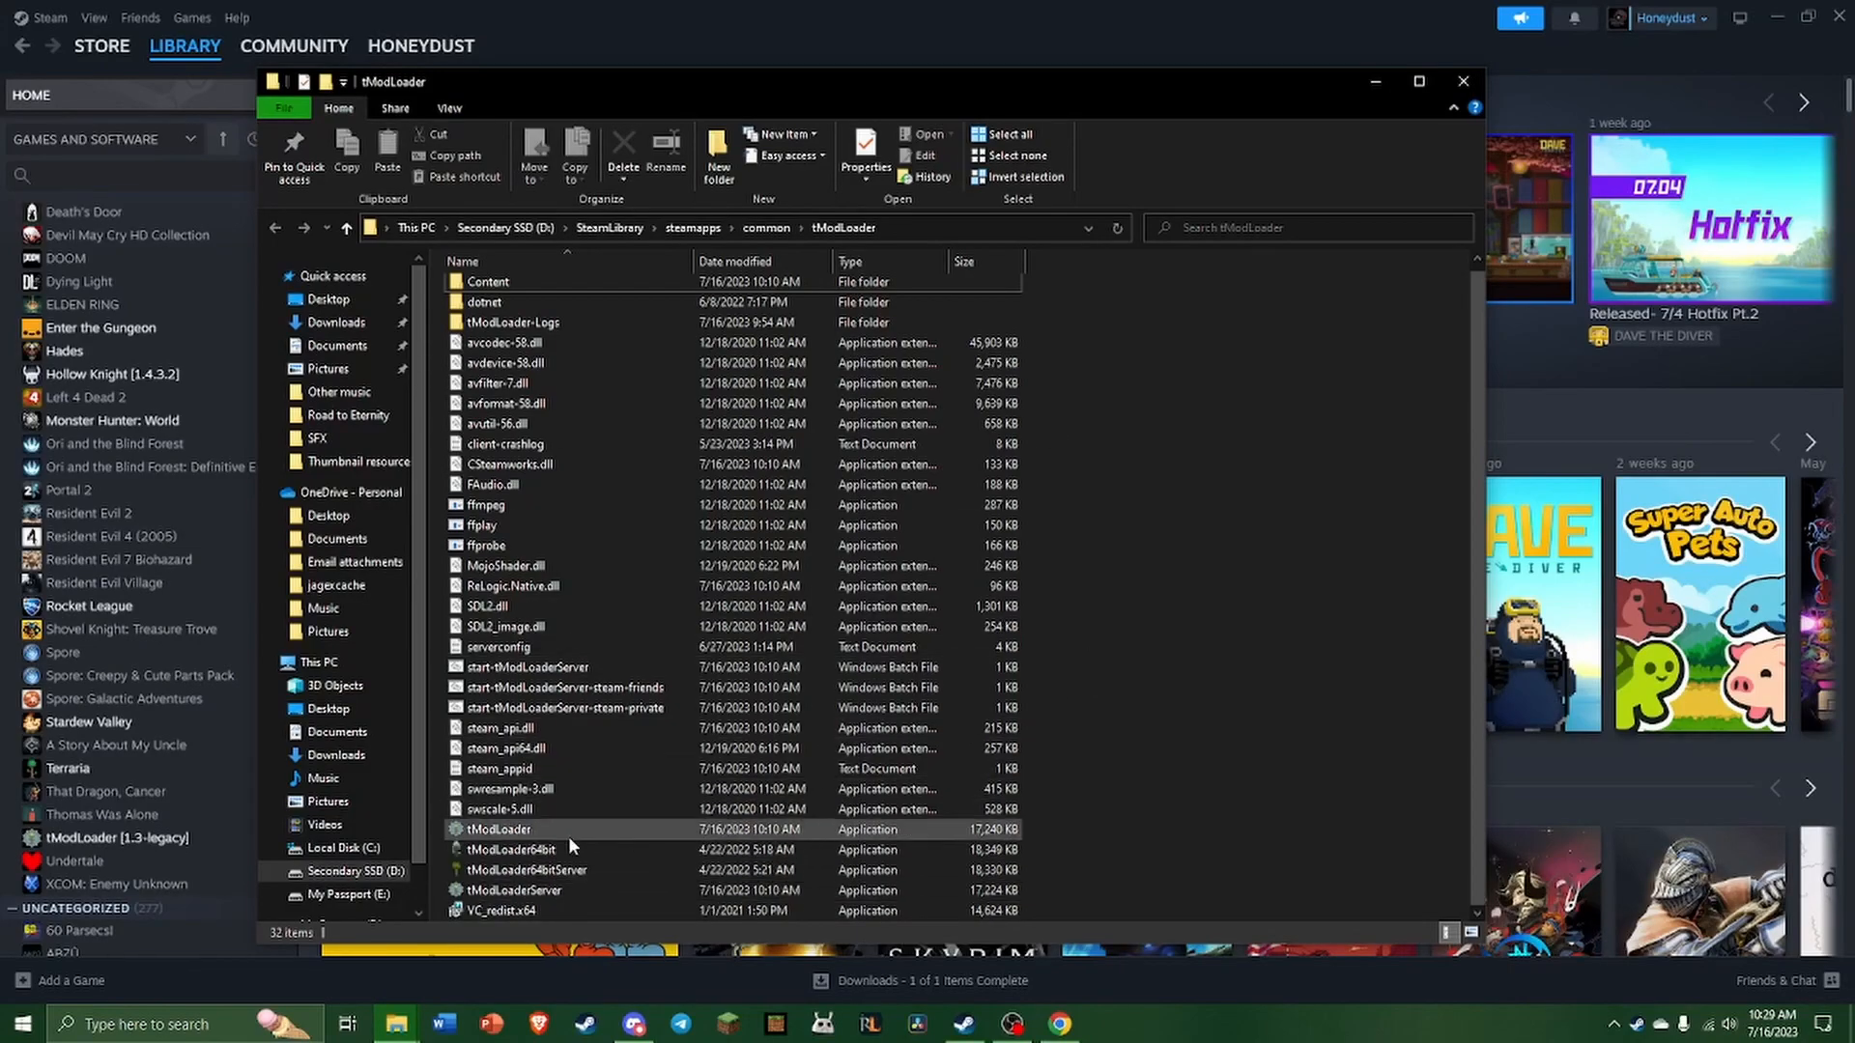
- Start tModLoader64bit.exe from the tModLoader install folder
{"action": "left_click", "coordinate": [510, 849]}
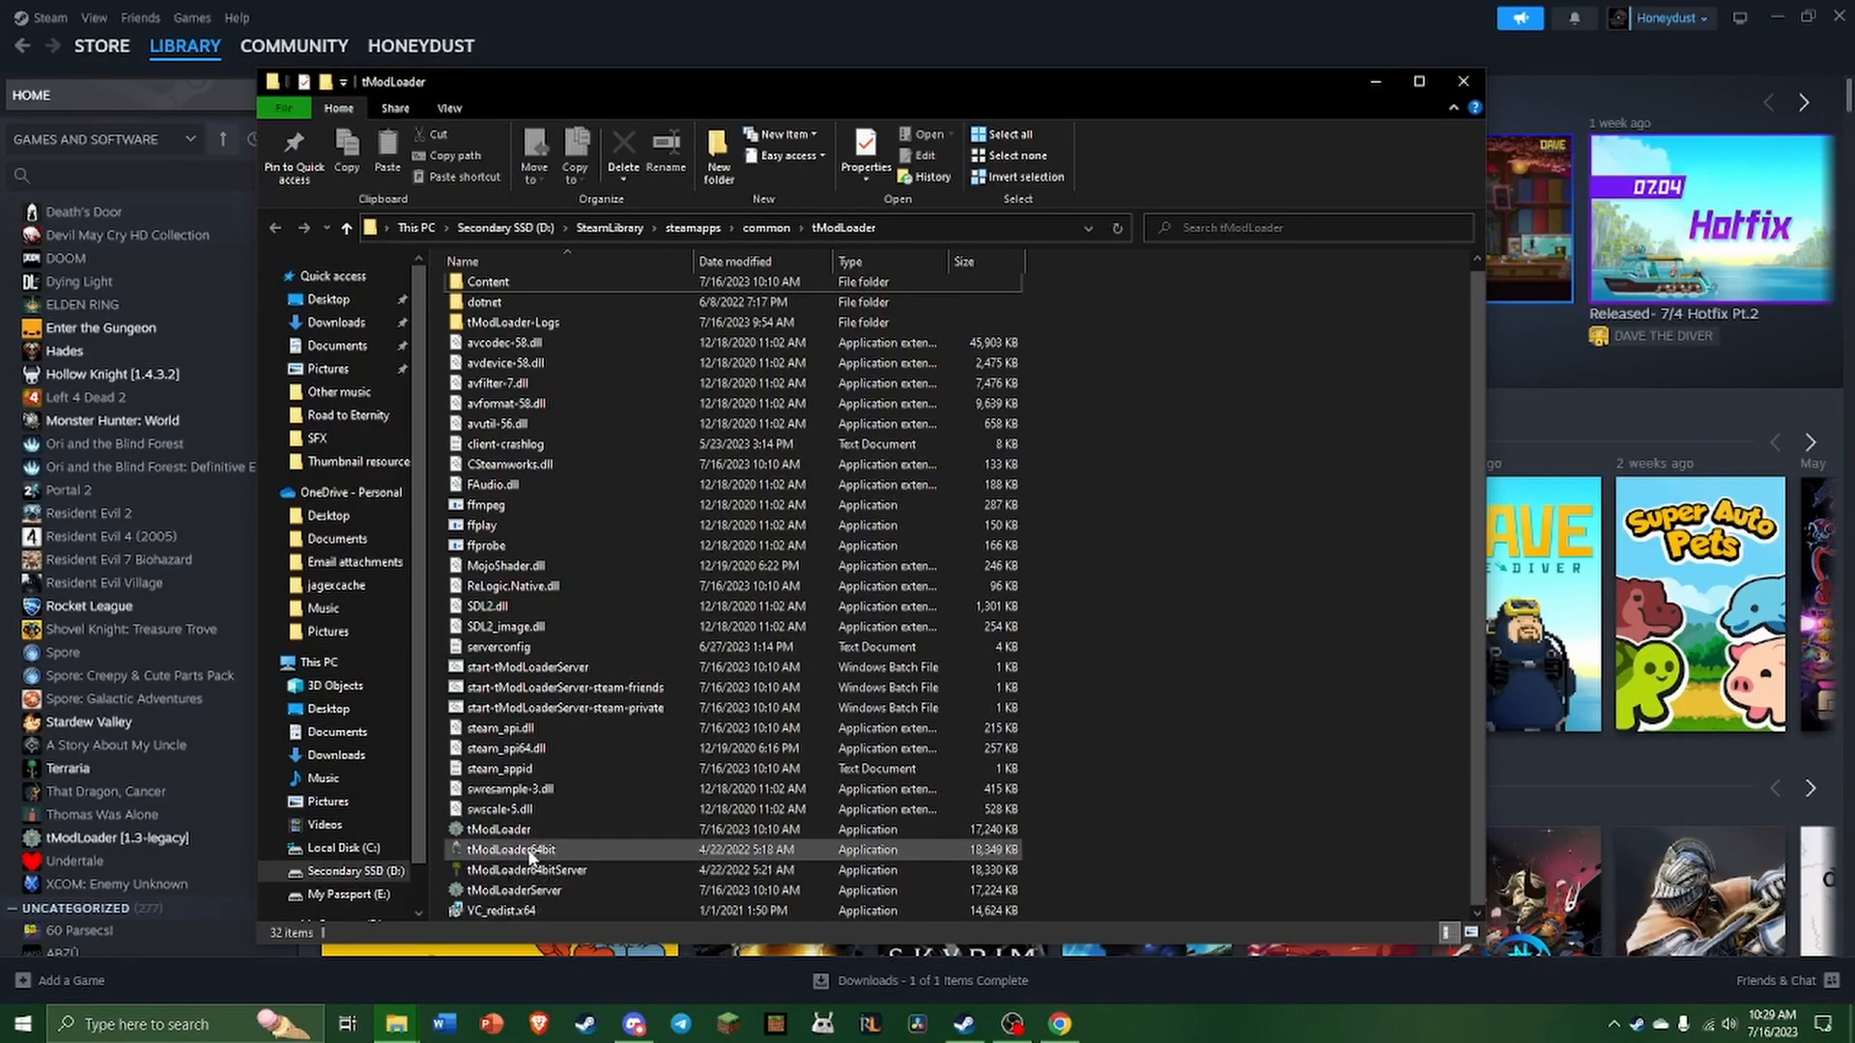
{"action": "double_click", "coordinate": [509, 850]}
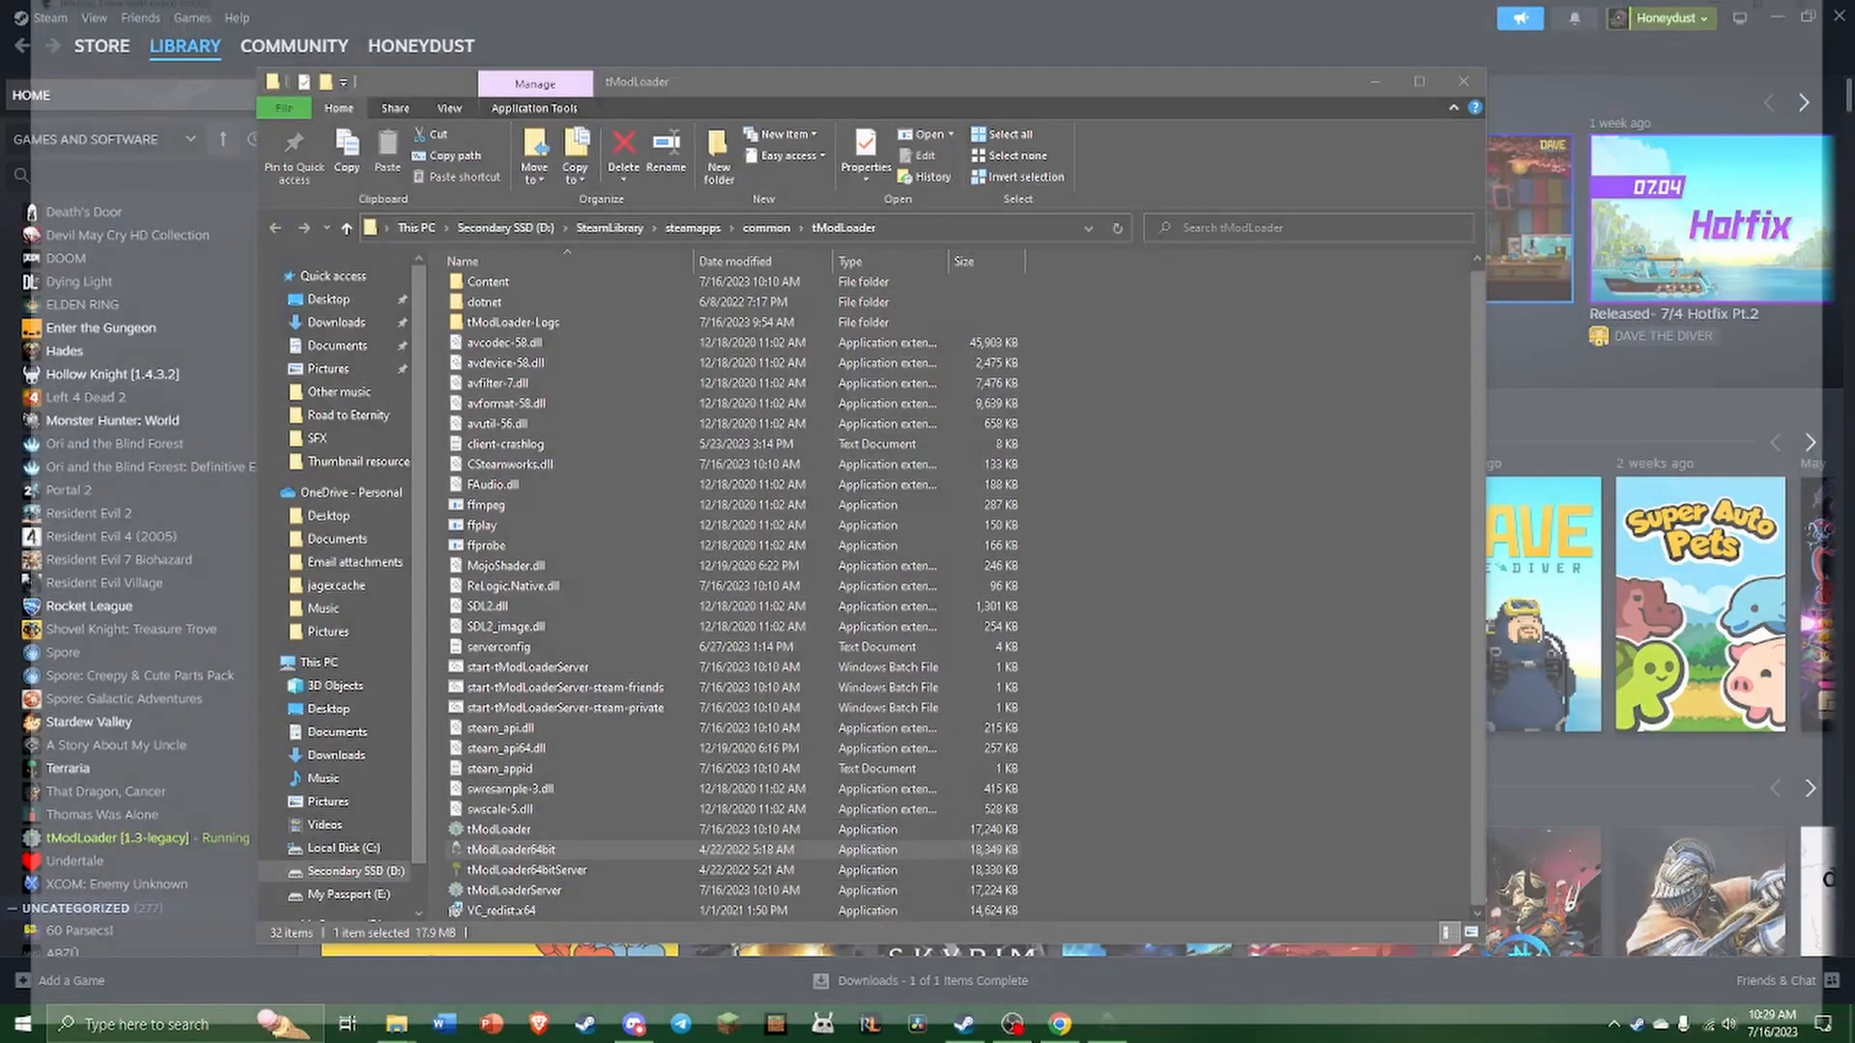
{"action": "double_click", "coordinate": [509, 850]}
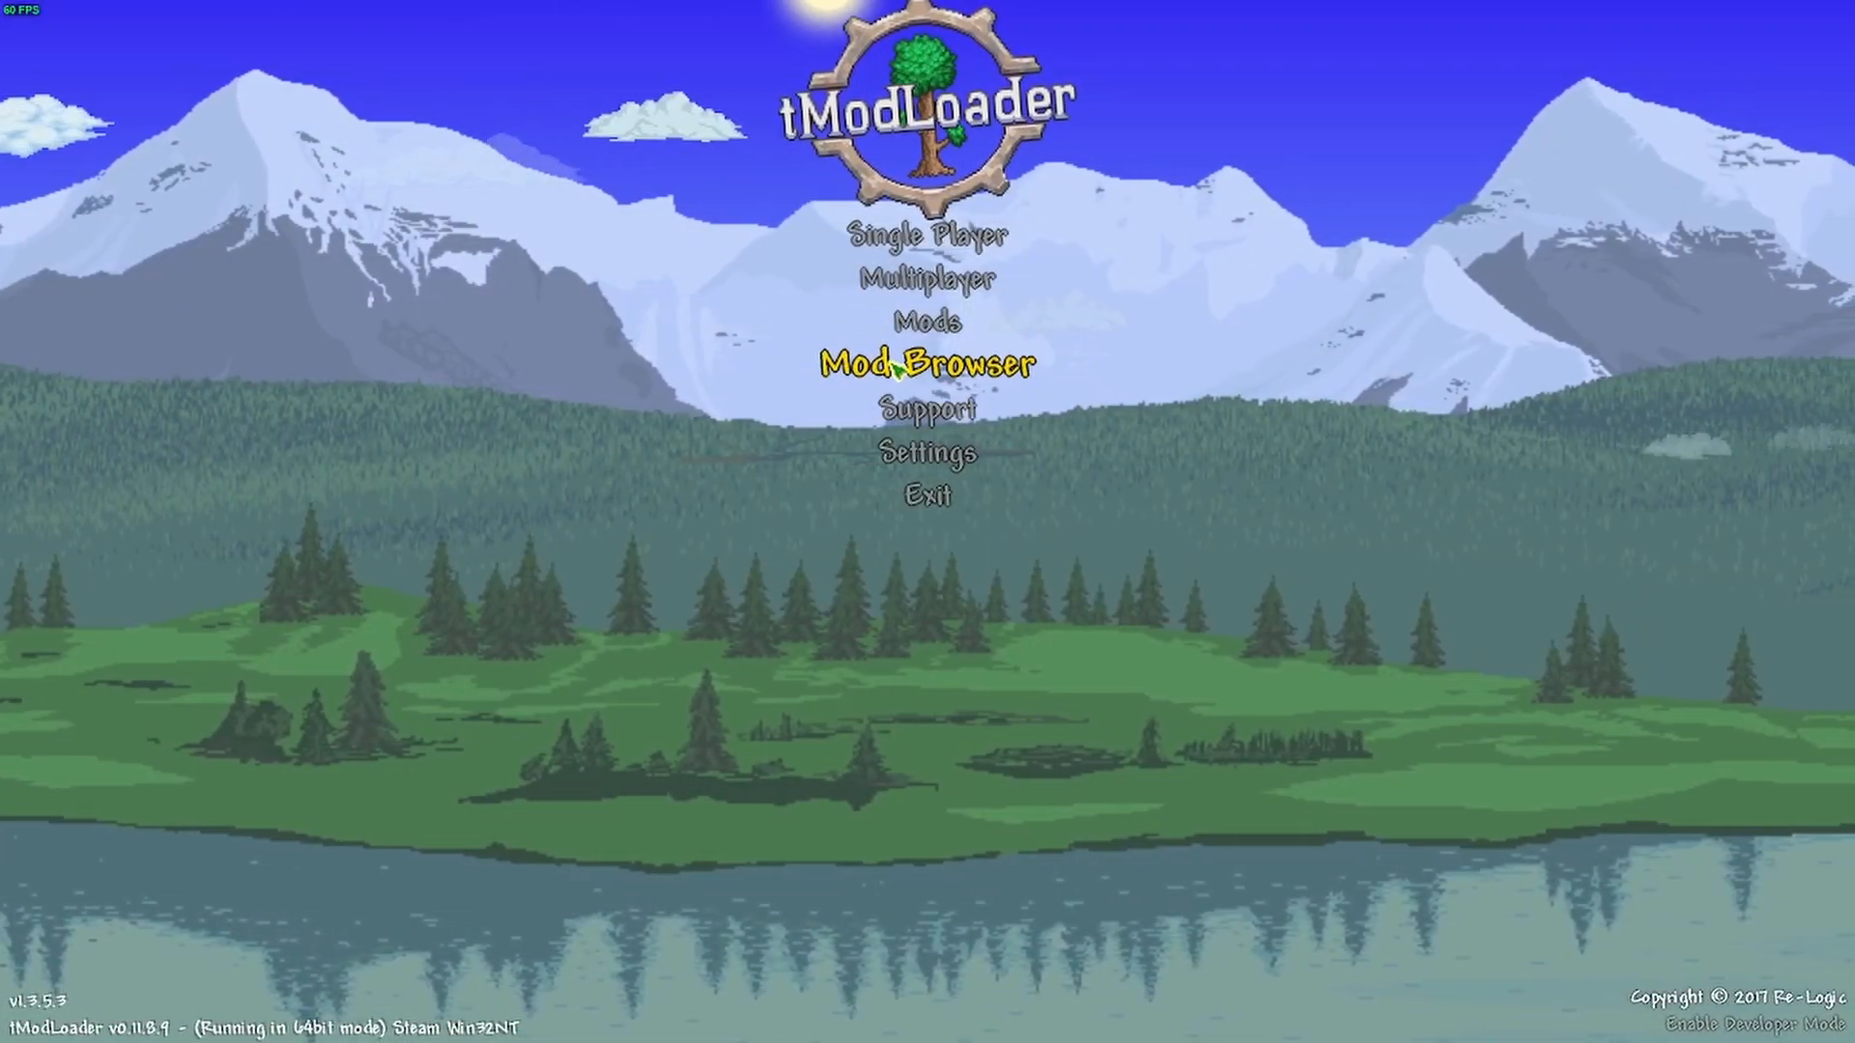
- Open the Mod Browser from the tModLoader main menu
{"action": "left_click", "coordinate": [927, 363]}
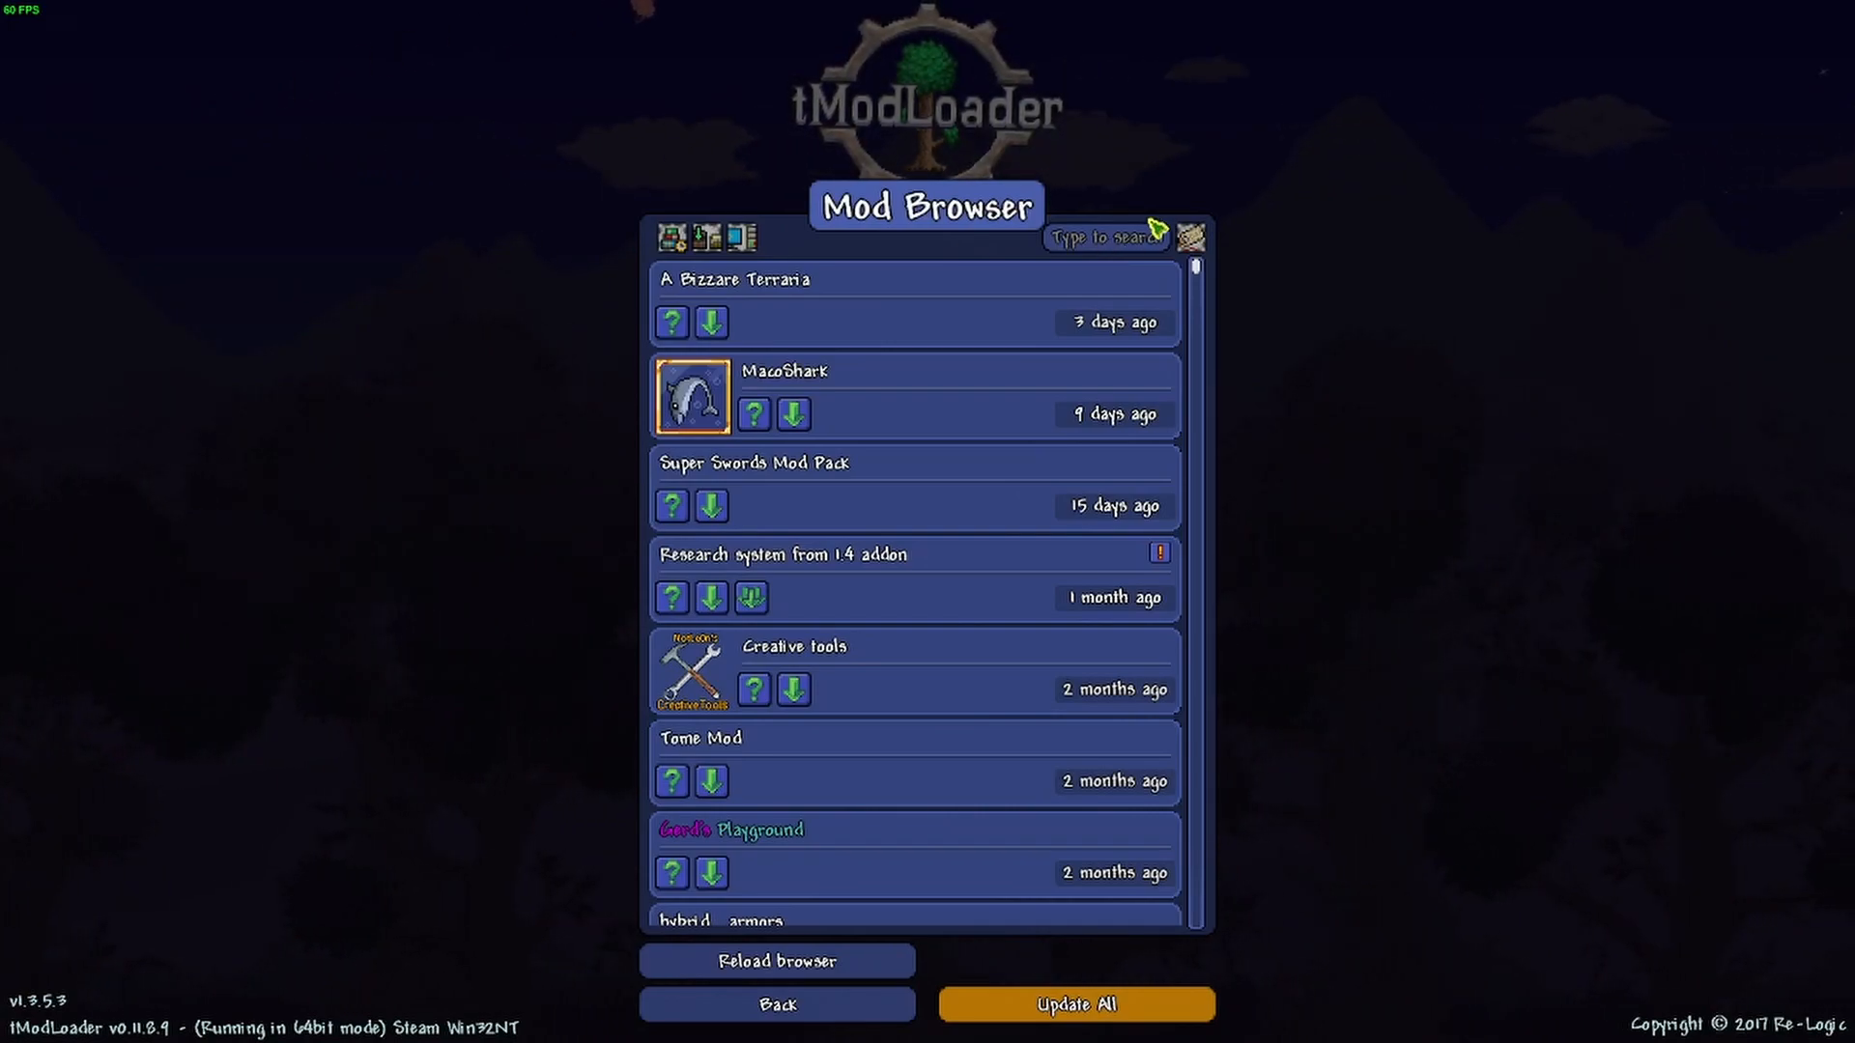
{"action": "mouse_move", "coordinate": [711, 873]}
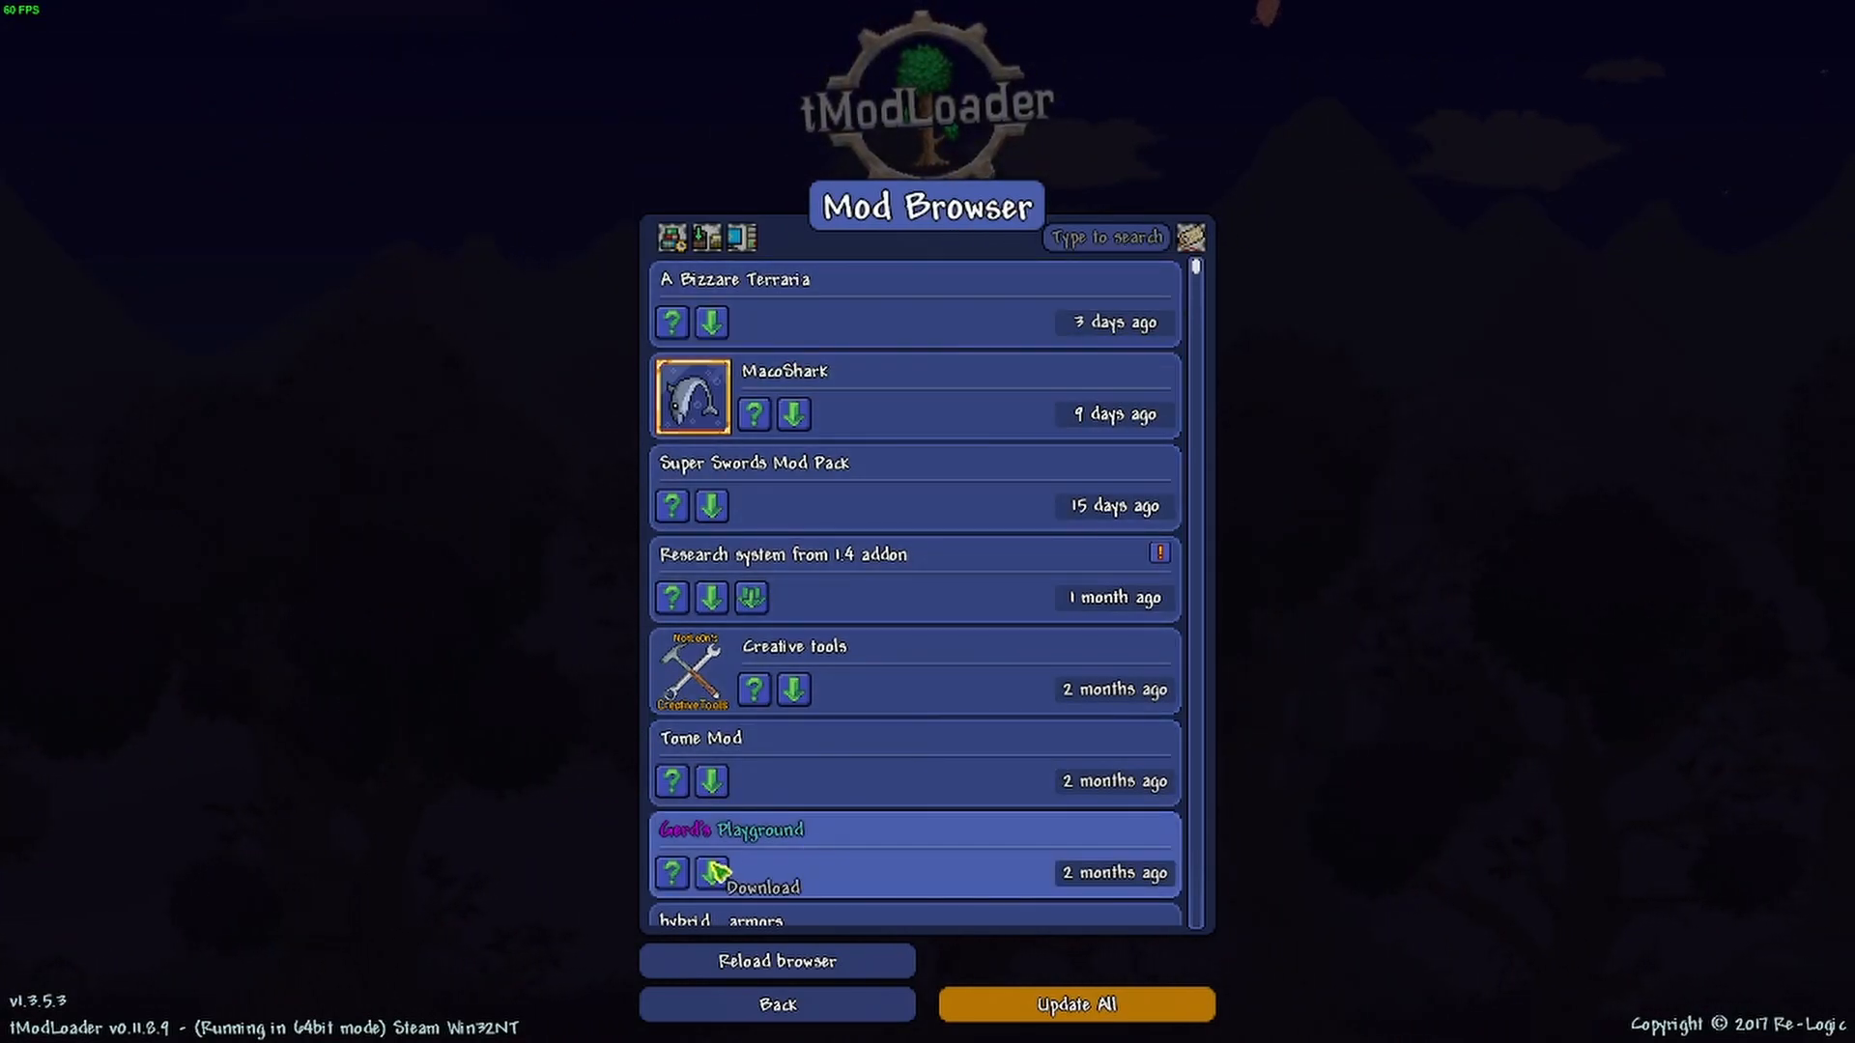
- Return from the Mod Browser and scroll the Mods List showing Thorium, Calamity and Fargo's Souls
{"action": "left_click", "coordinate": [777, 1003]}
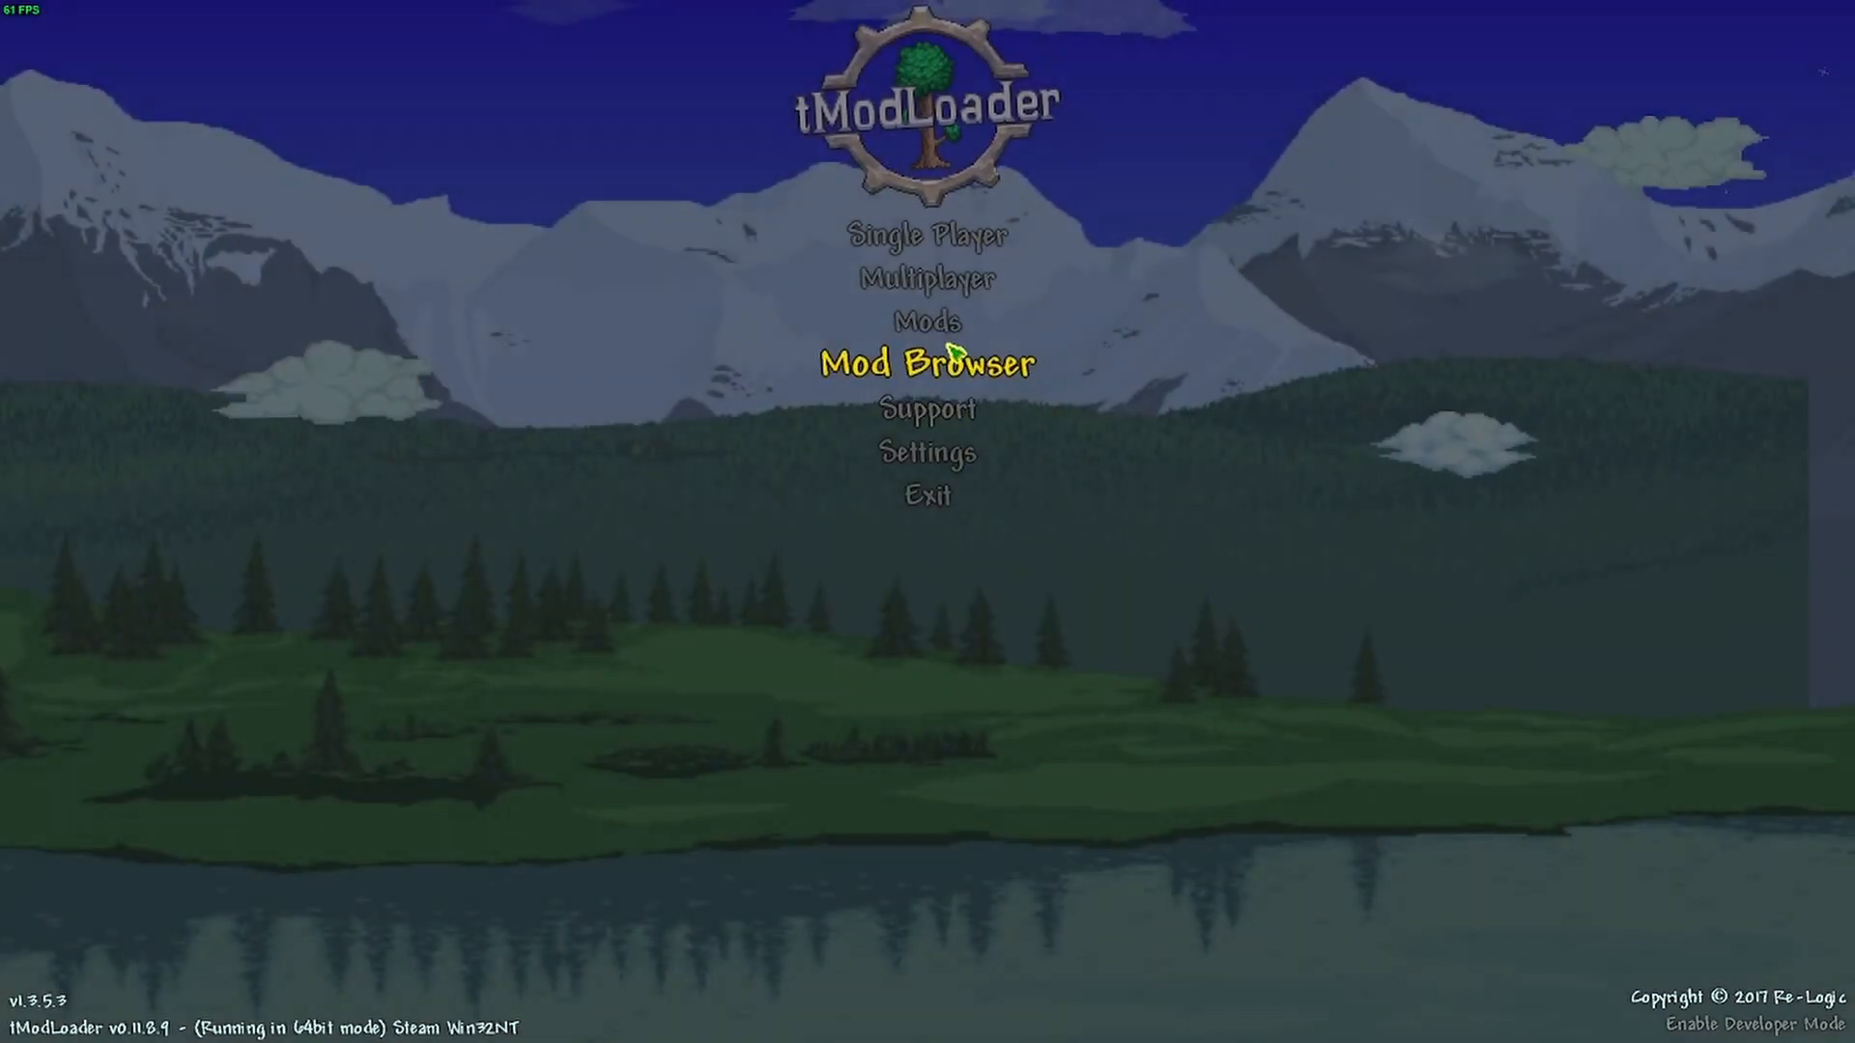
{"action": "mouse_move", "coordinate": [927, 319]}
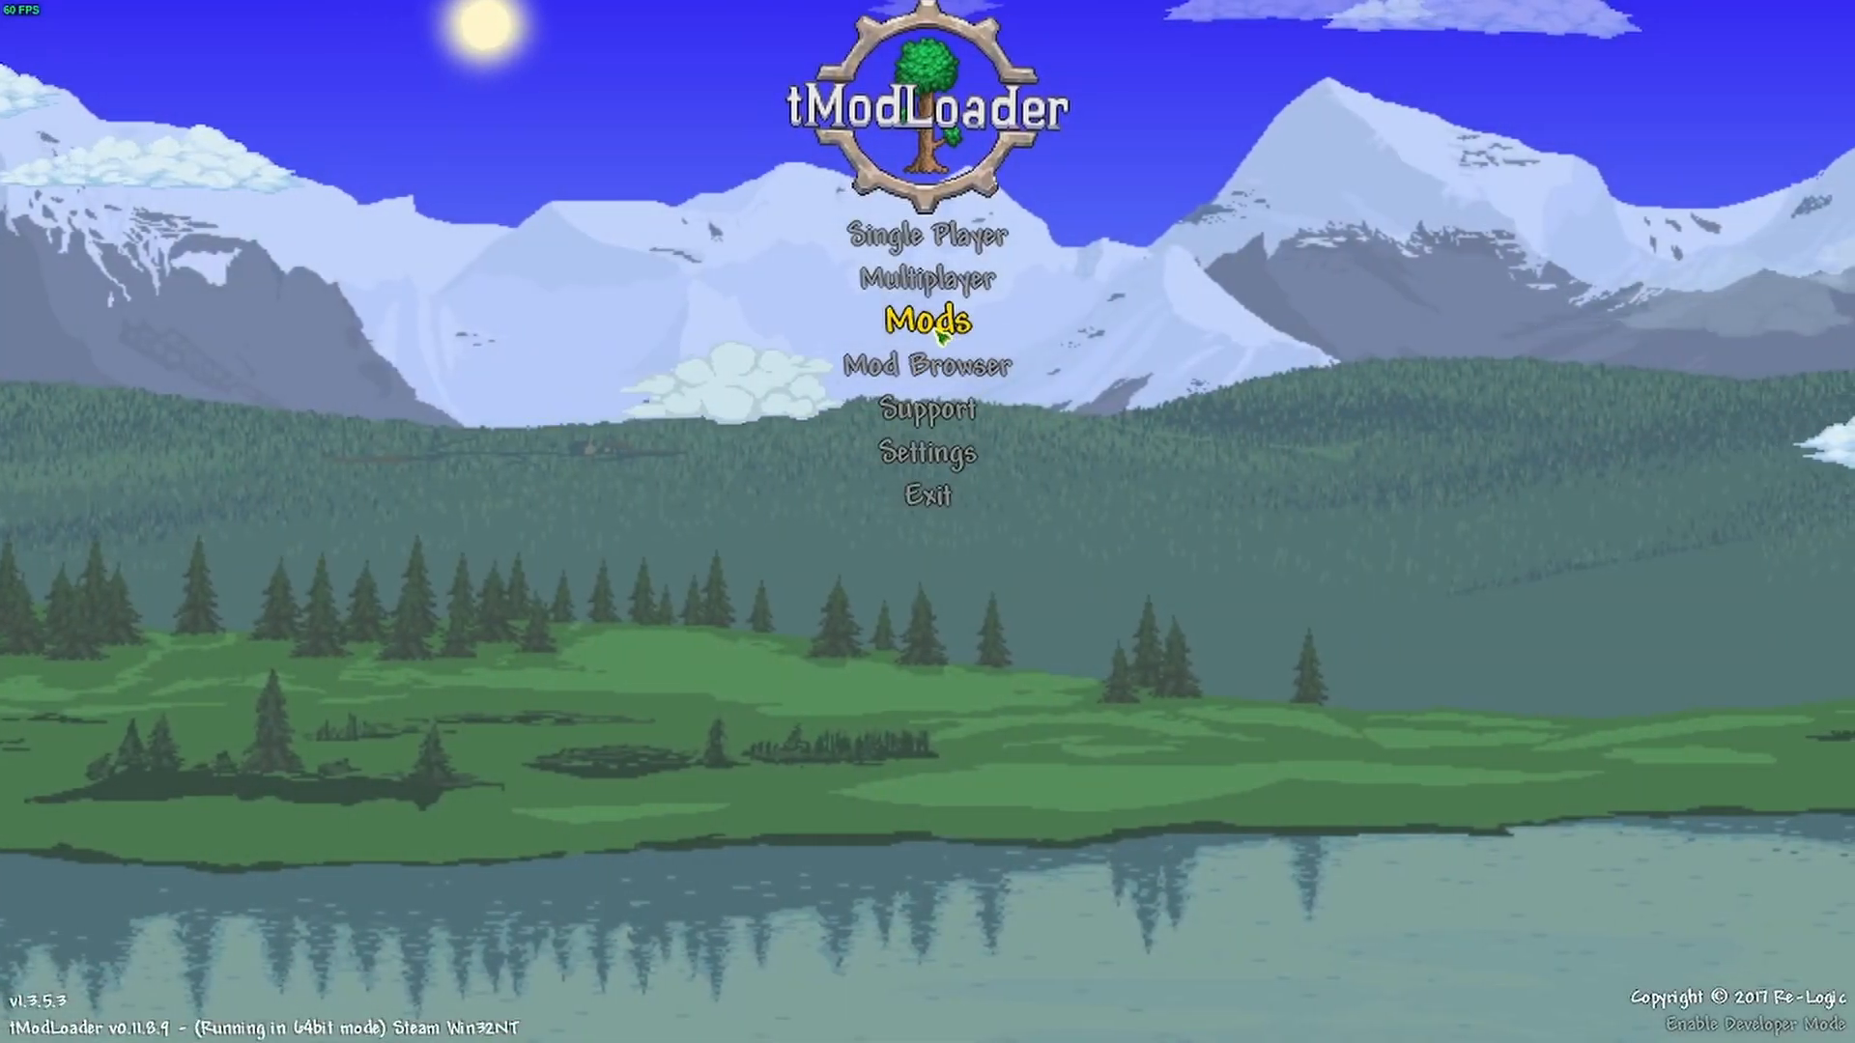
{"action": "left_click", "coordinate": [927, 320]}
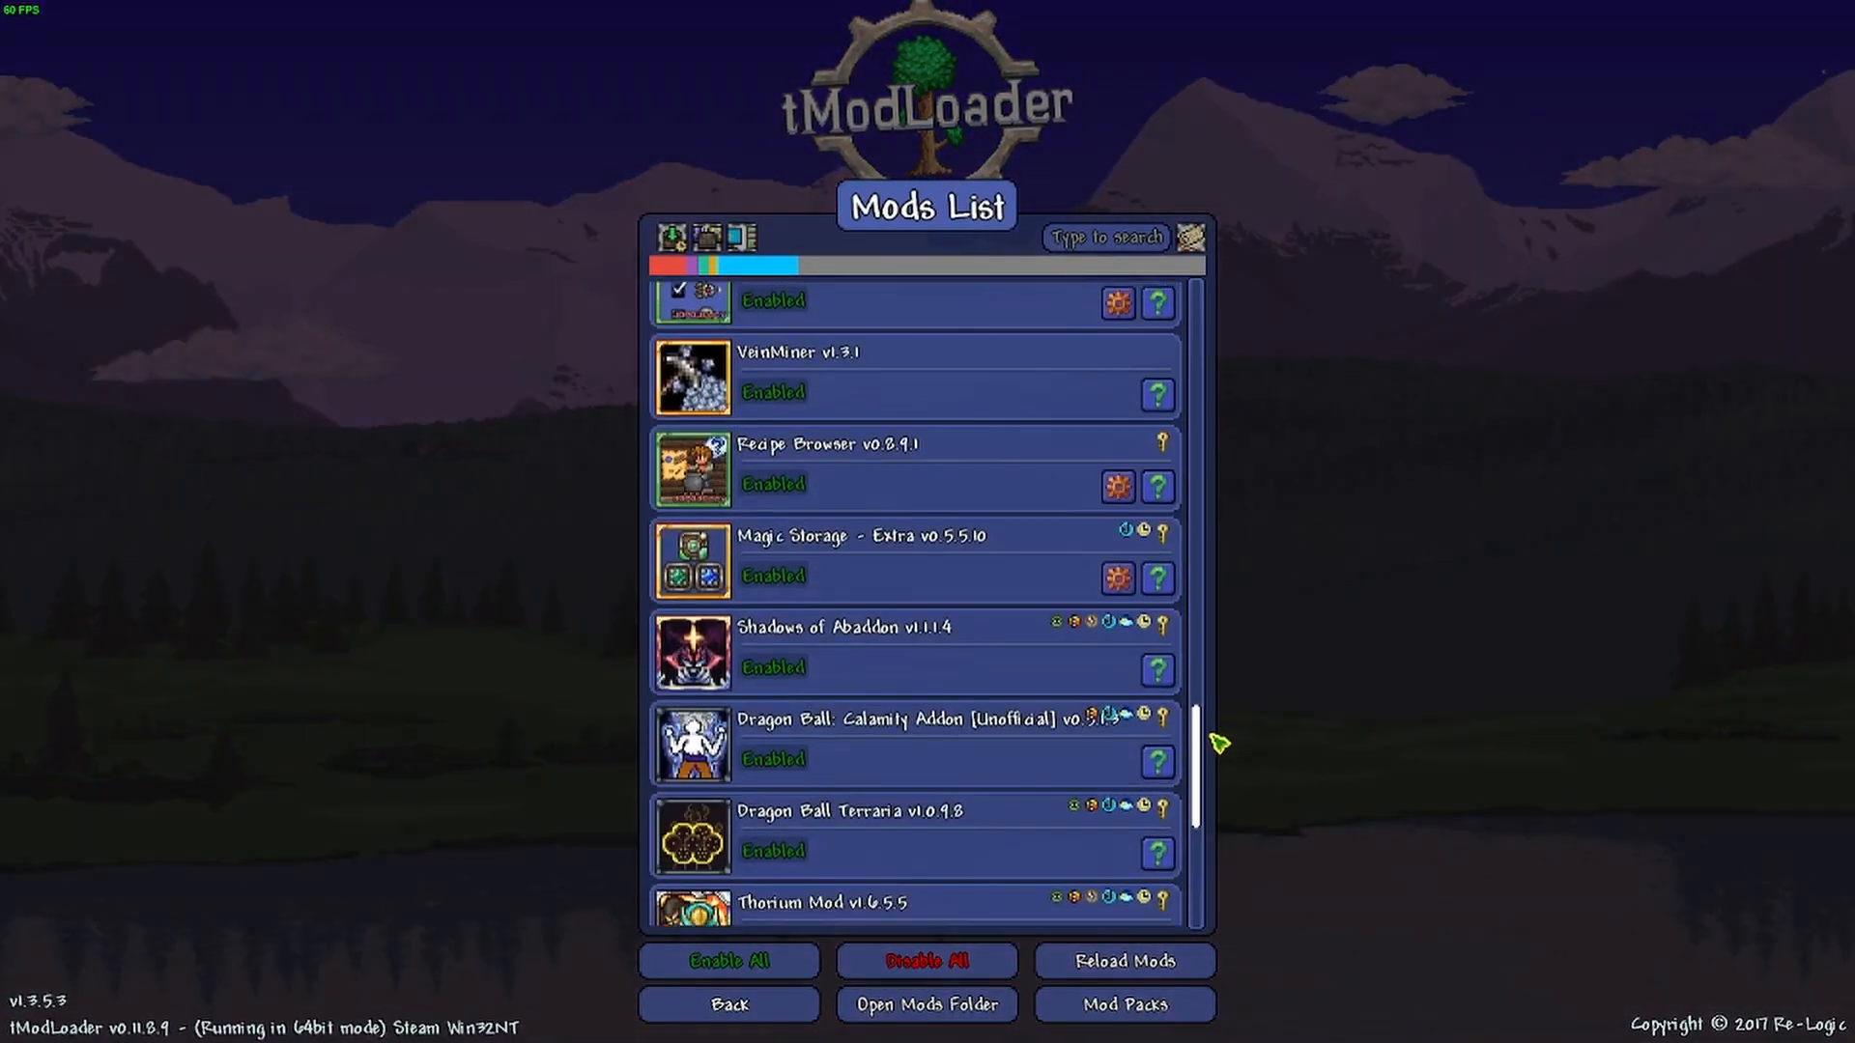
{"action": "scroll", "scroll_direction": "down", "scroll_amount": 3}
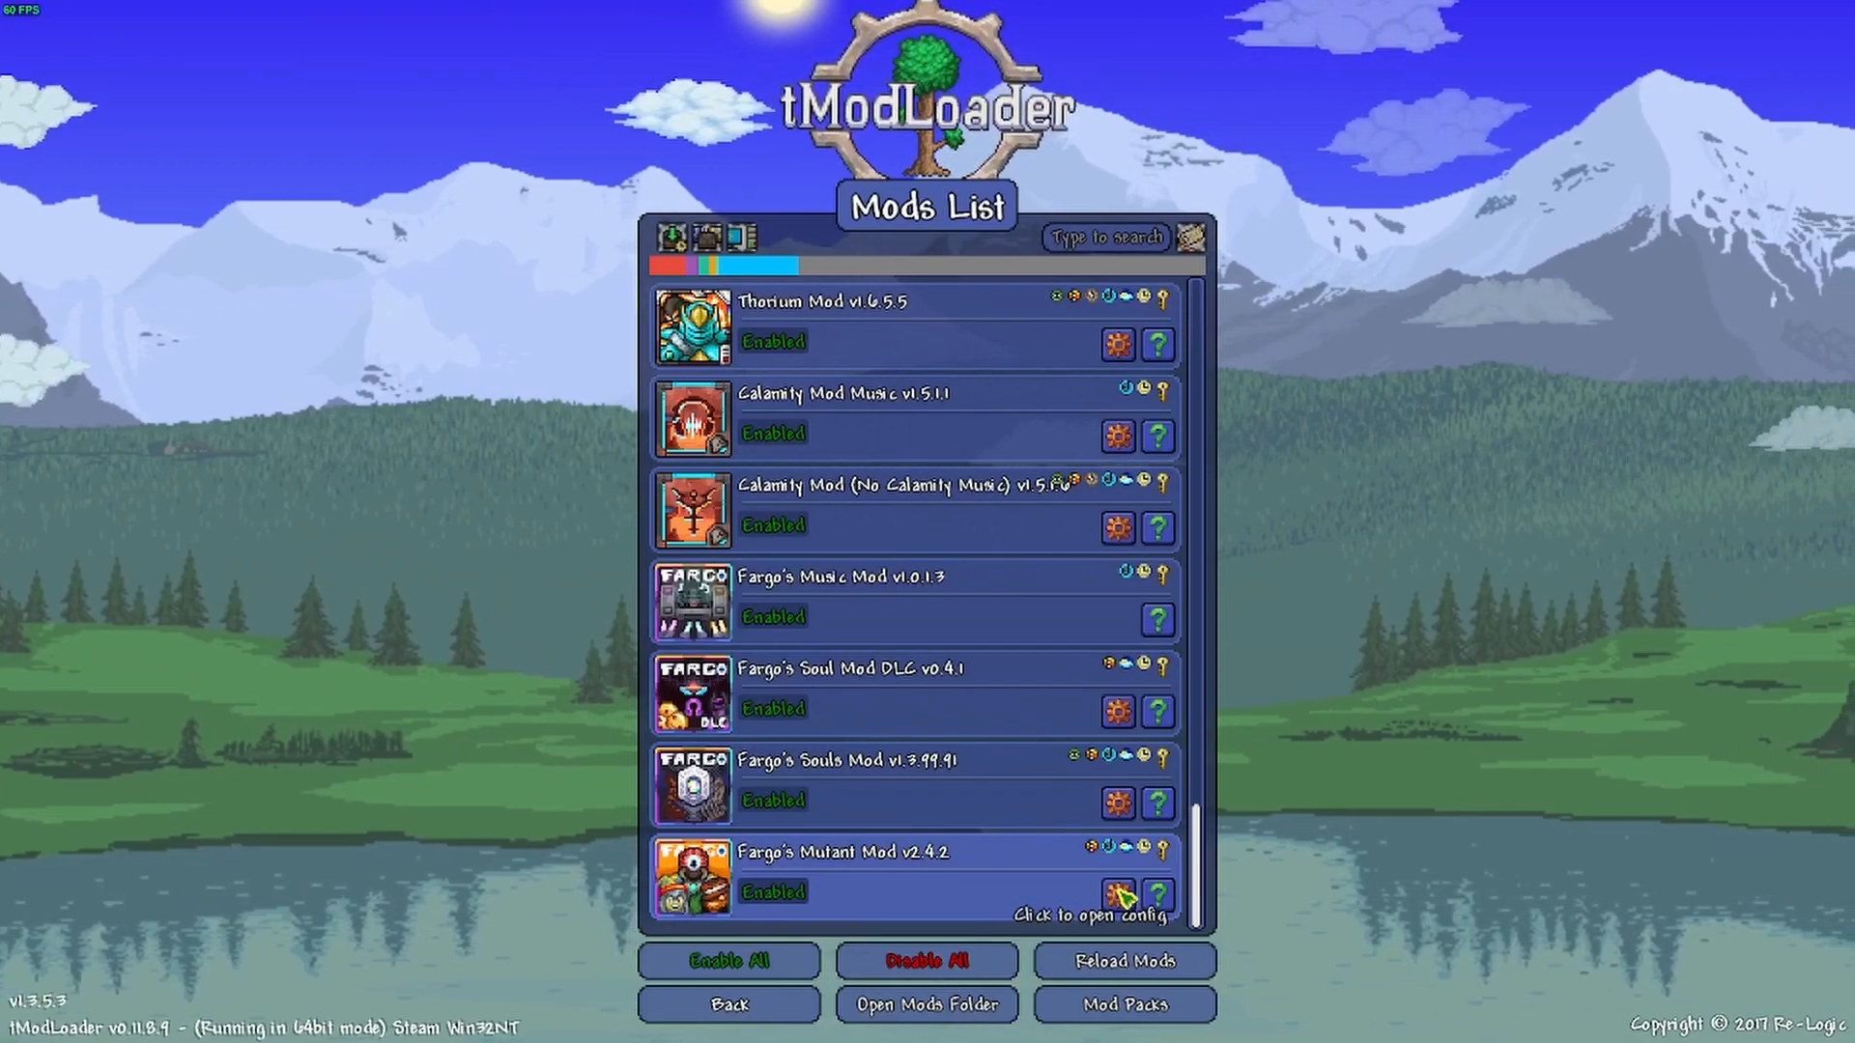
- View Fargo's Mutant Mod FargoConfig options, then back out to the main menu
{"action": "left_click", "coordinate": [1117, 892]}
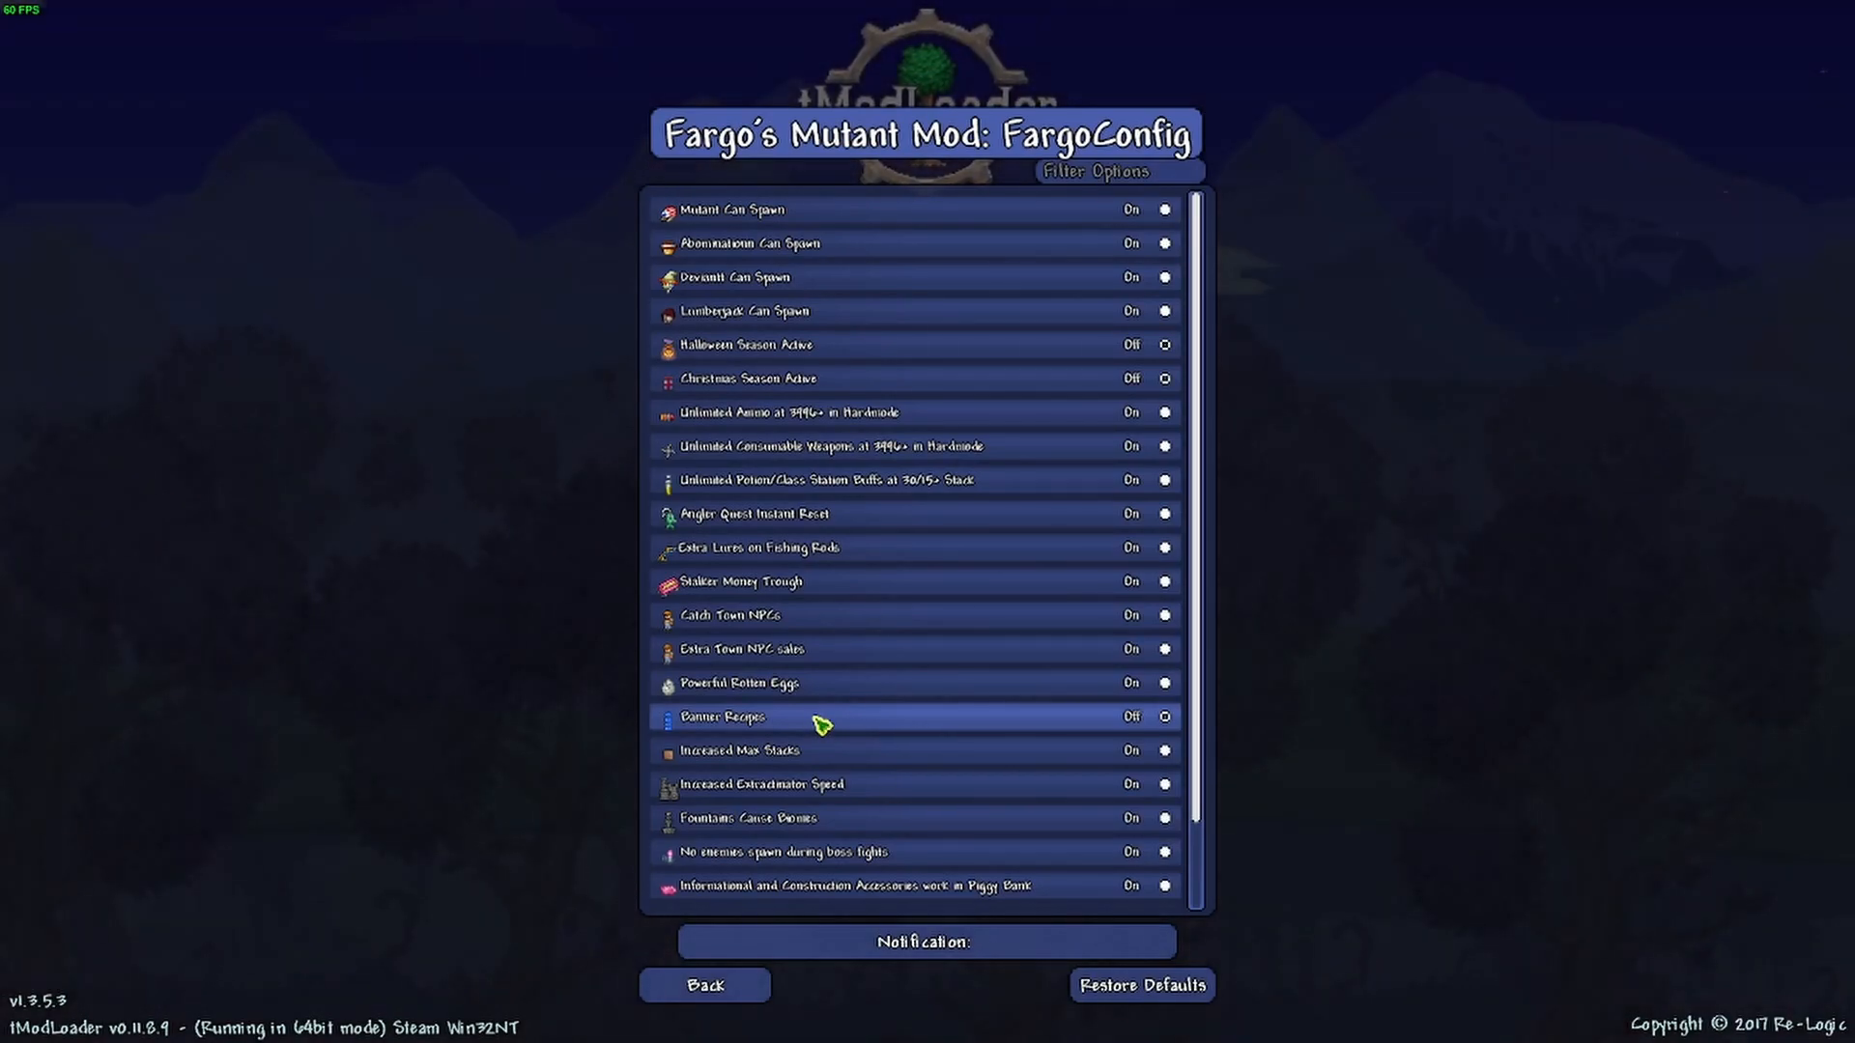
{"action": "left_click", "coordinate": [705, 985]}
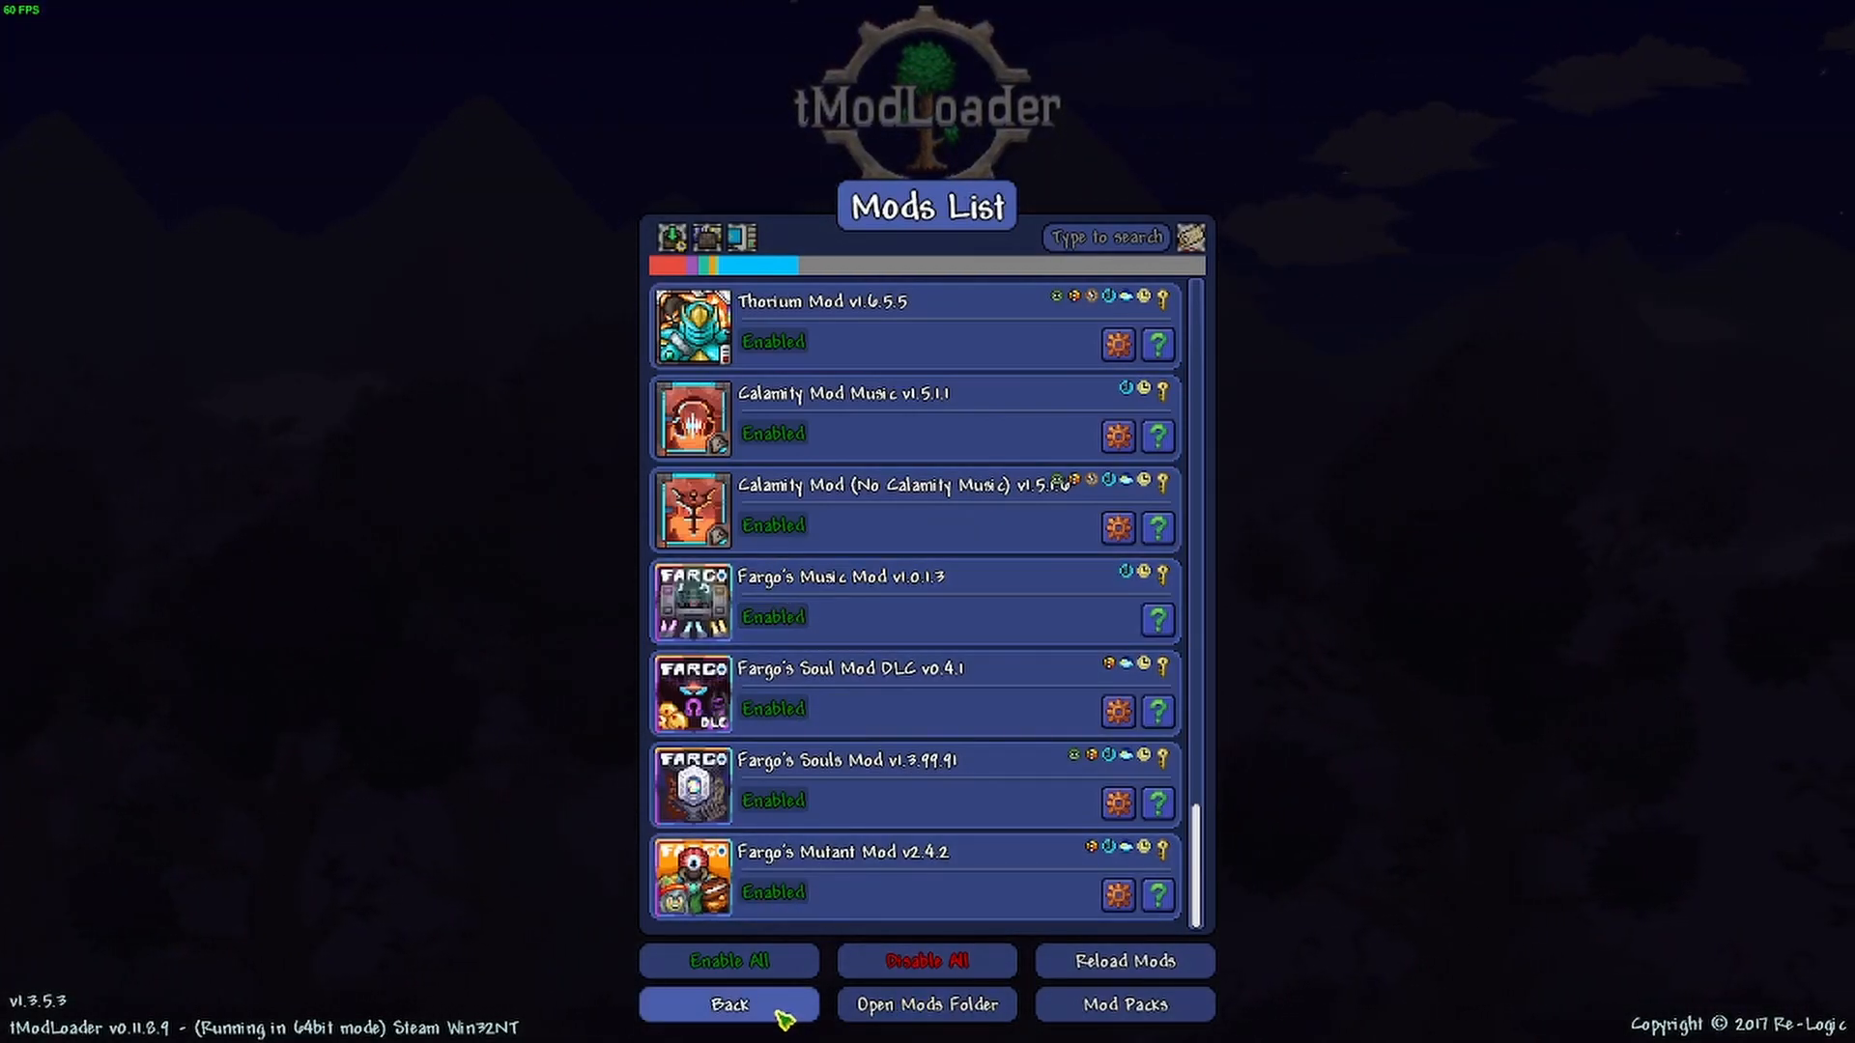
{"action": "left_click", "coordinate": [729, 1005]}
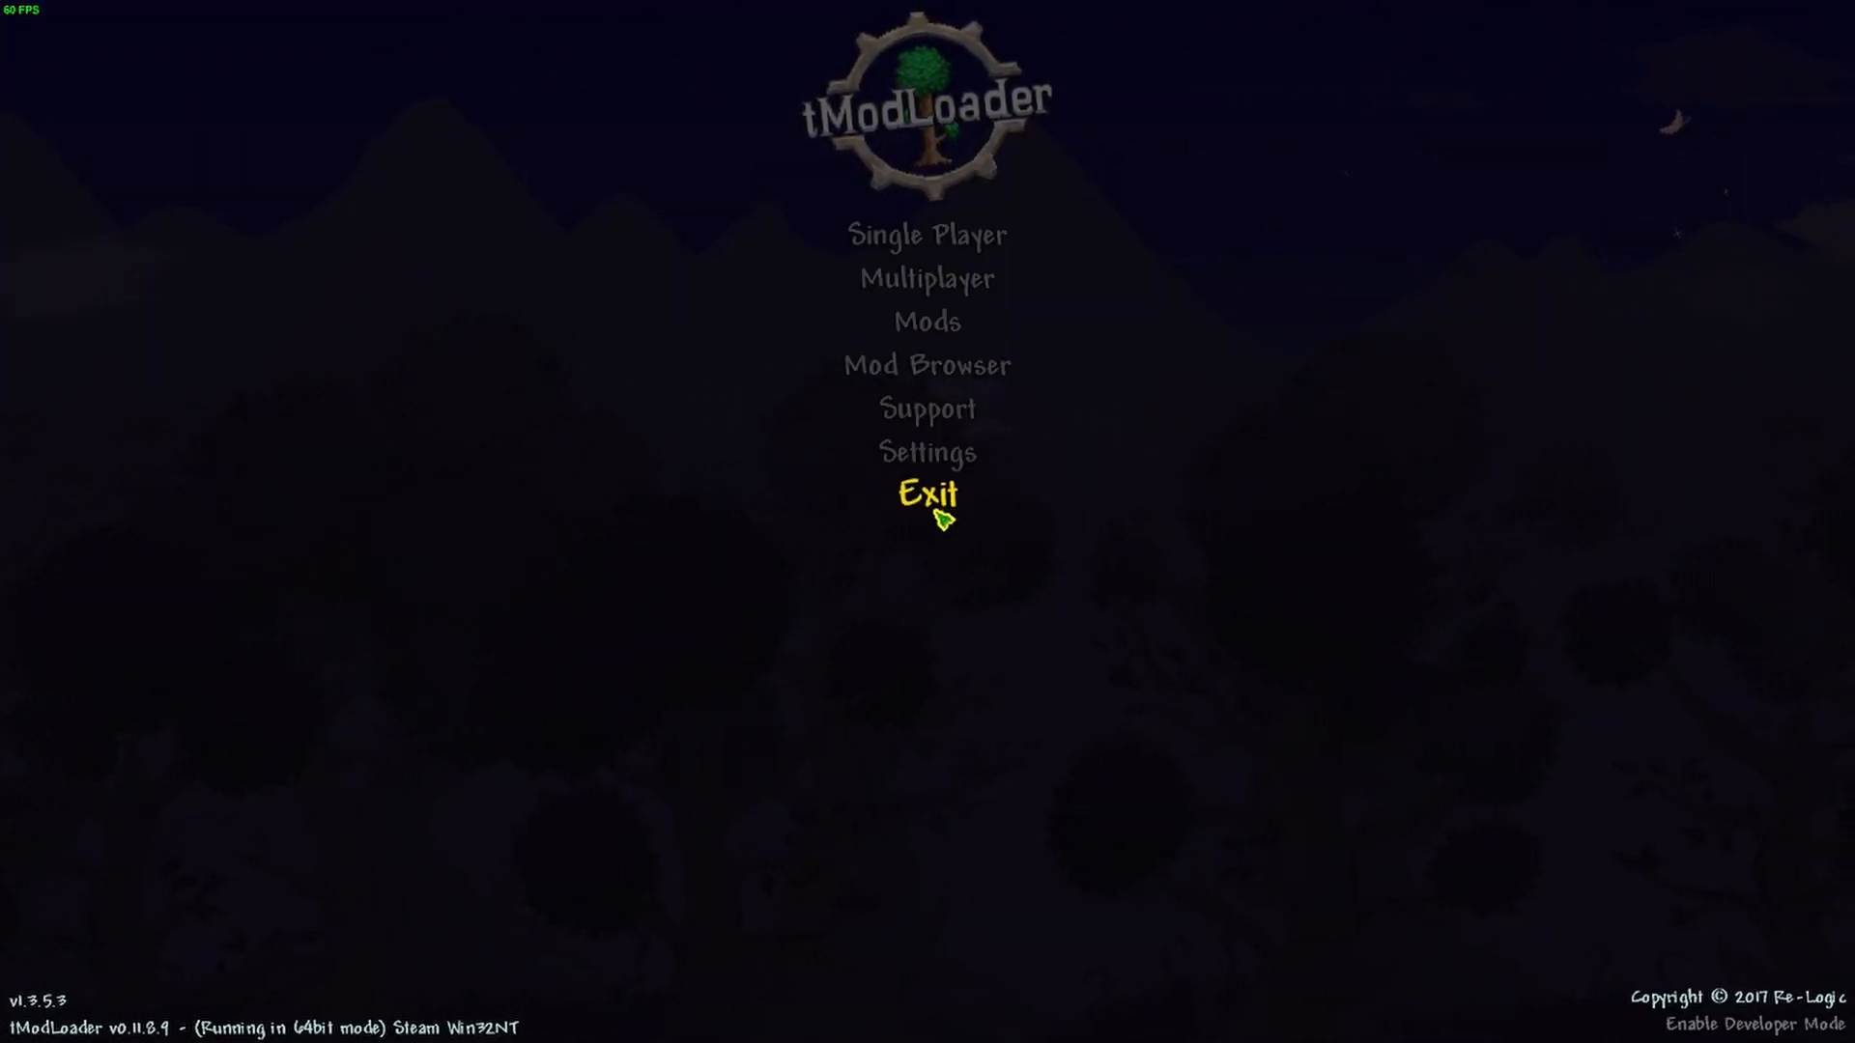
- Quit tModLoader and close its install folder window
{"action": "left_click", "coordinate": [926, 493]}
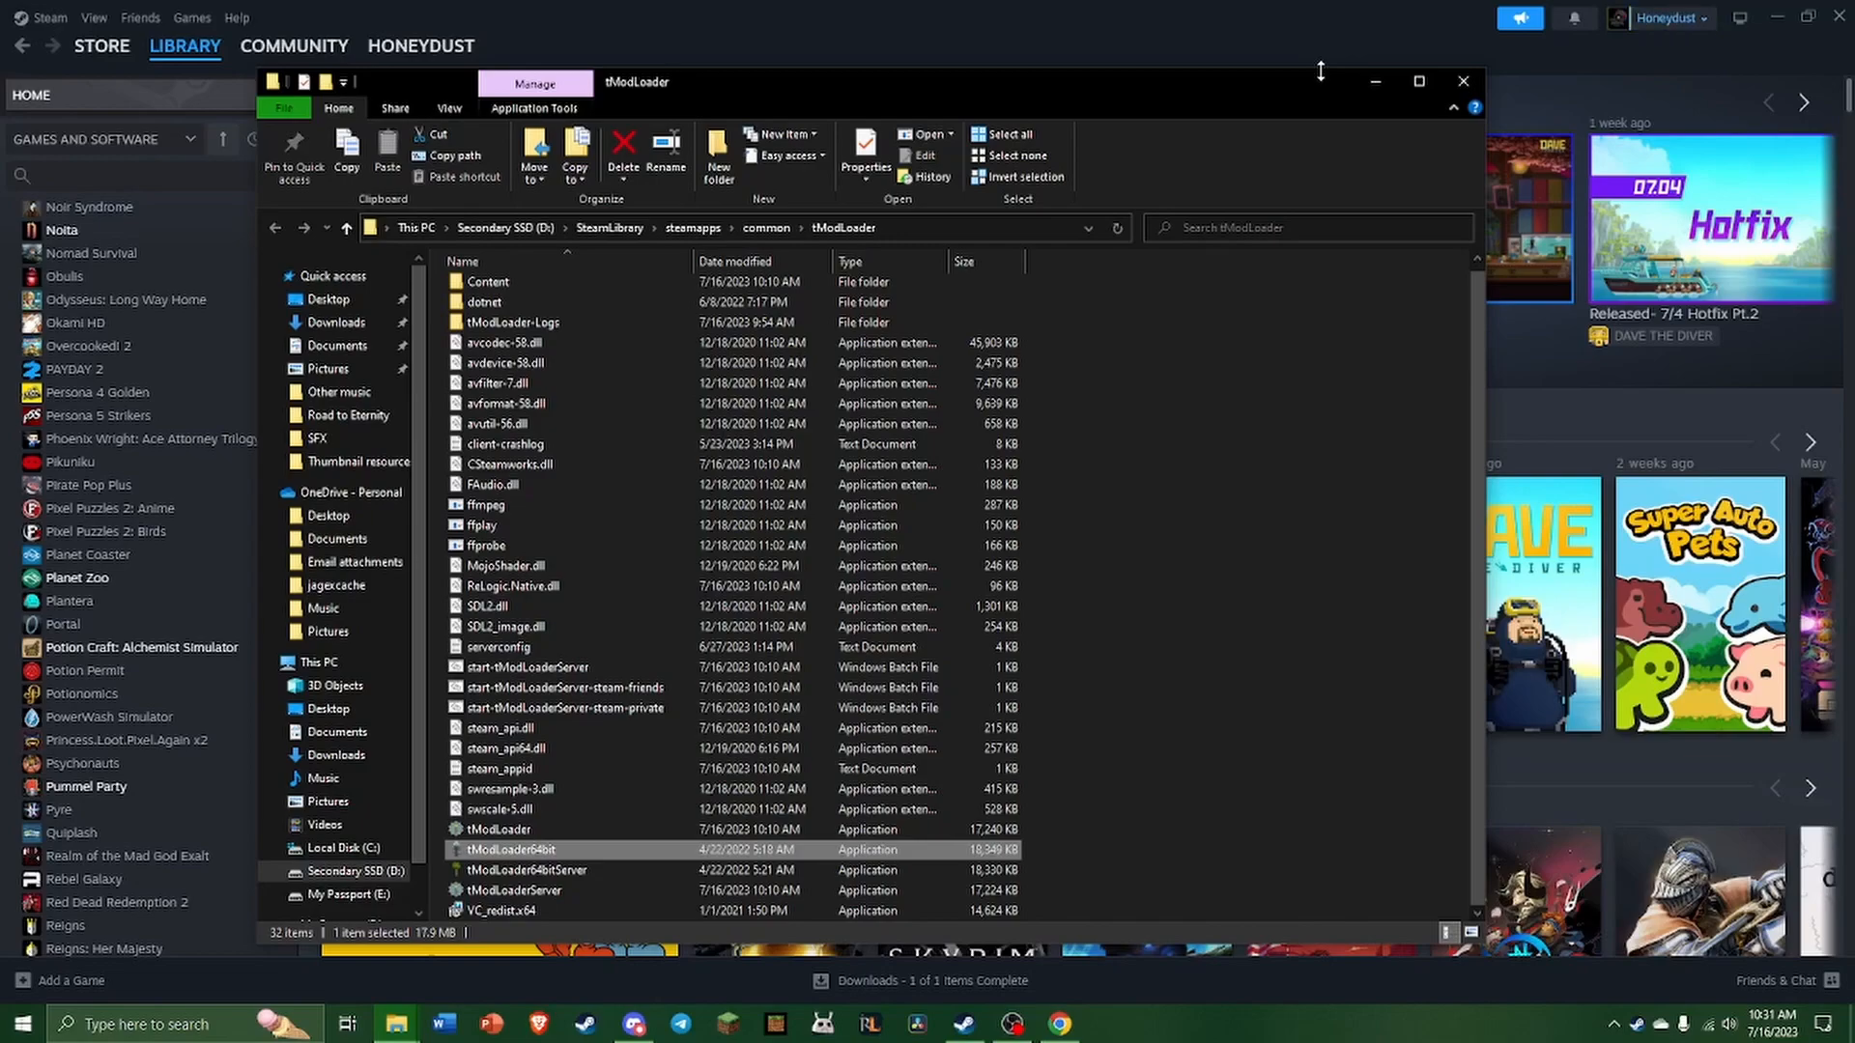
{"action": "left_click", "coordinate": [1462, 81]}
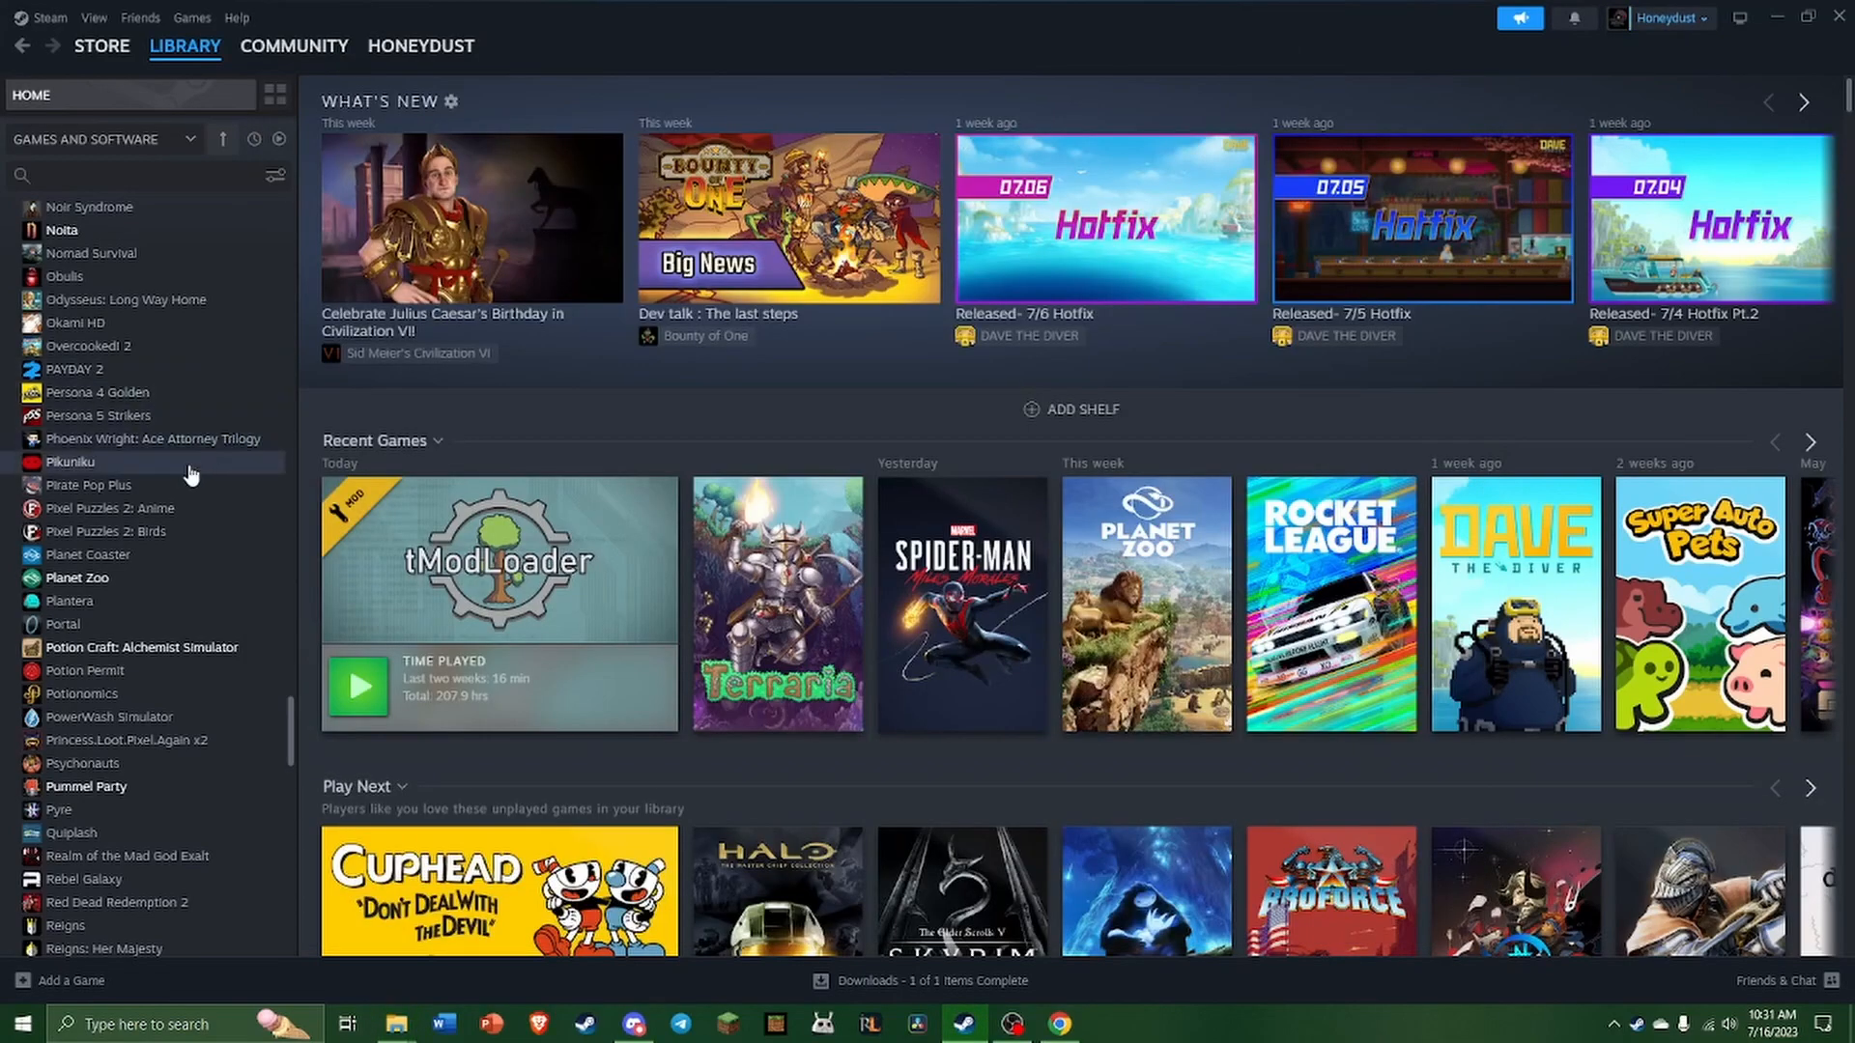
{"action": "scroll", "scroll_direction": "up", "scroll_amount": 3}
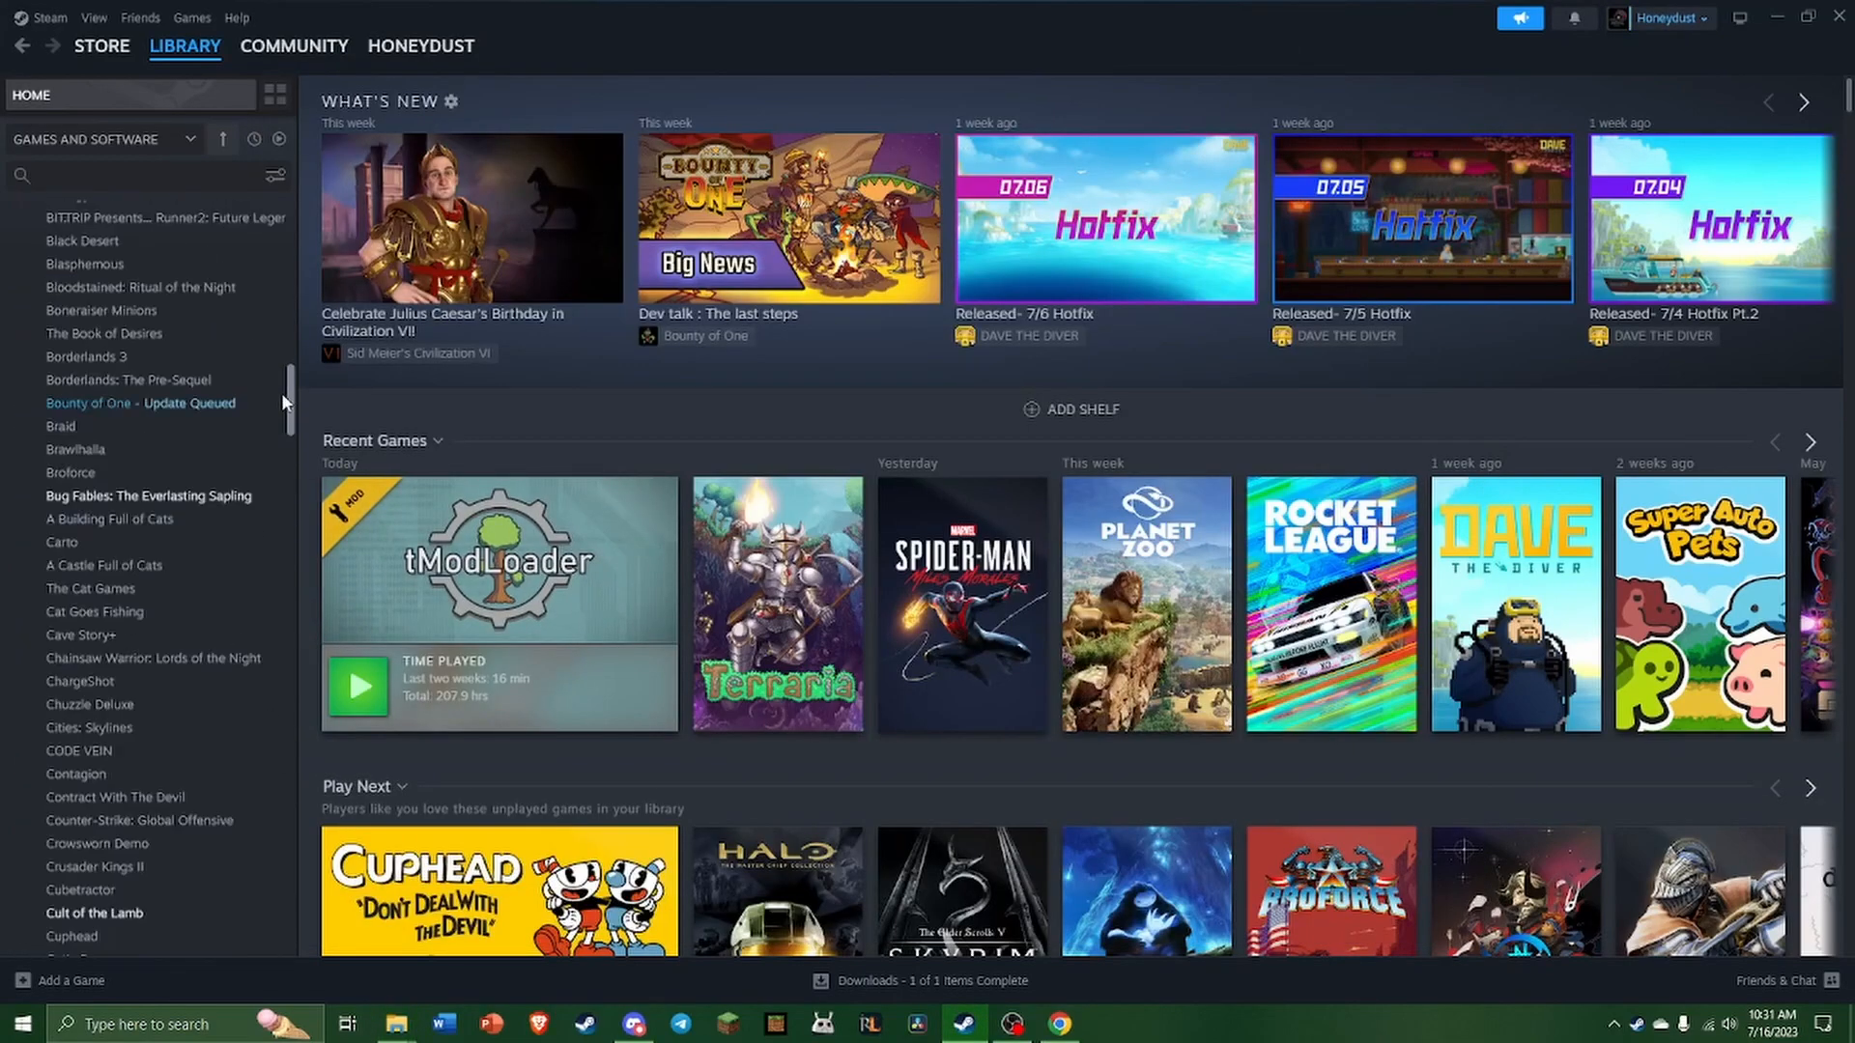
- Set tModLoader's Beta Participation to None in its Steam properties
{"action": "right_click", "coordinate": [117, 828]}
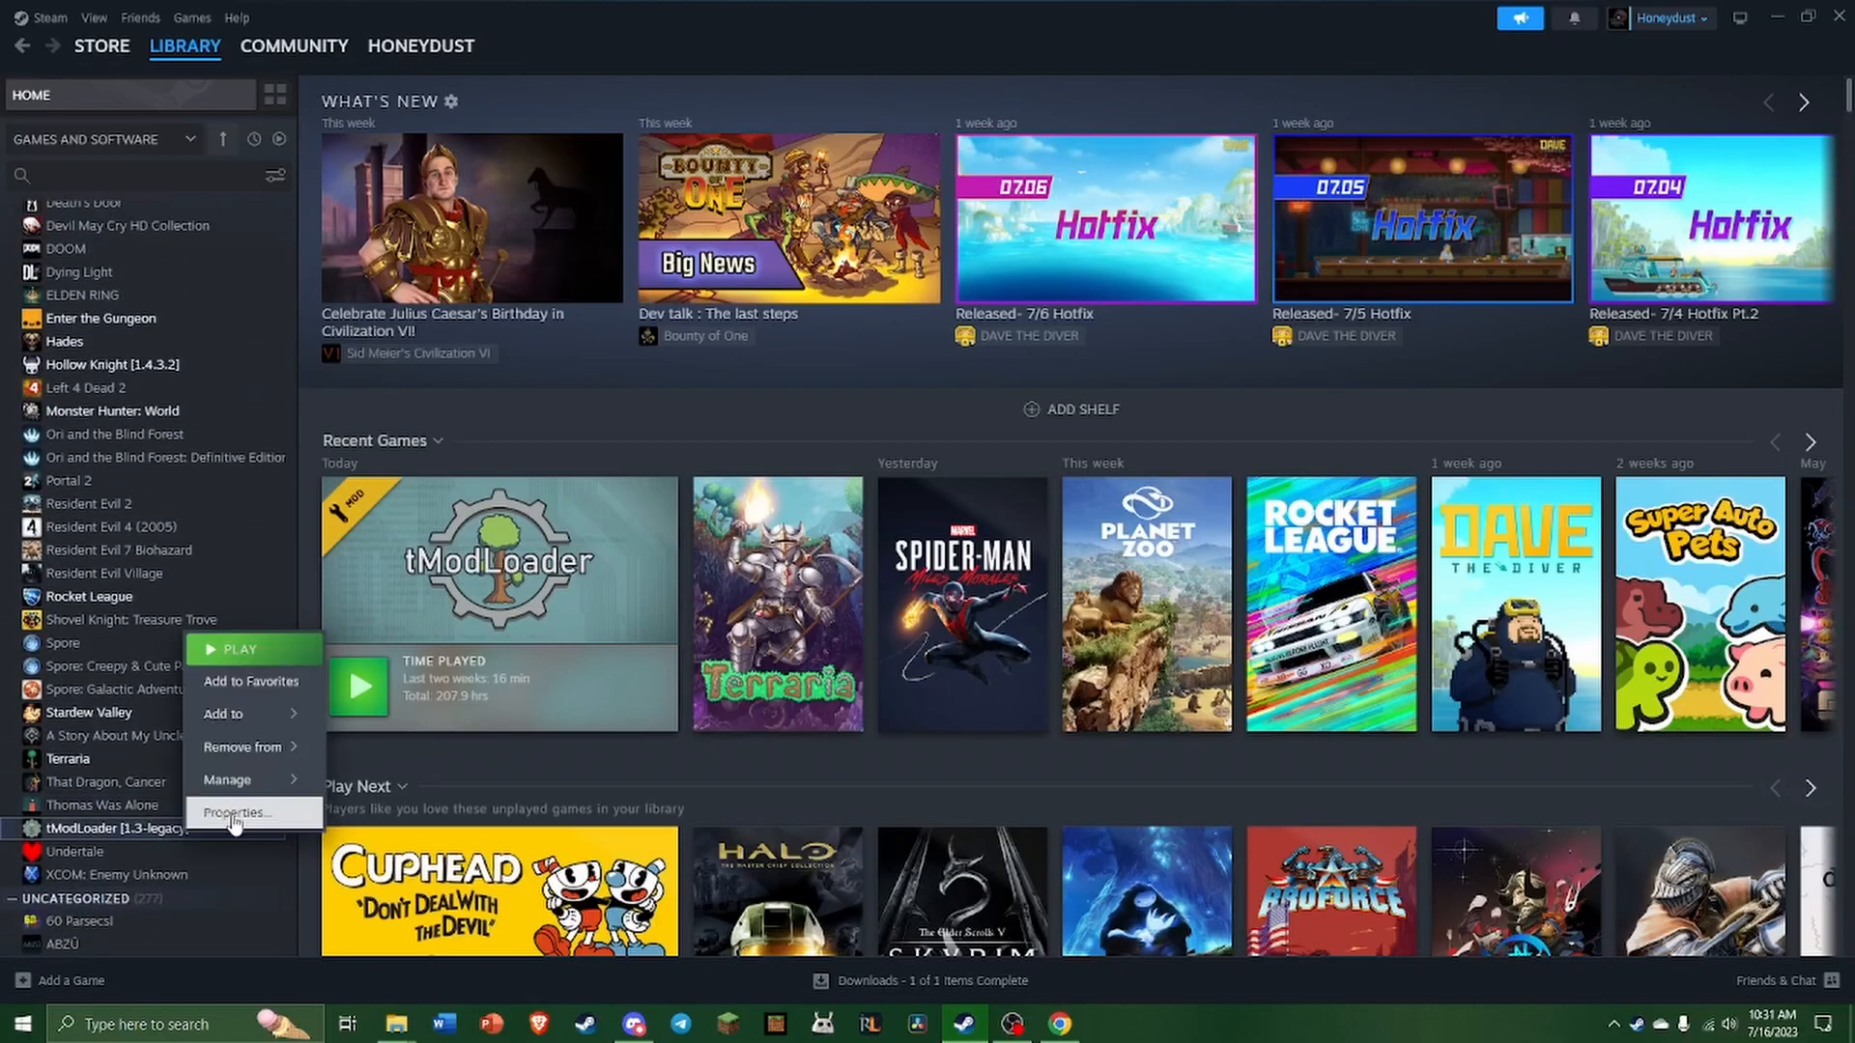
{"action": "left_click", "coordinate": [238, 813]}
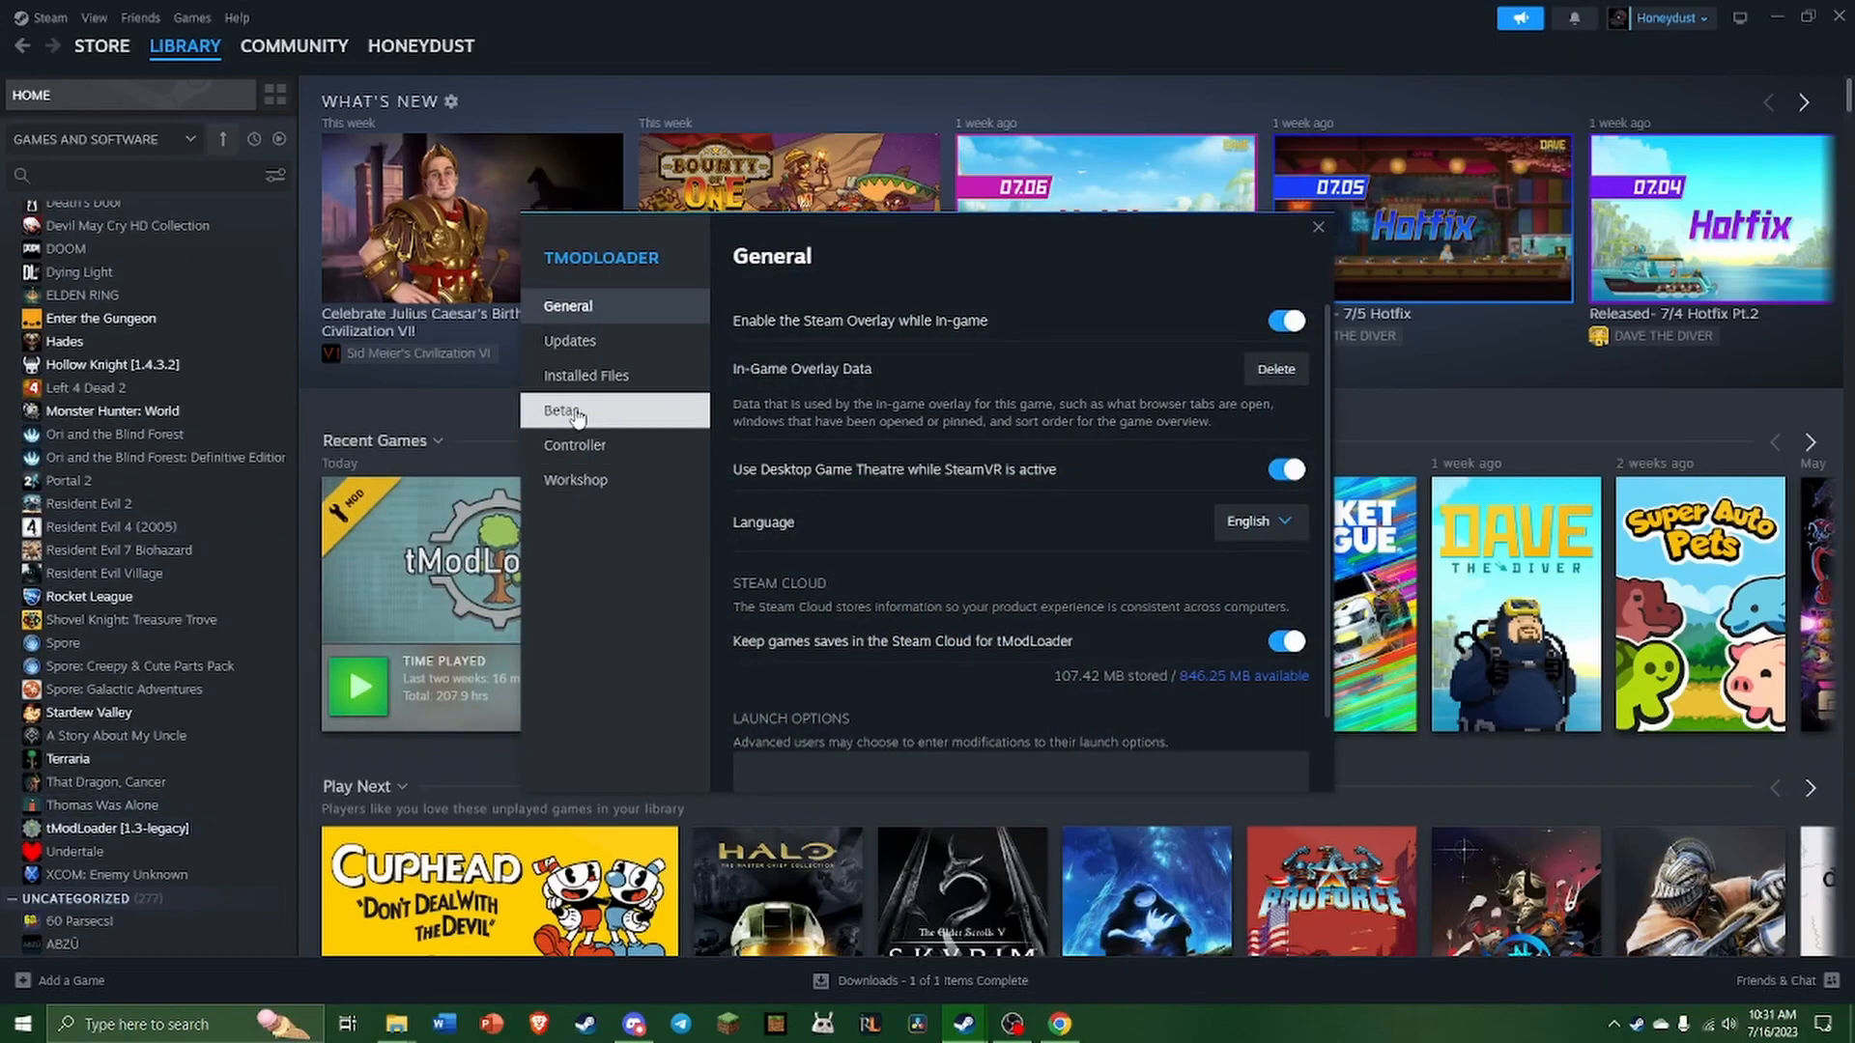
{"action": "left_click", "coordinate": [563, 410]}
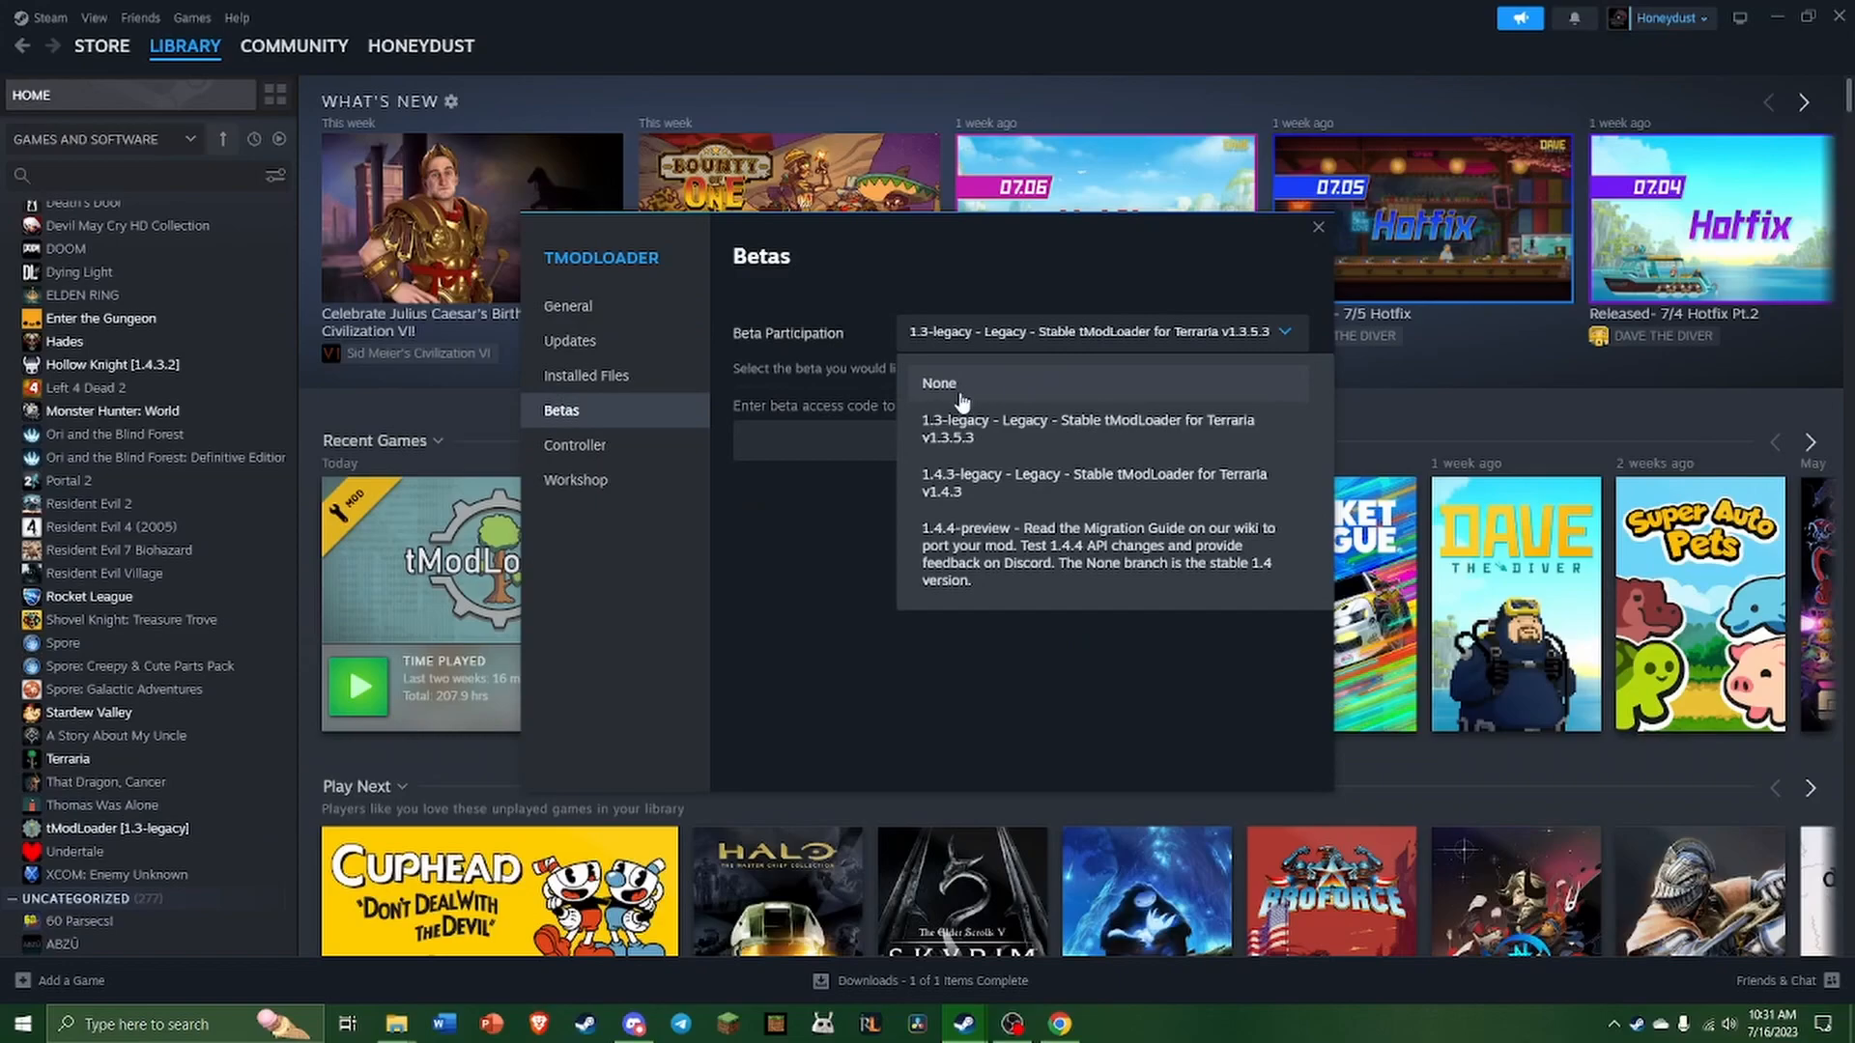
{"action": "left_click", "coordinate": [938, 383]}
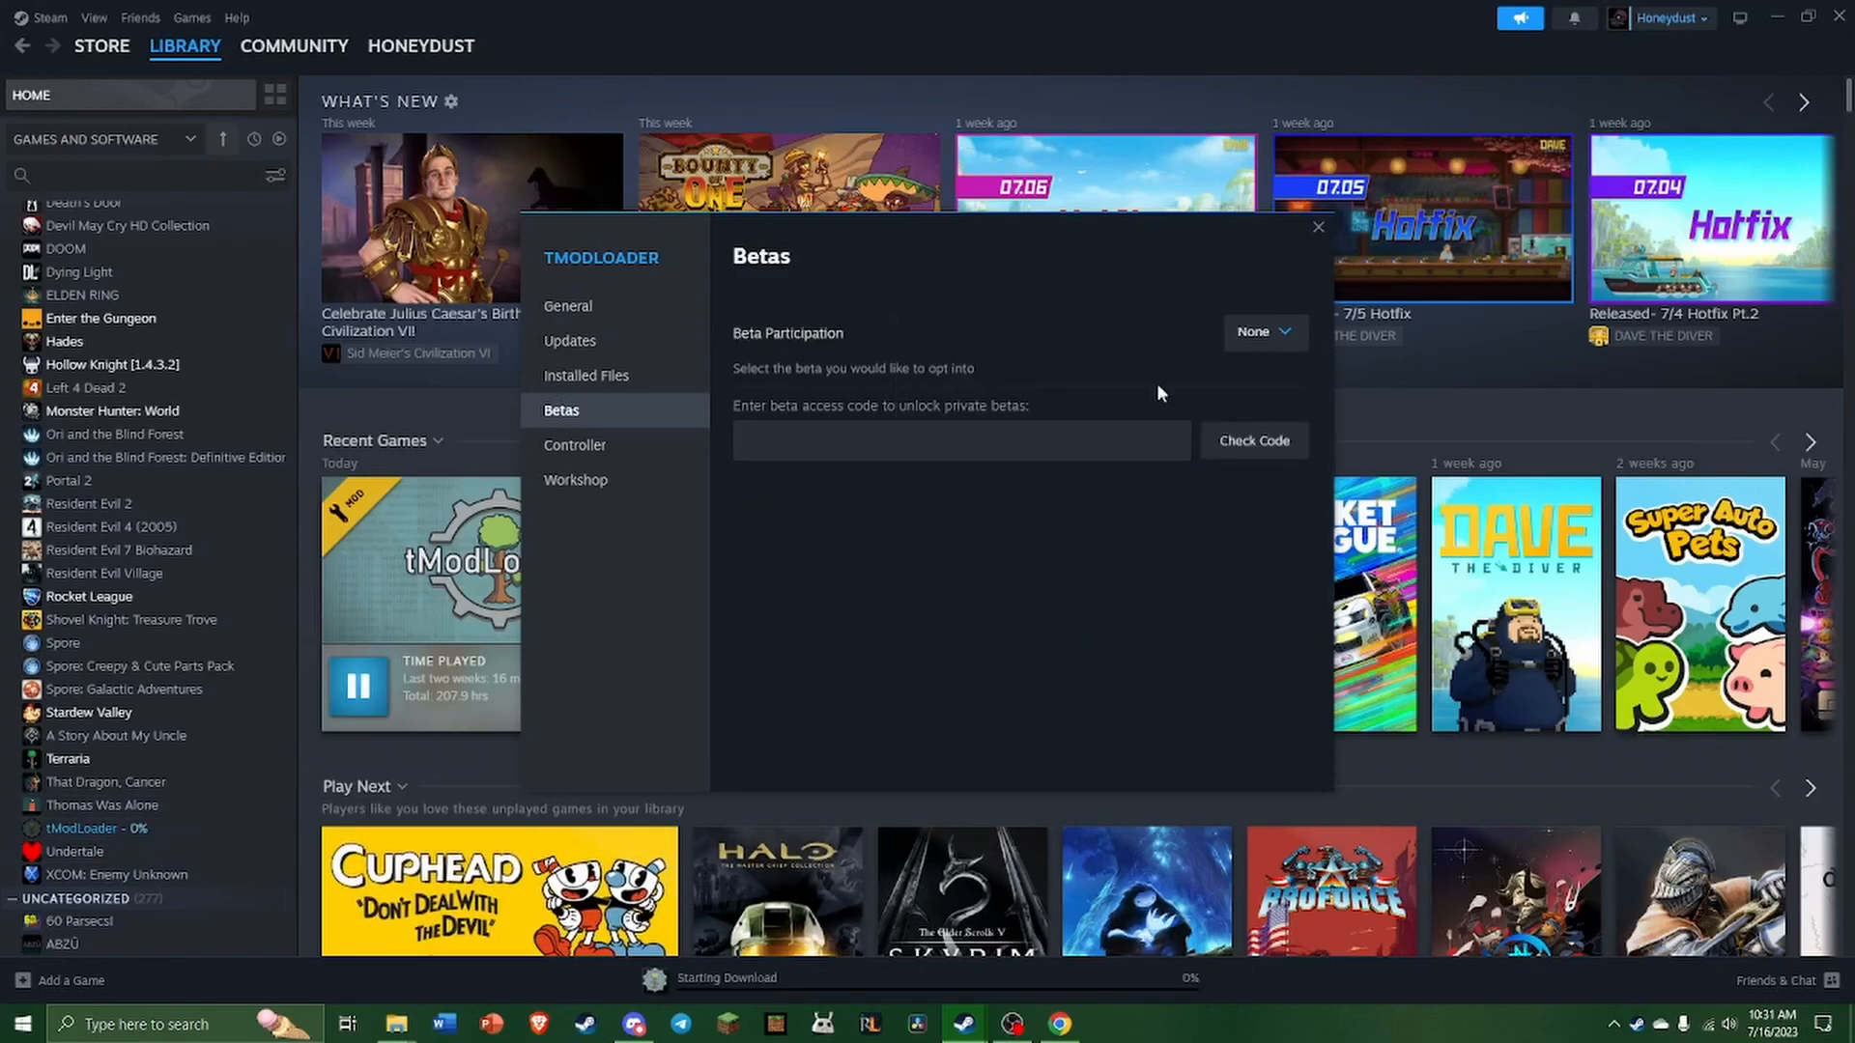
{"action": "mouse_move", "coordinate": [1112, 512]}
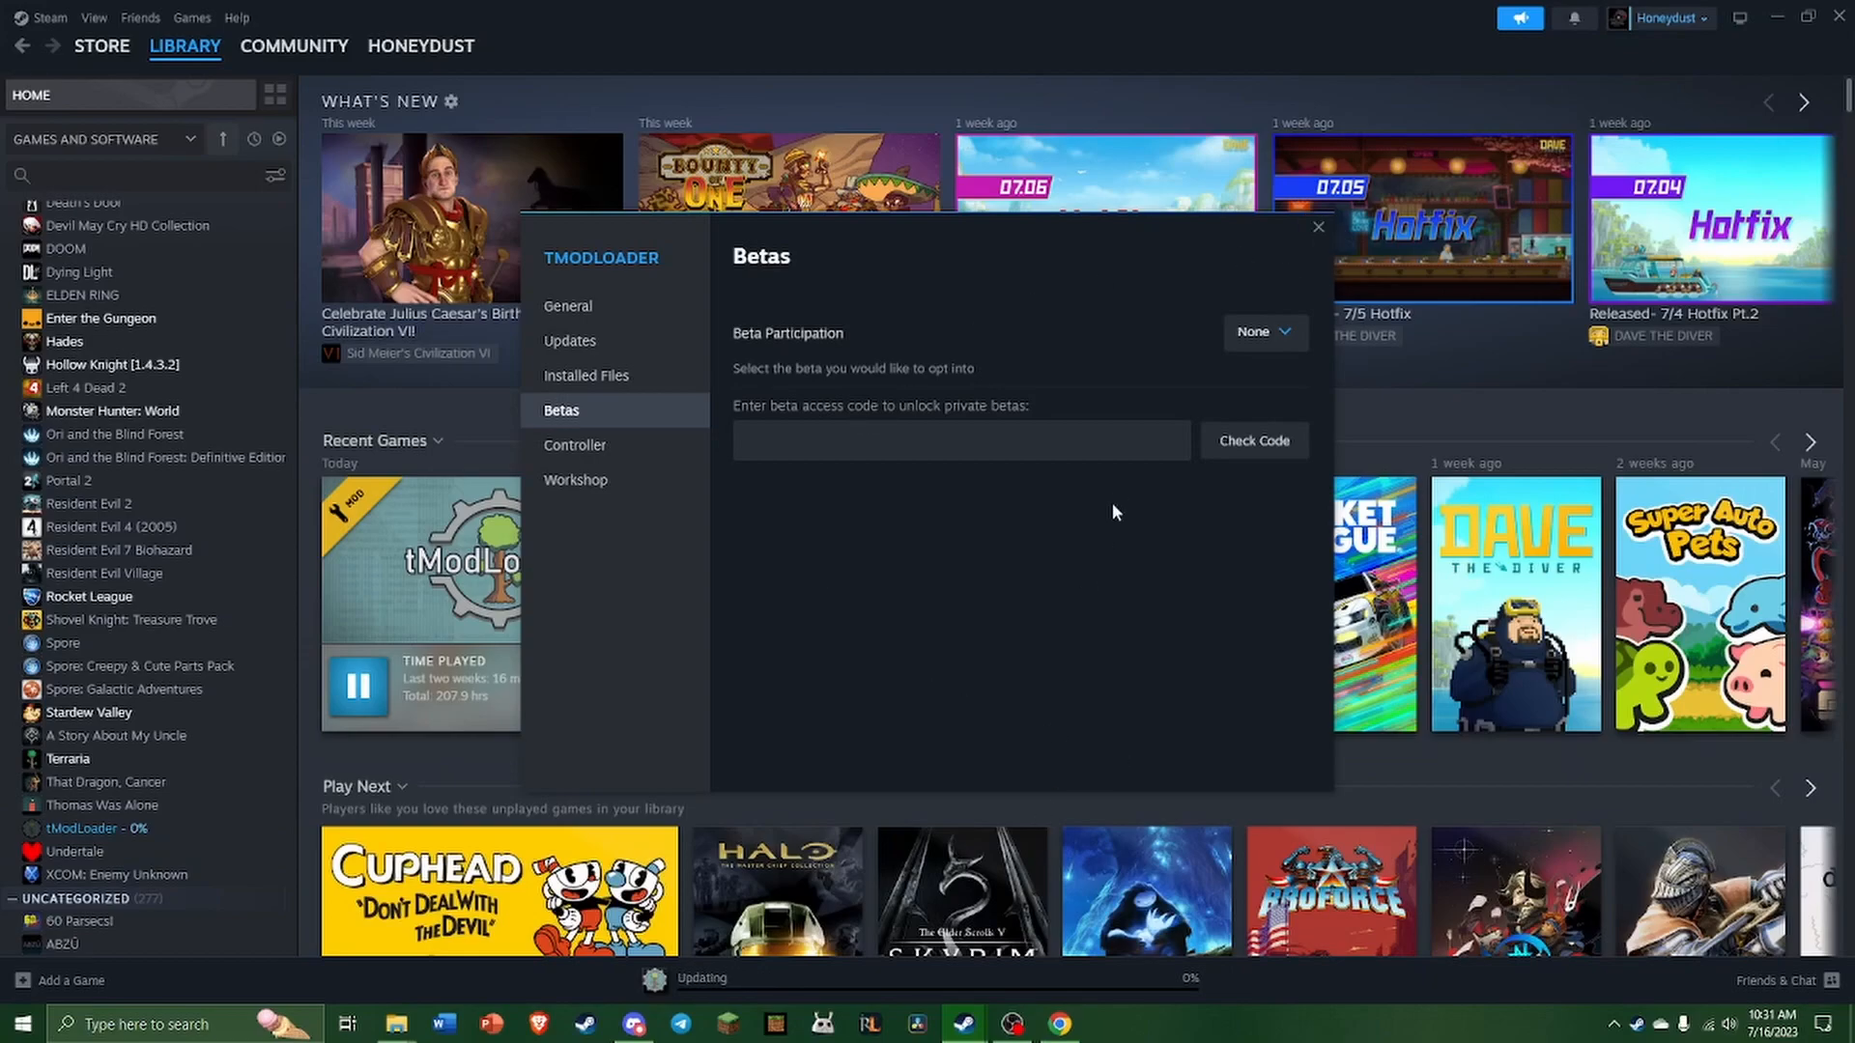
{"action": "left_click", "coordinate": [1317, 227]}
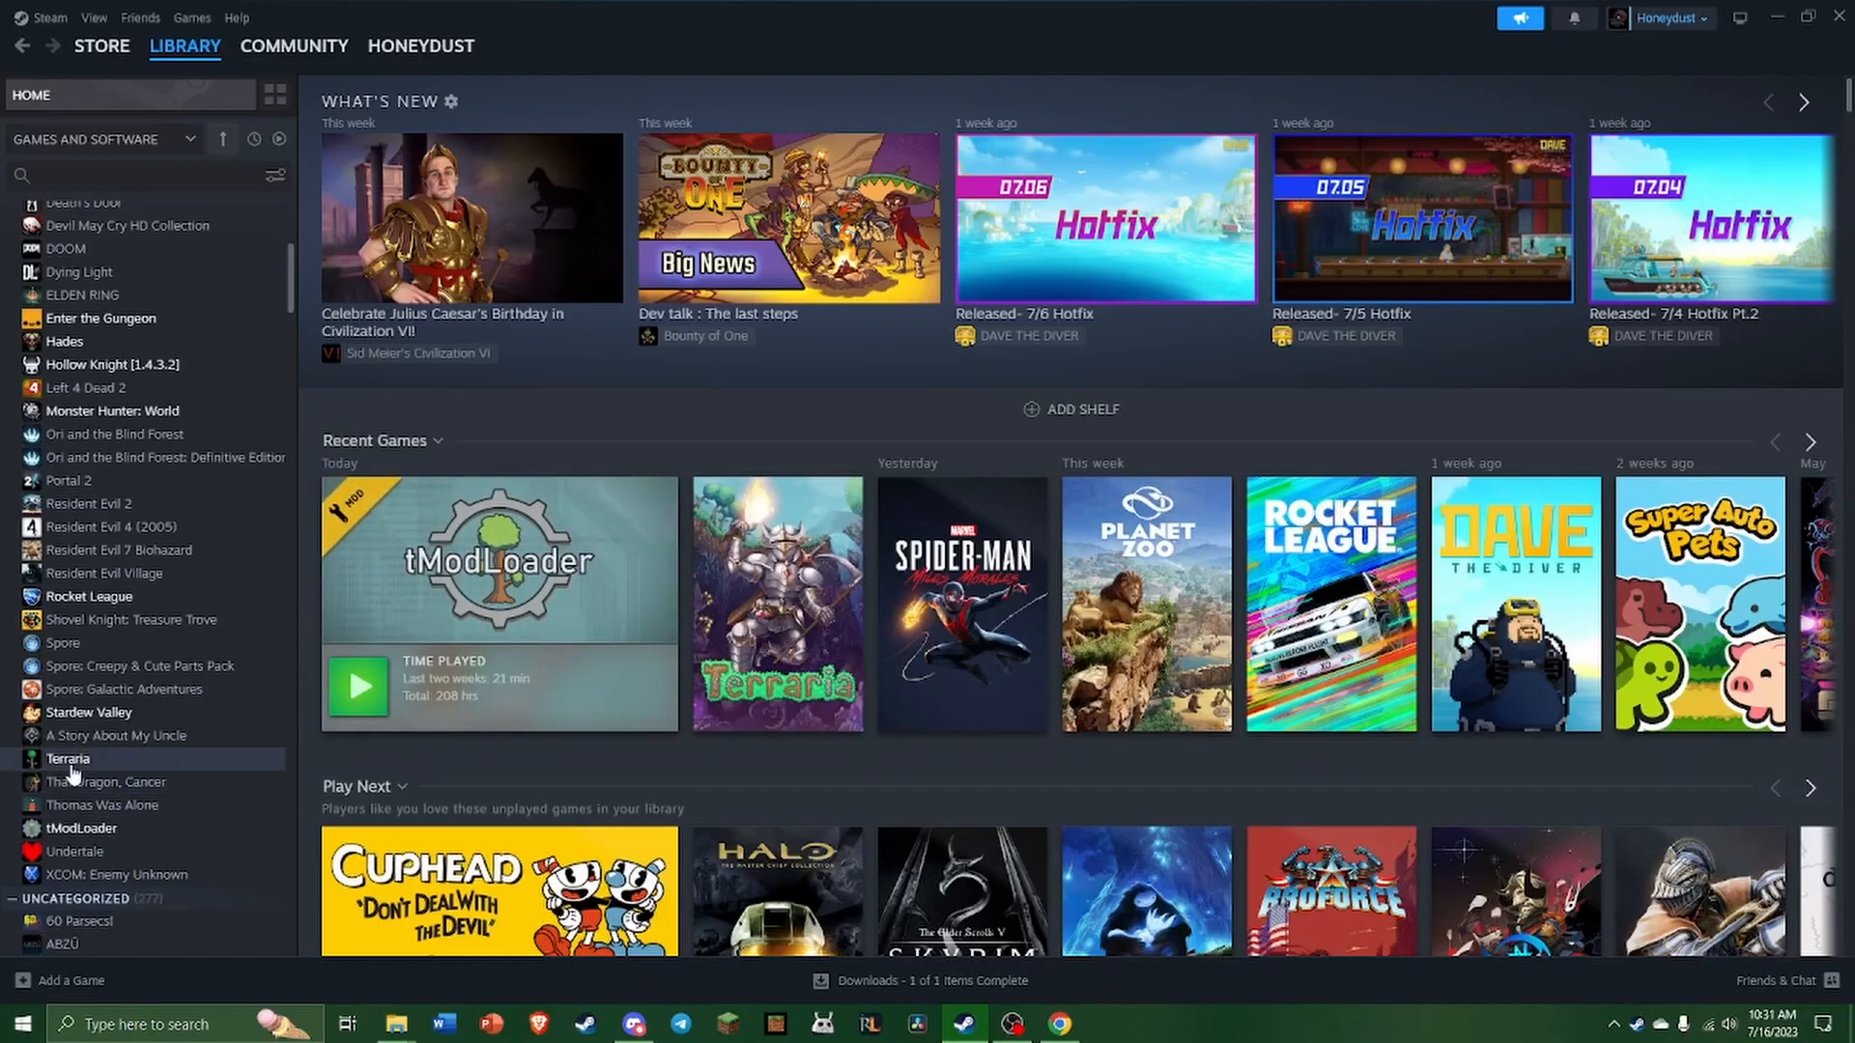
- Open tModLoader's library page, then bring up its context menu after the game exits
{"action": "left_click", "coordinate": [358, 687]}
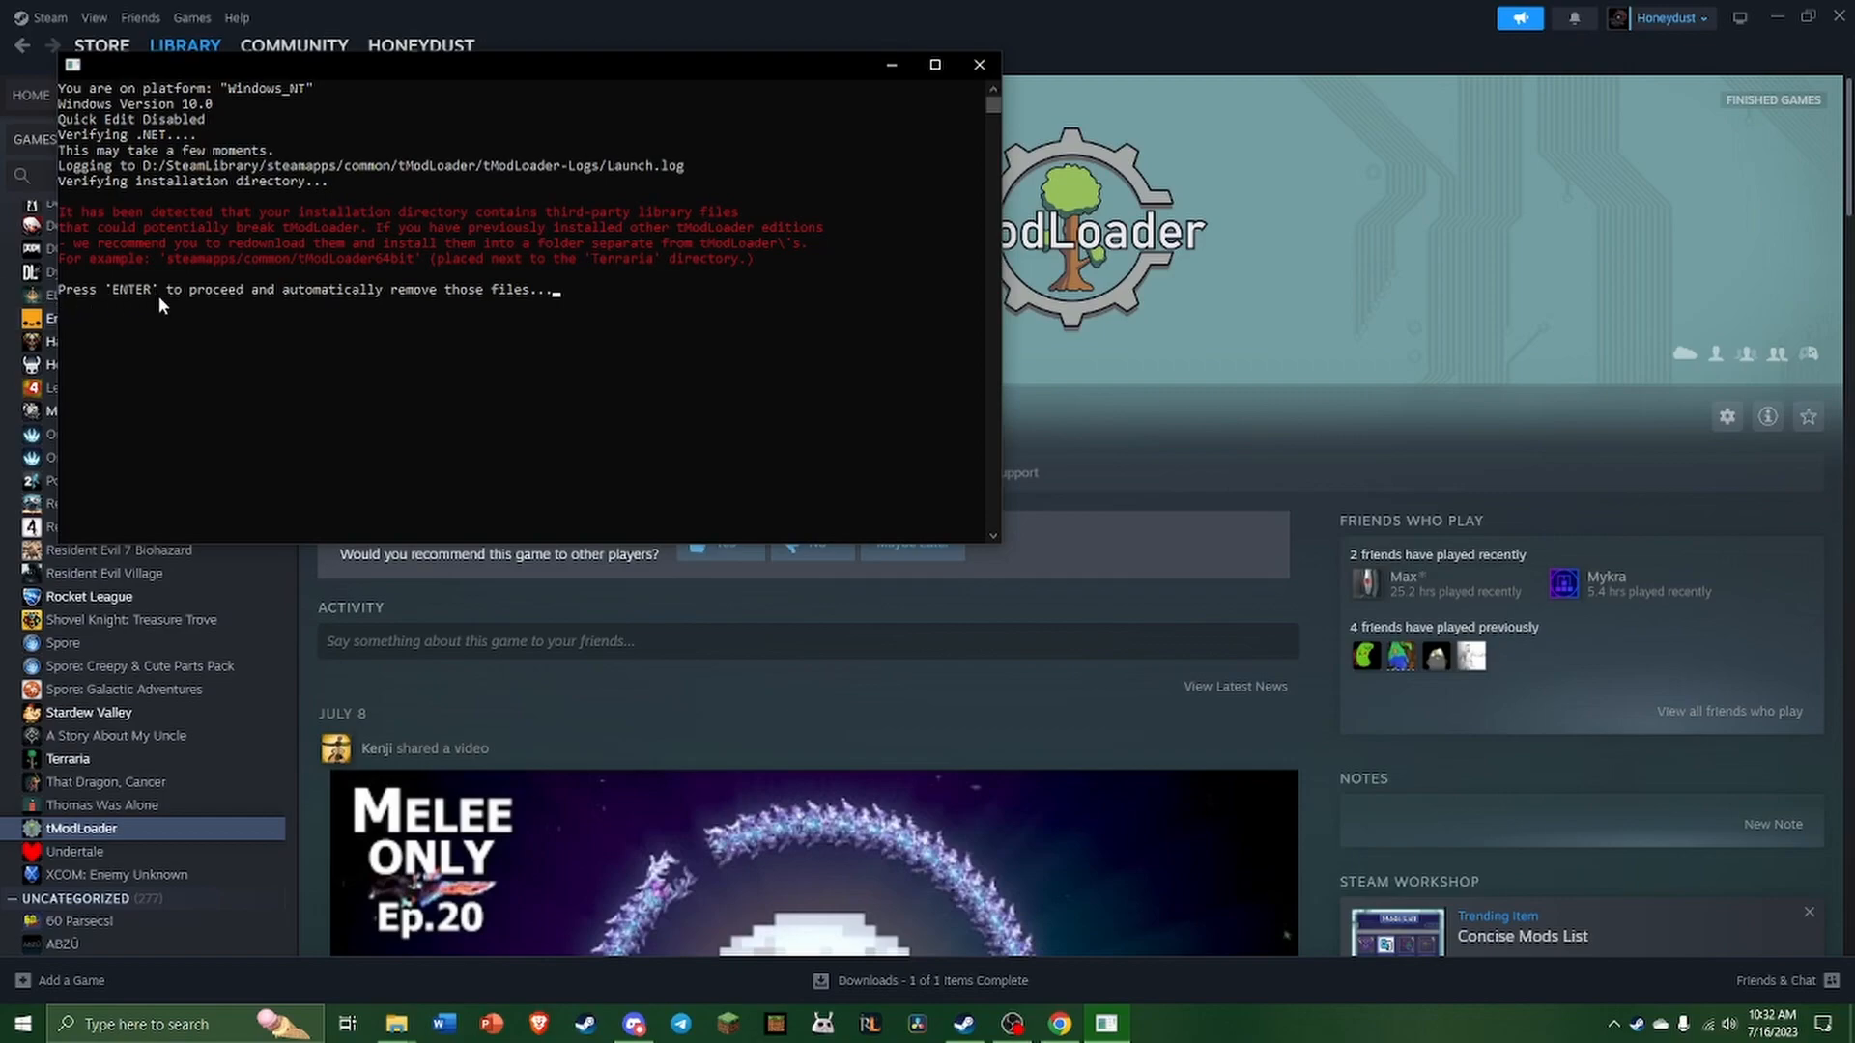
{"action": "mouse_move", "coordinate": [564, 321]}
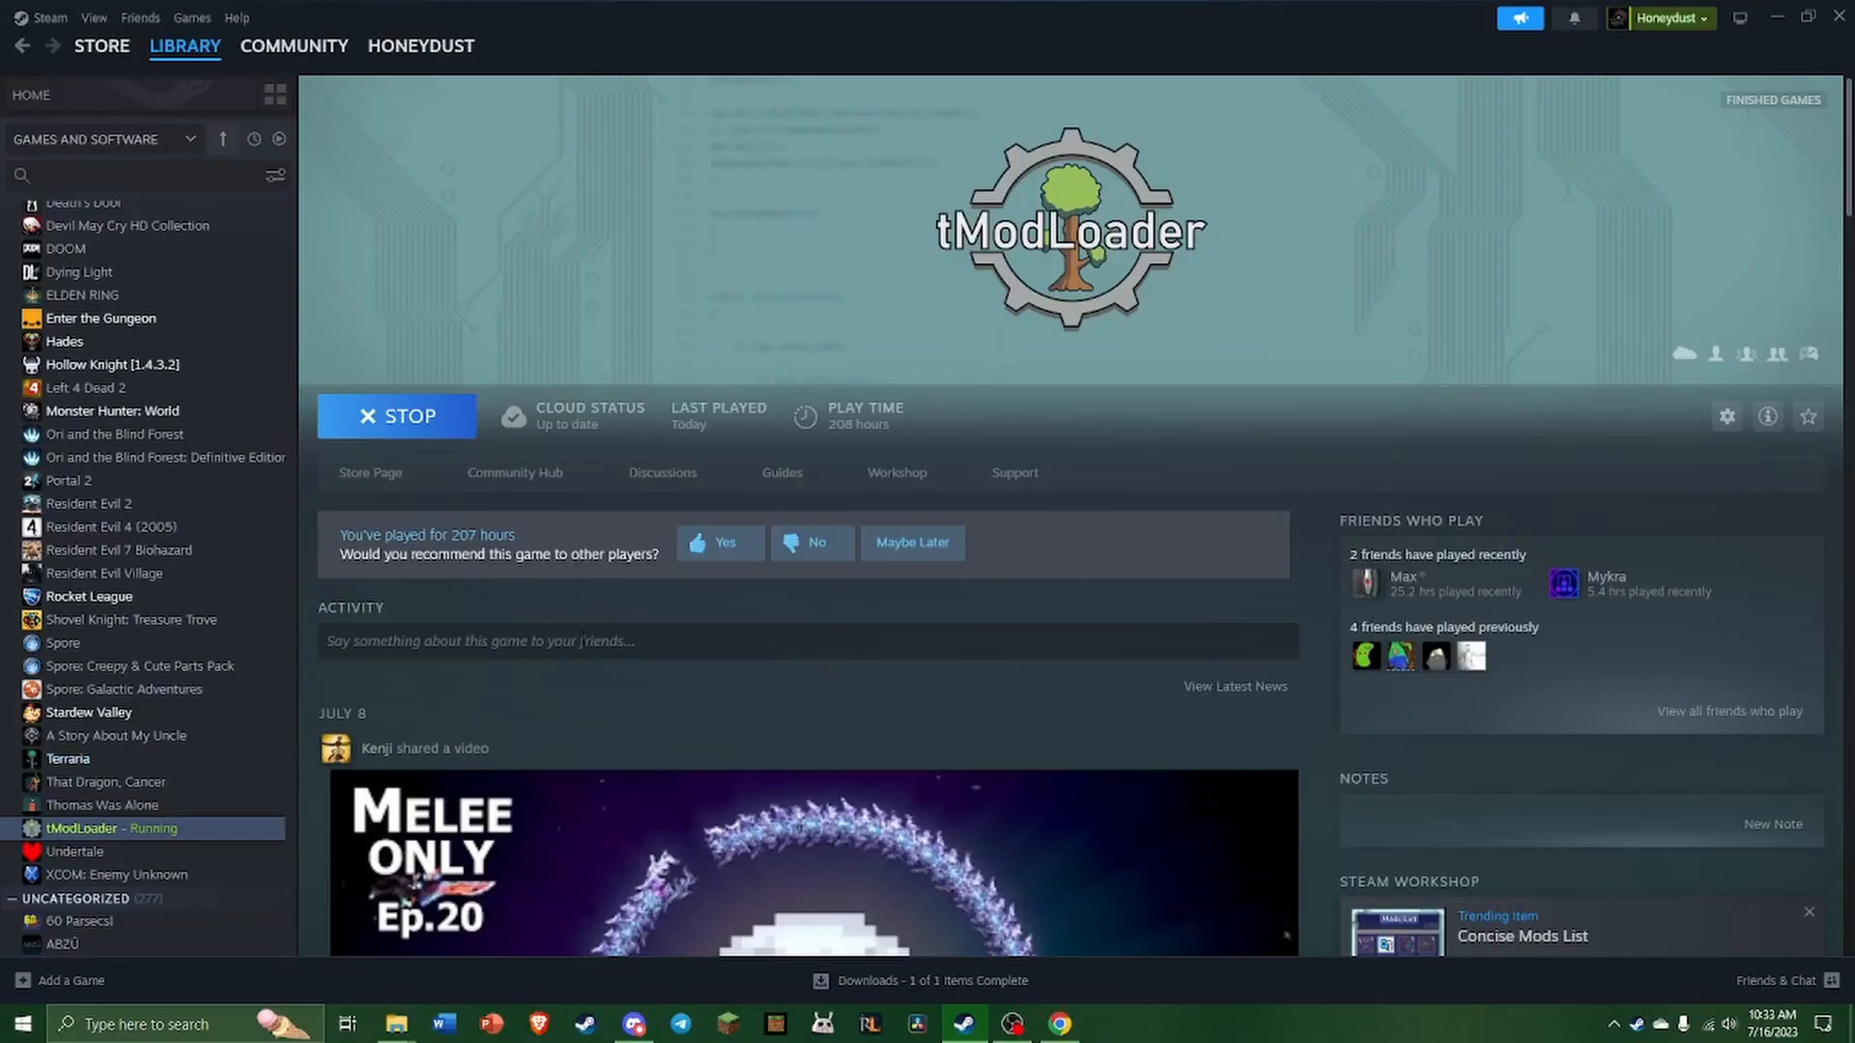
{"action": "right_click", "coordinate": [112, 828]}
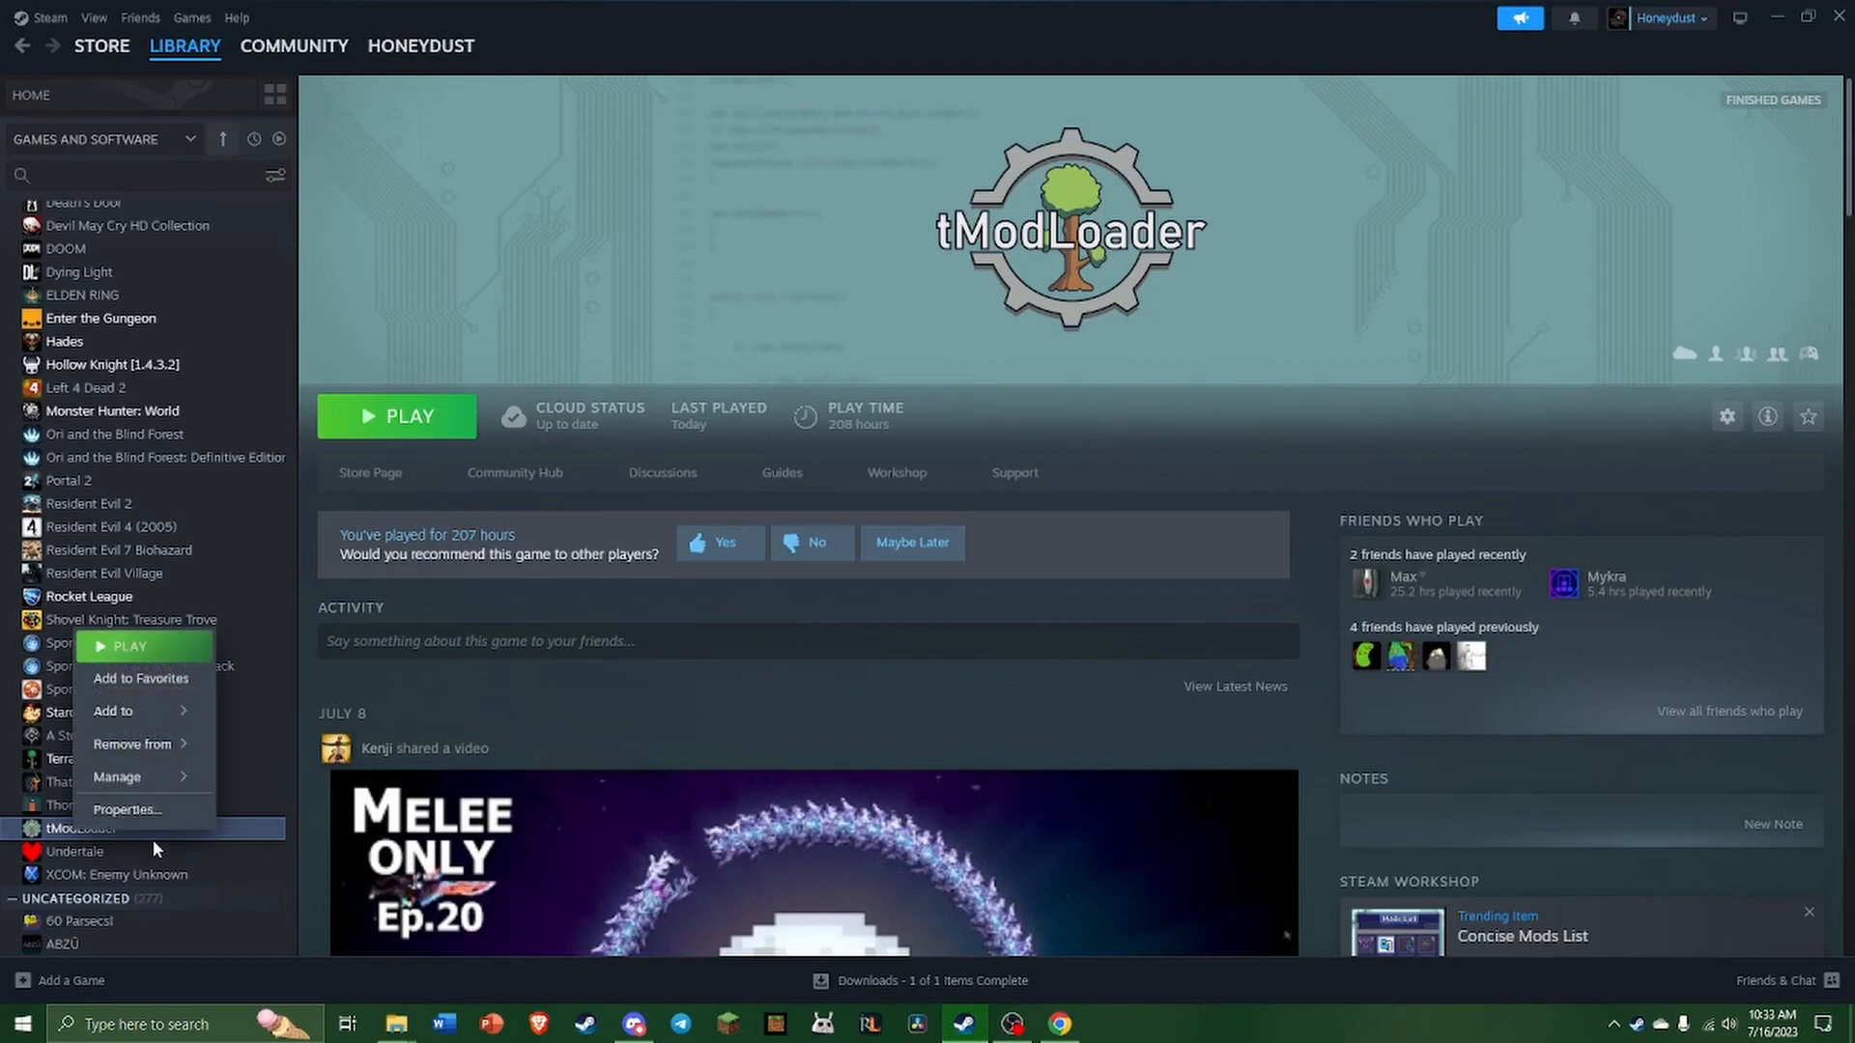
- Choose the 1.3-legacy beta branch in tModLoader's properties and close the dialog
{"action": "left_click", "coordinate": [127, 810]}
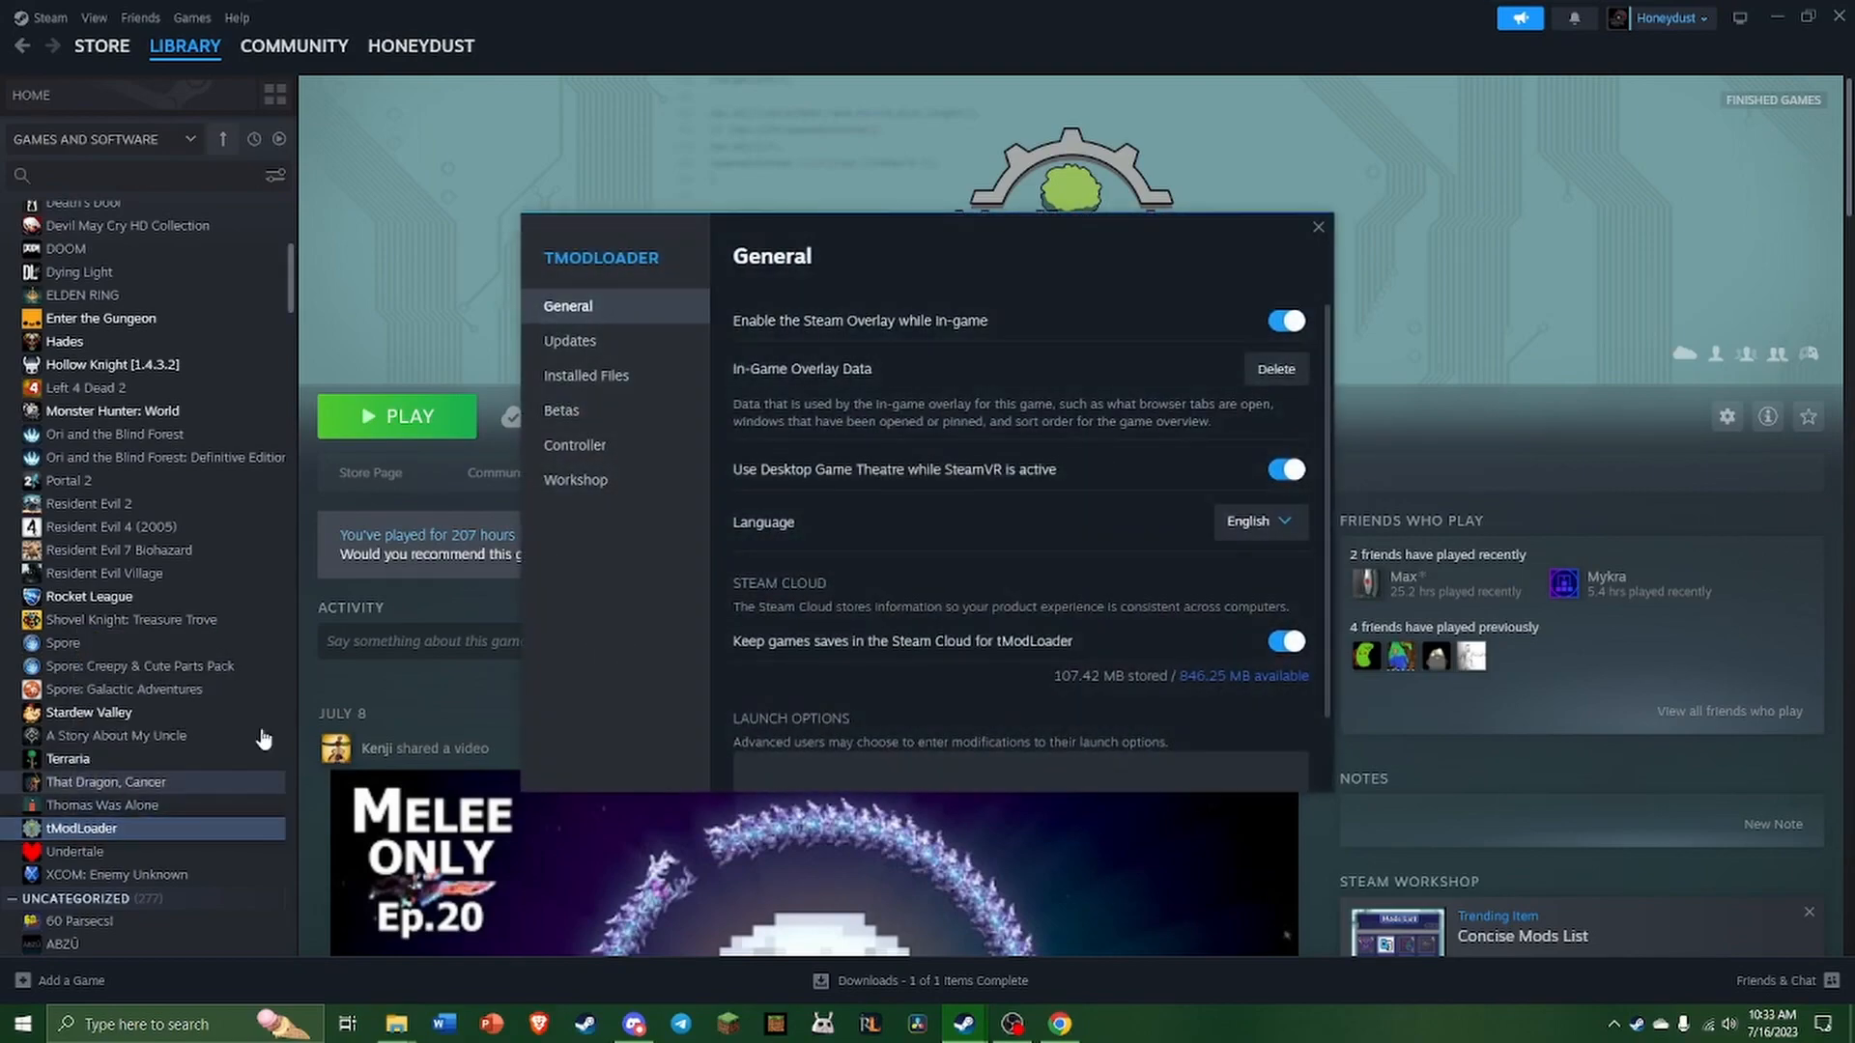
{"action": "left_click", "coordinate": [560, 411]}
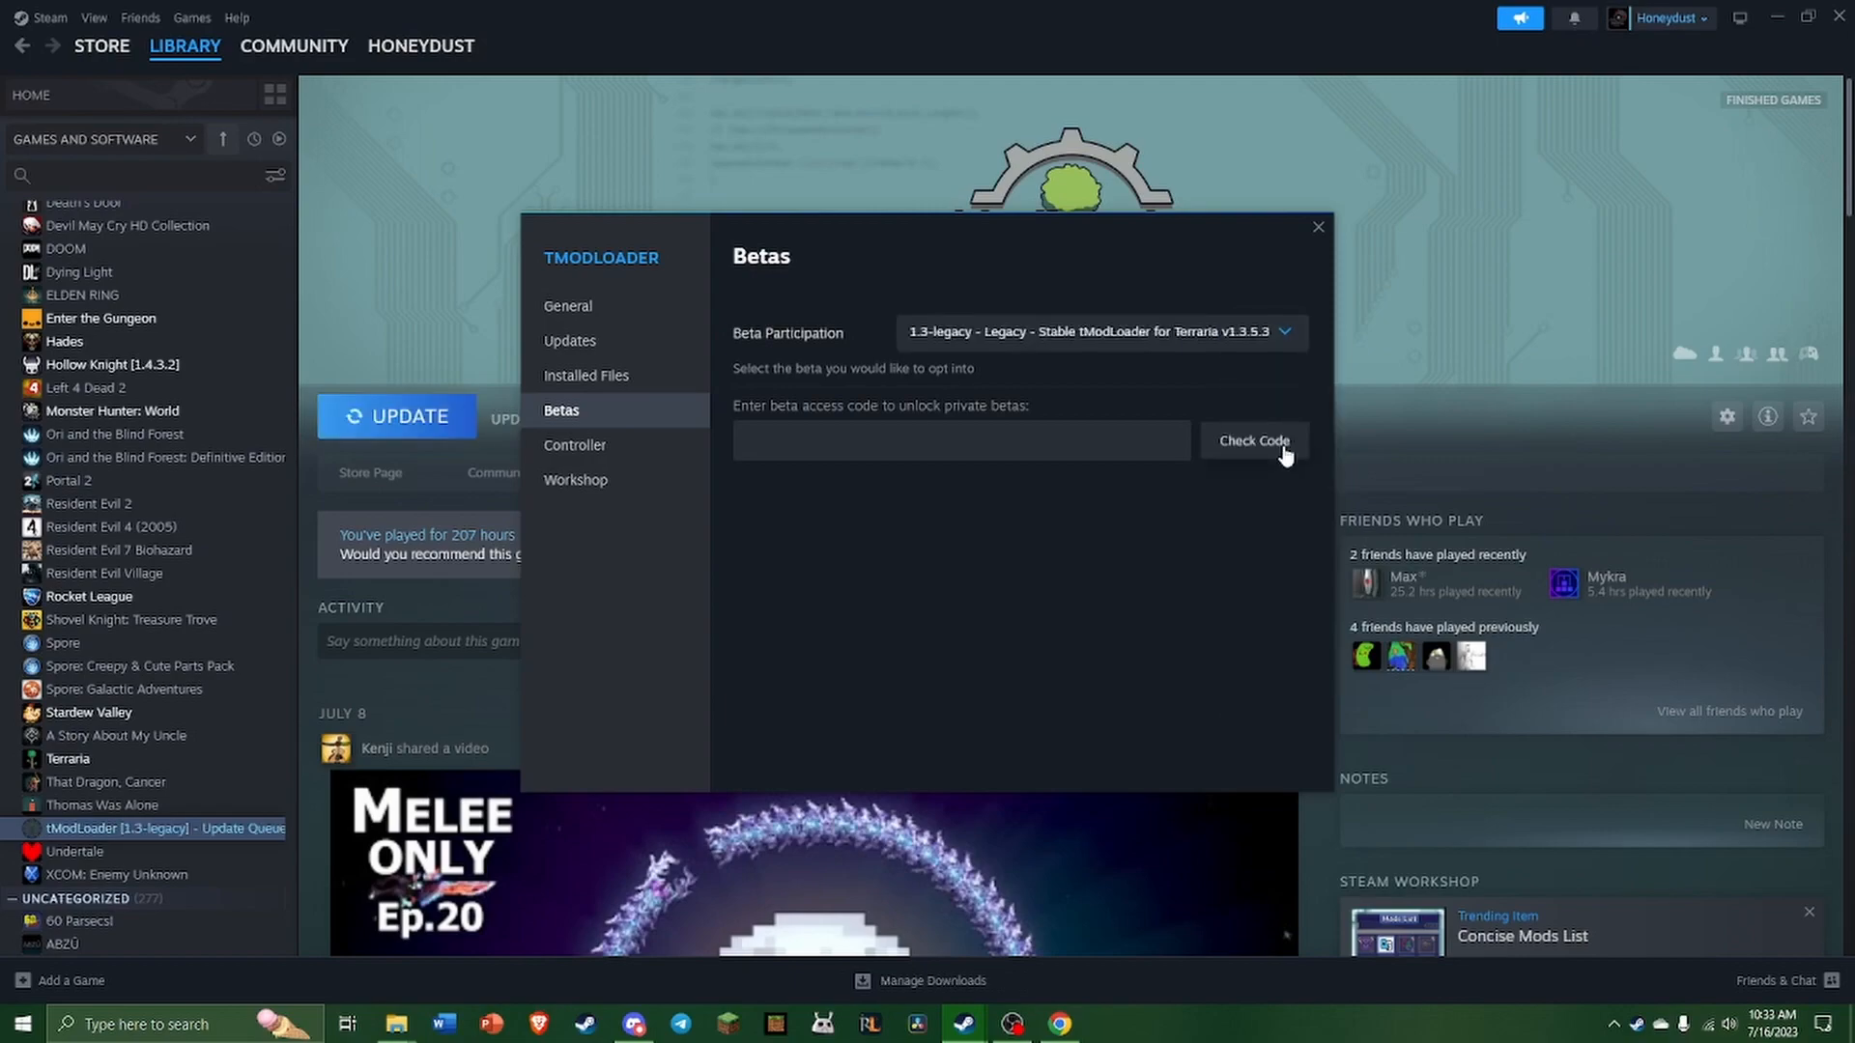
{"action": "left_click", "coordinate": [396, 415]}
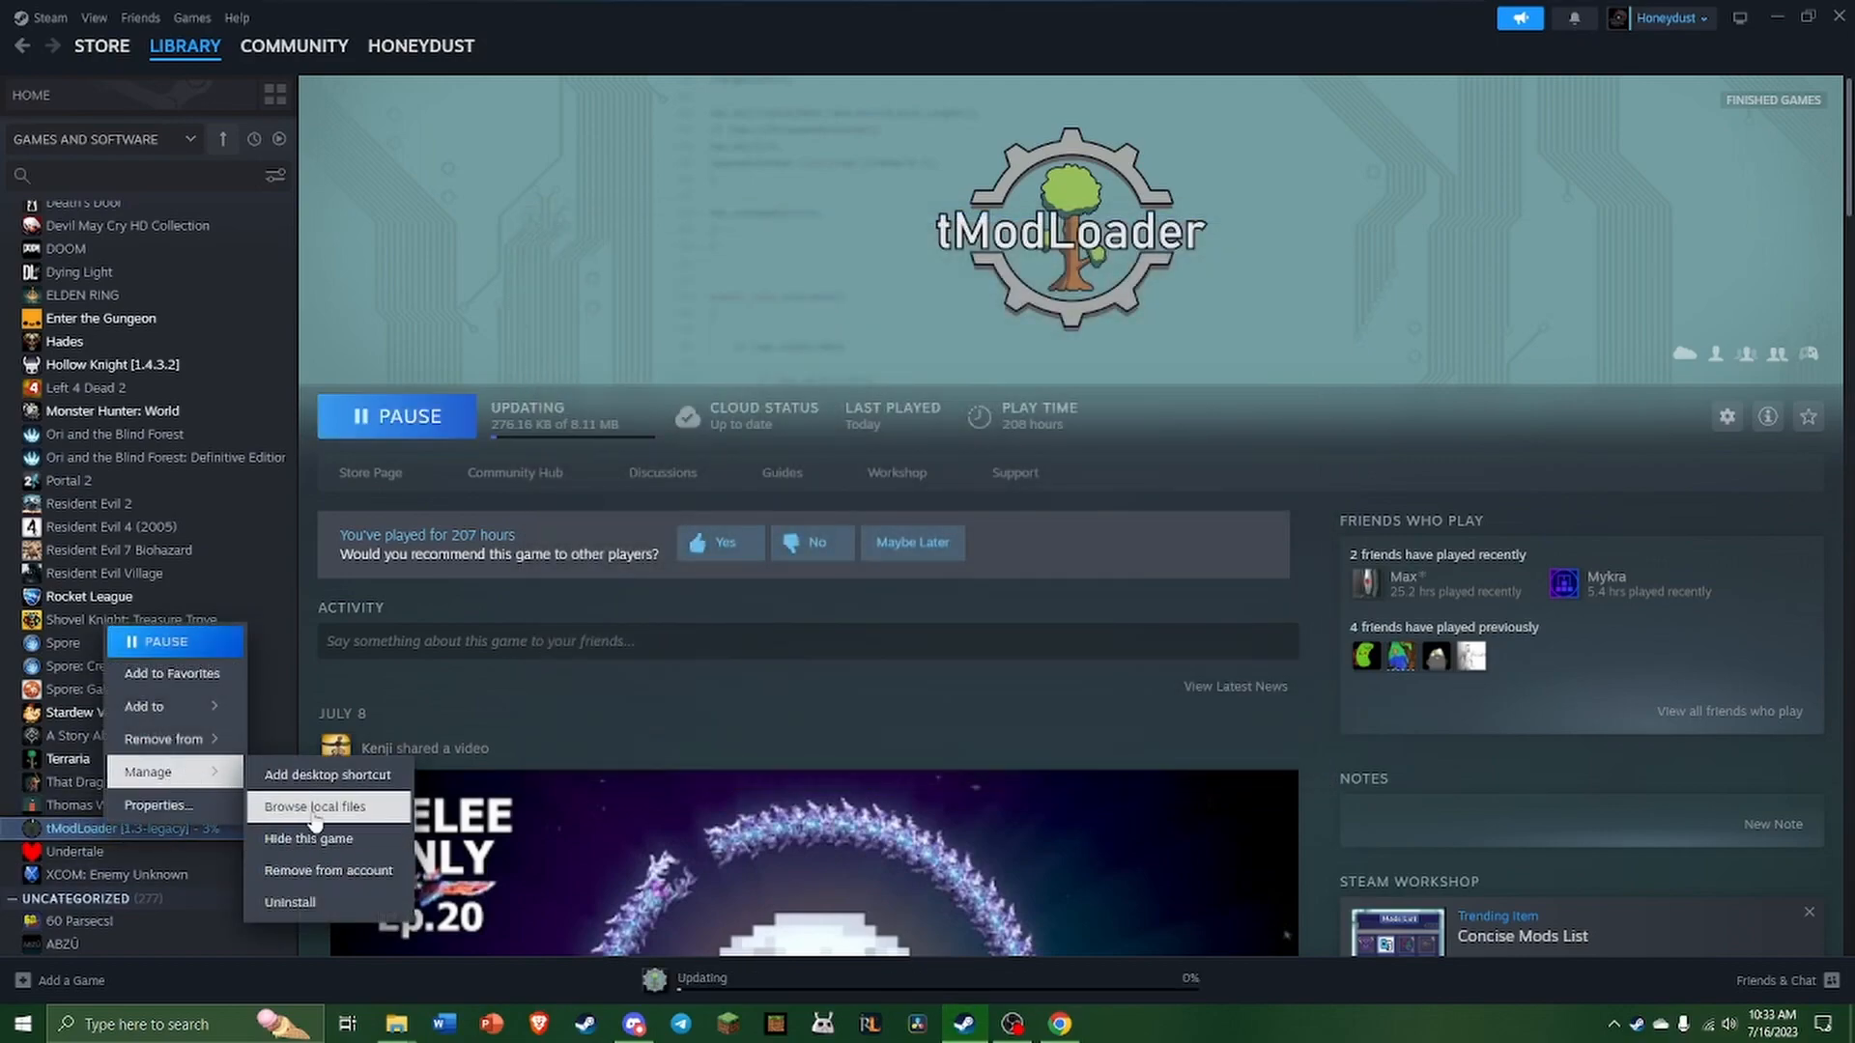
- Reopen tModLoader's install folder to check the tModLoader64bit executables are still present
{"action": "left_click", "coordinate": [314, 807]}
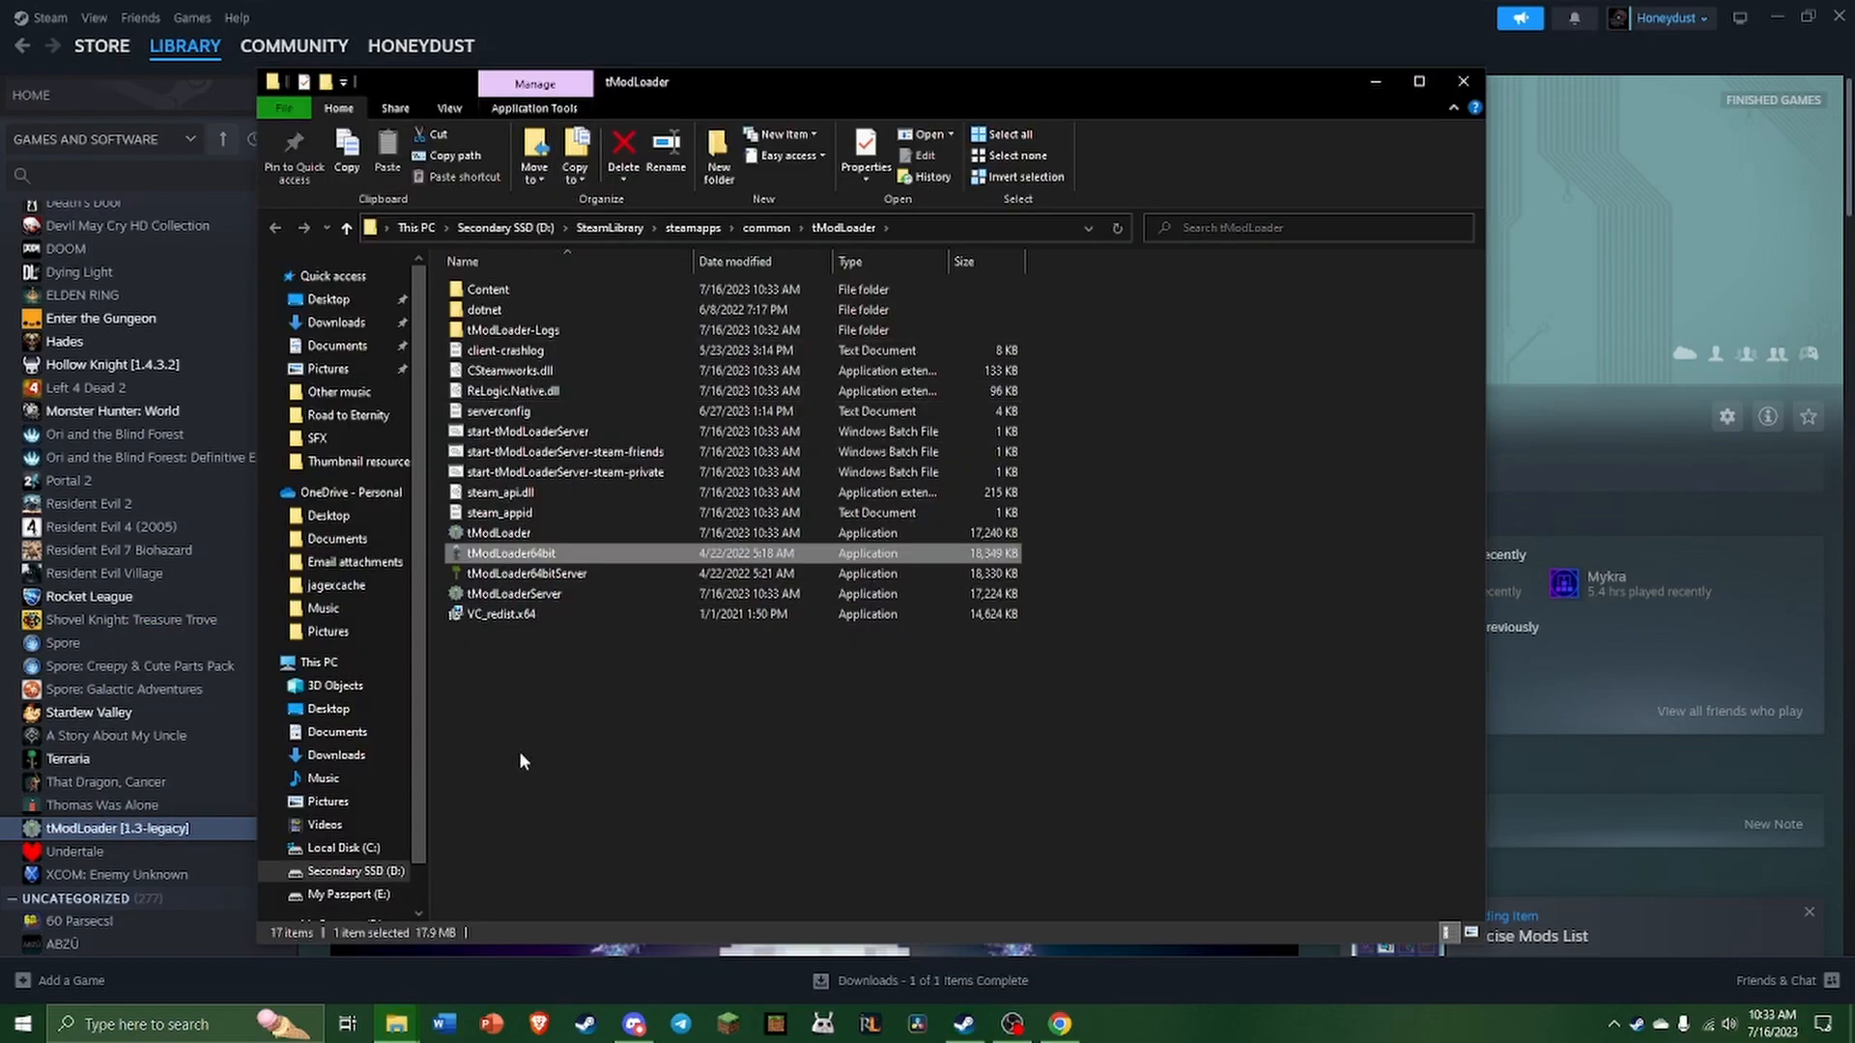
{"action": "mouse_move", "coordinate": [486, 553]}
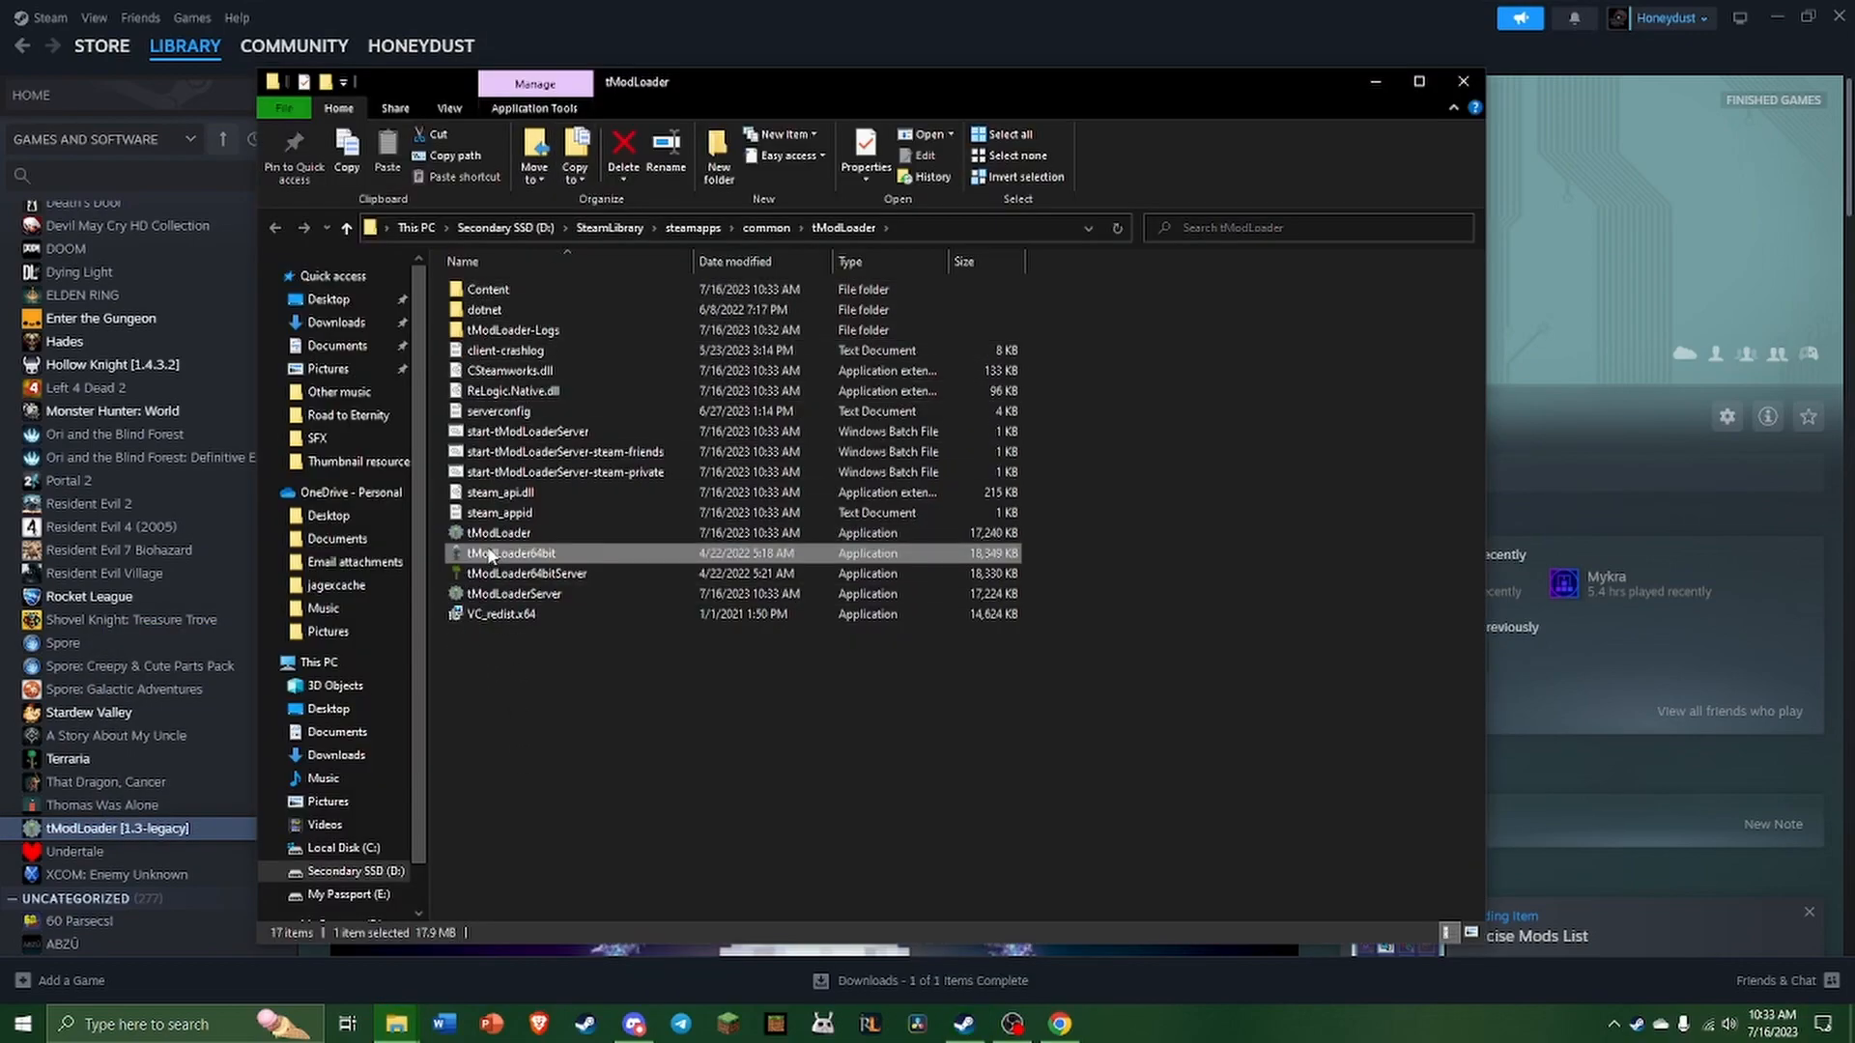
{"action": "mouse_move", "coordinate": [1264, 476]}
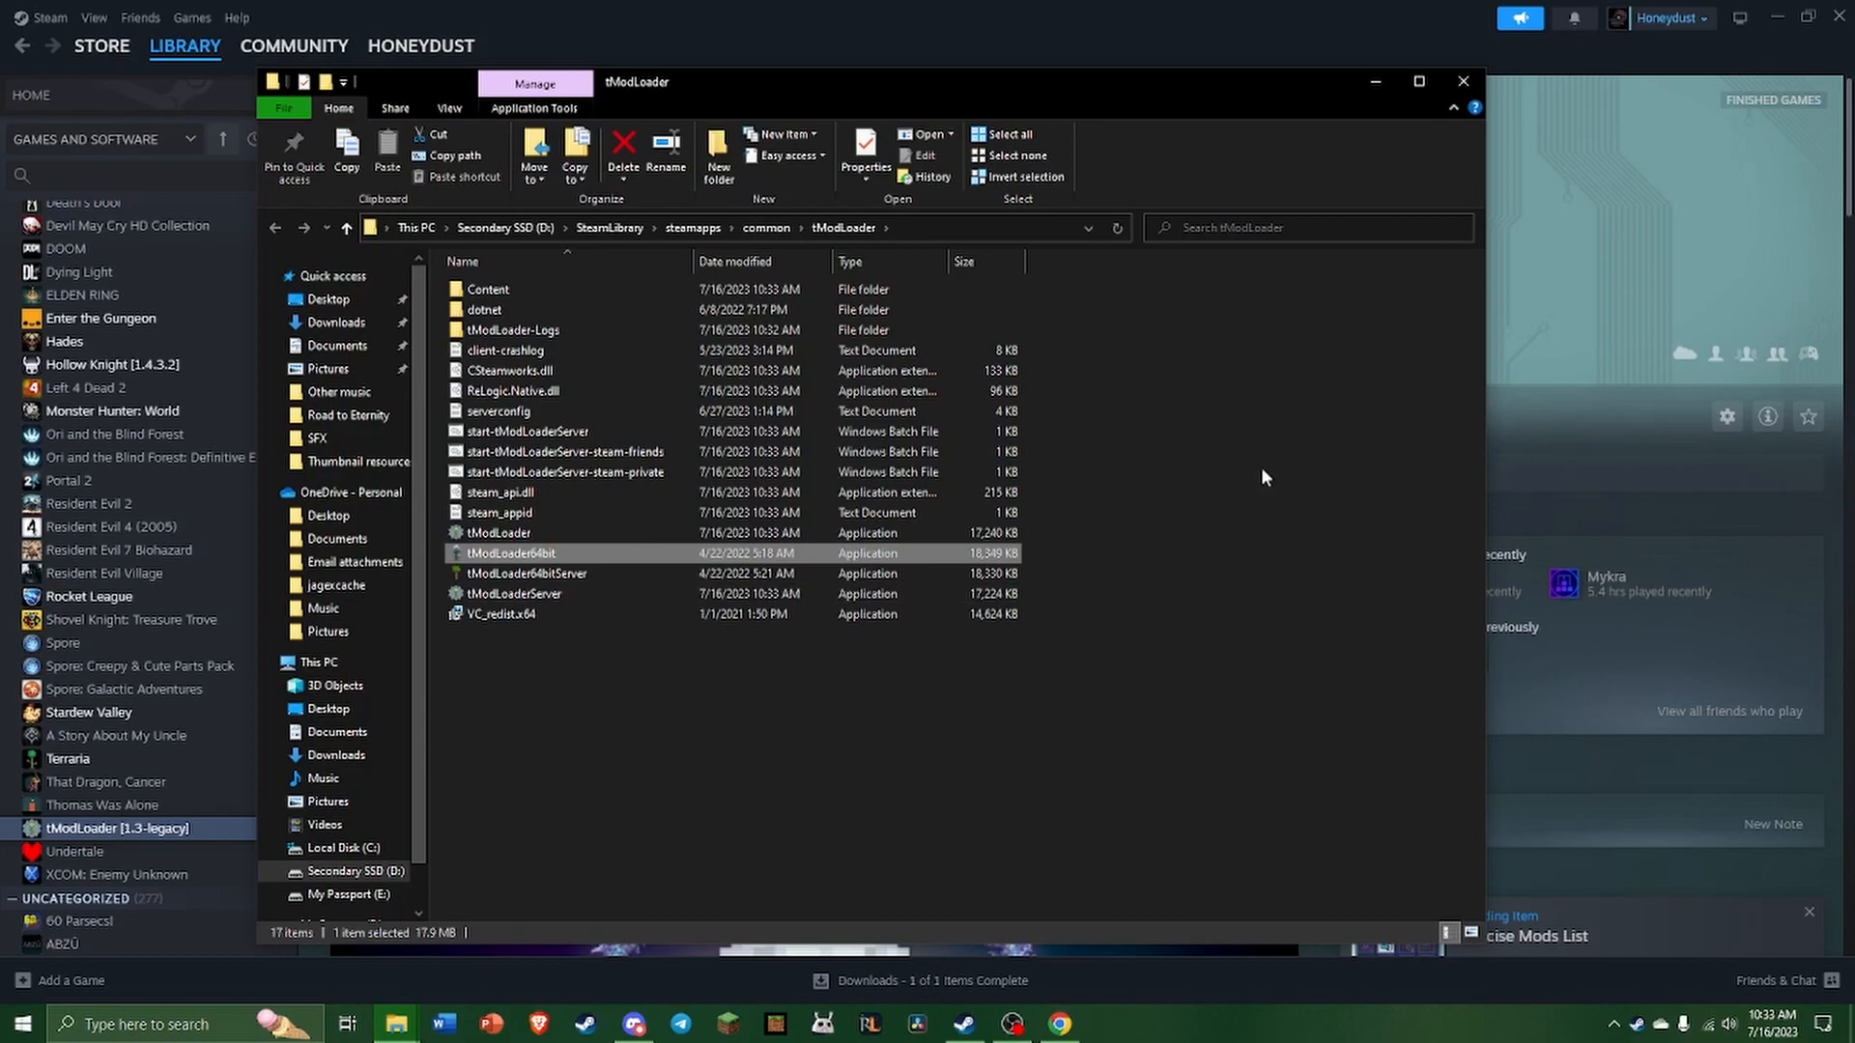
{"action": "mouse_move", "coordinate": [922, 727]}
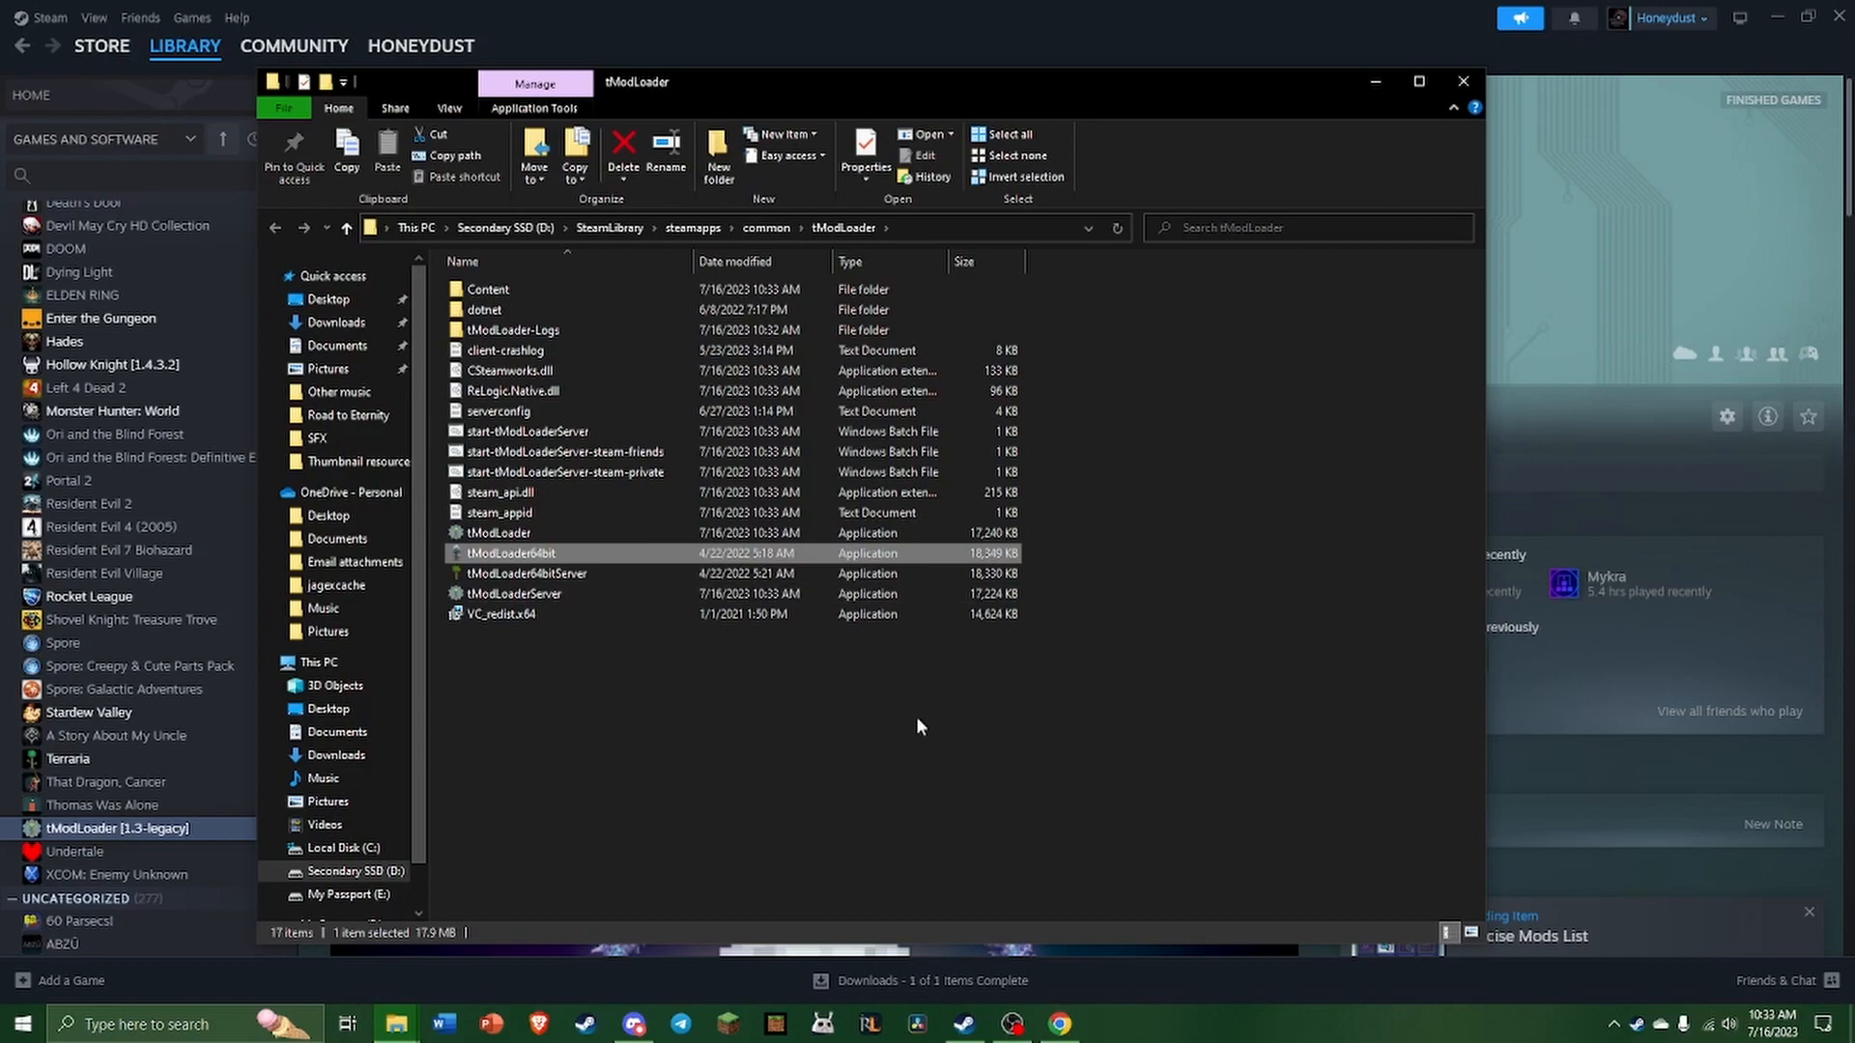
{"action": "mouse_move", "coordinate": [1574, 254]}
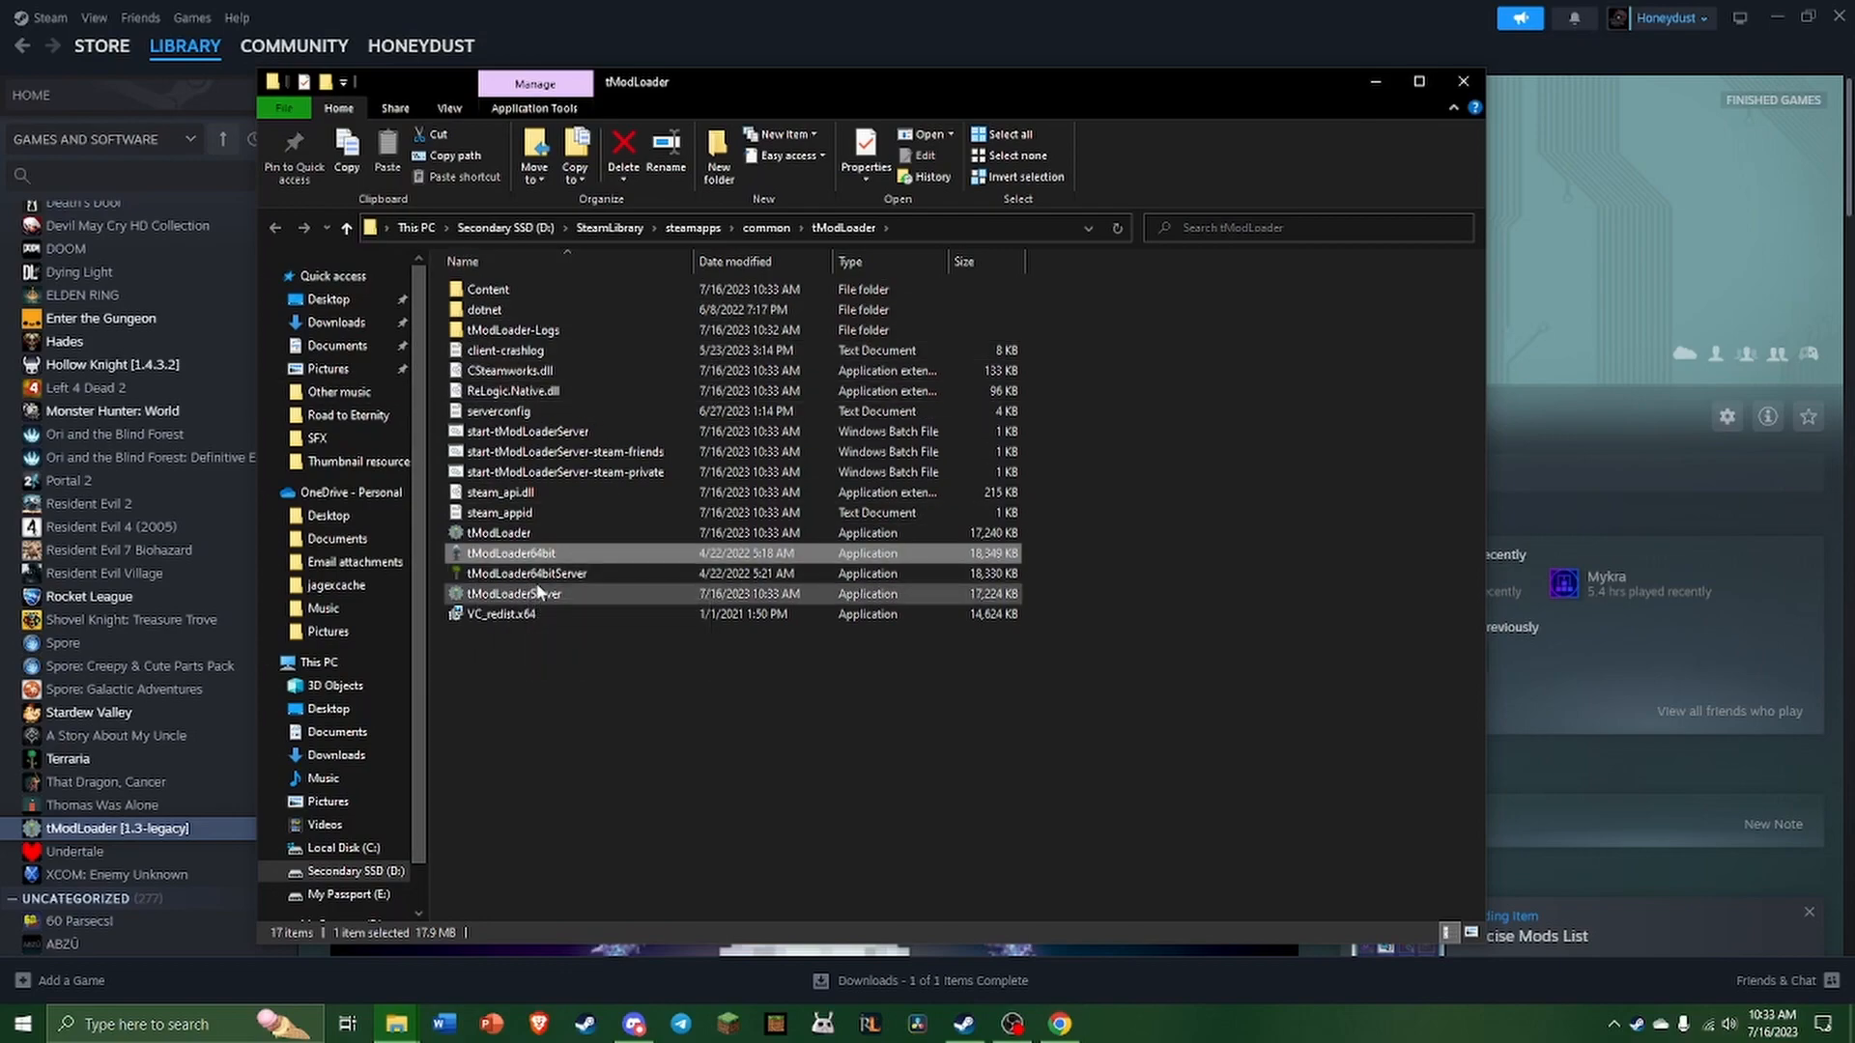
{"action": "mouse_move", "coordinate": [512, 592]}
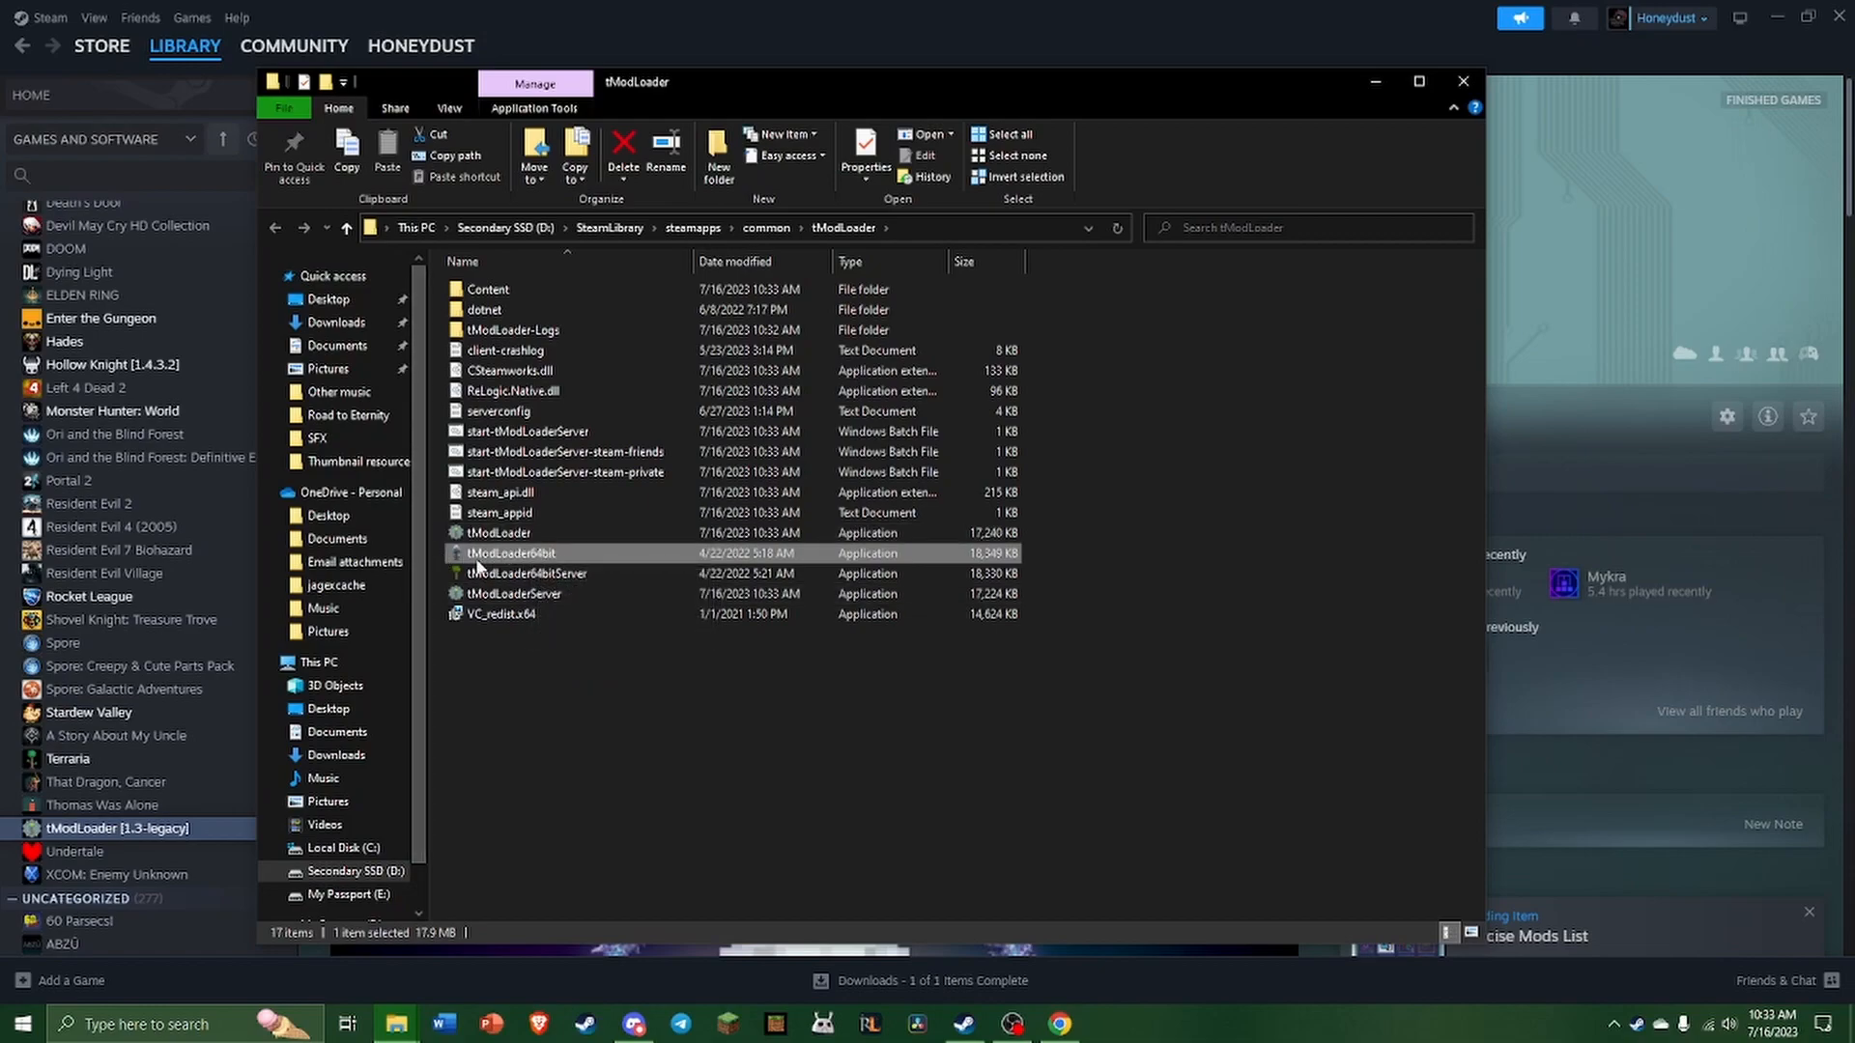
{"action": "mouse_move", "coordinate": [597, 574]}
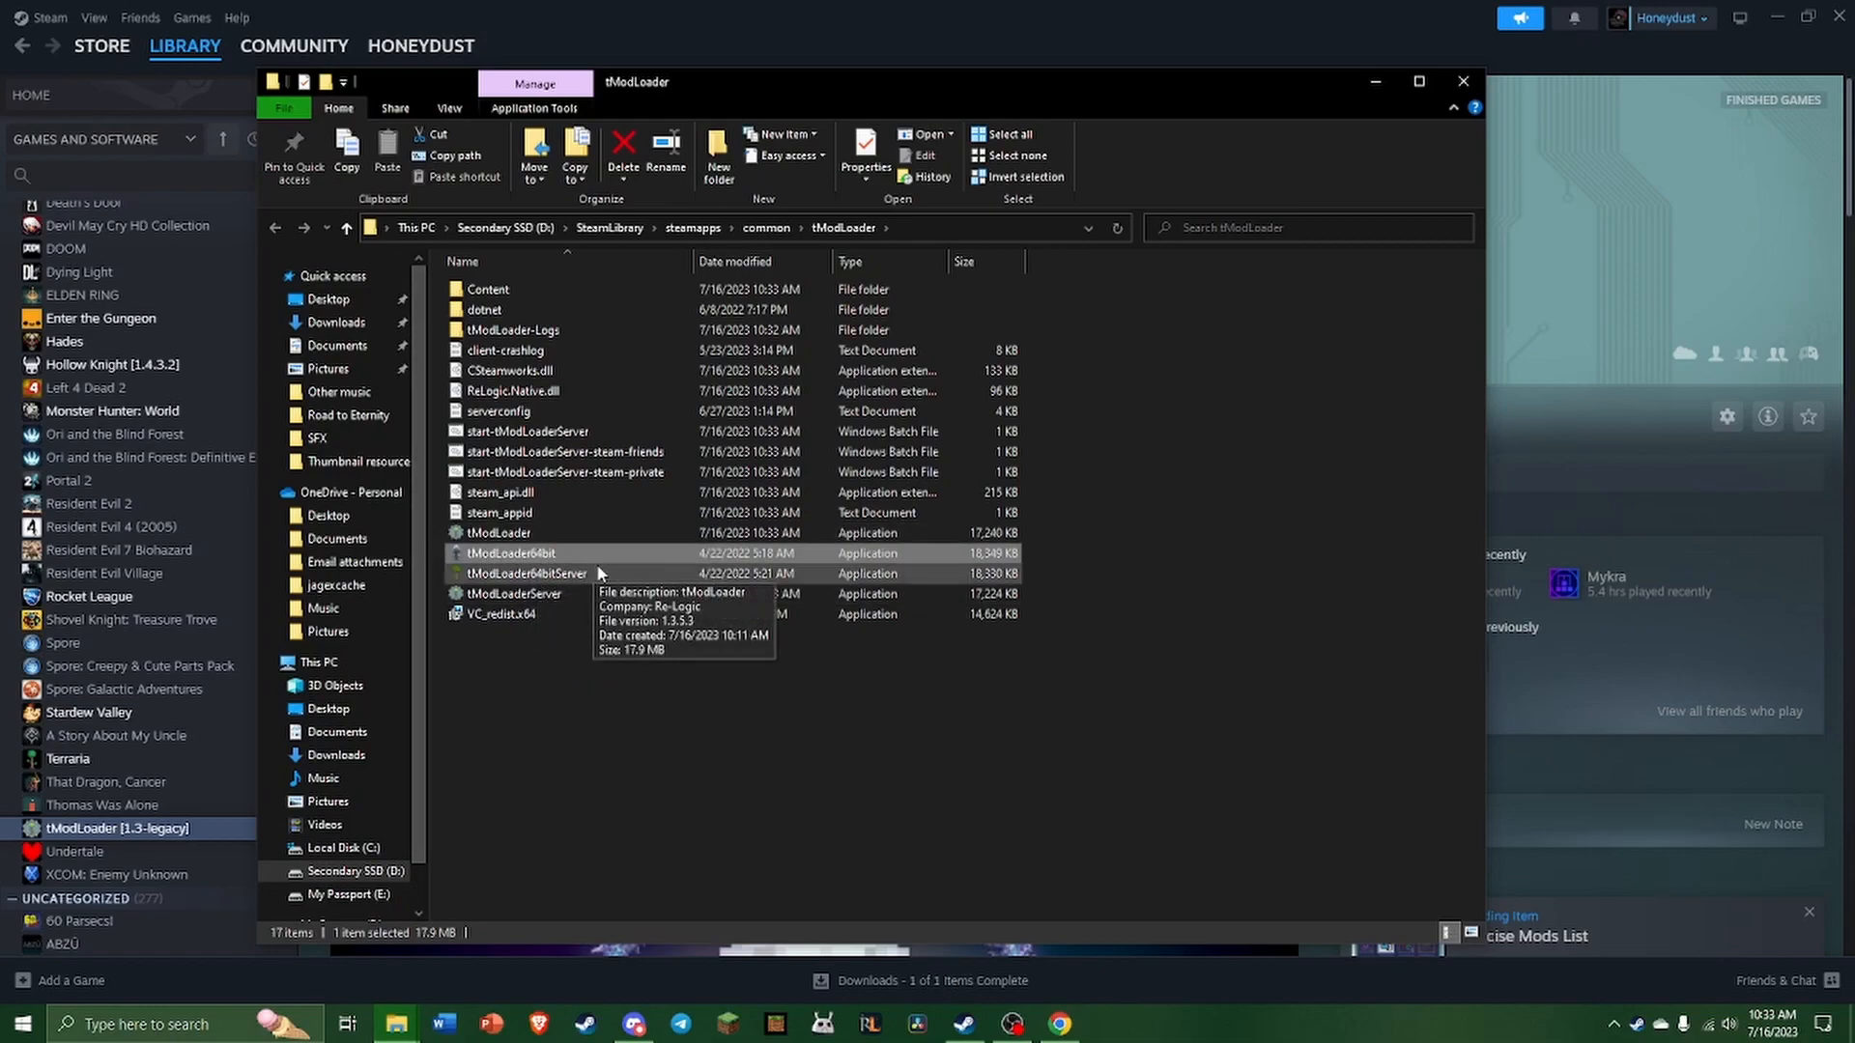